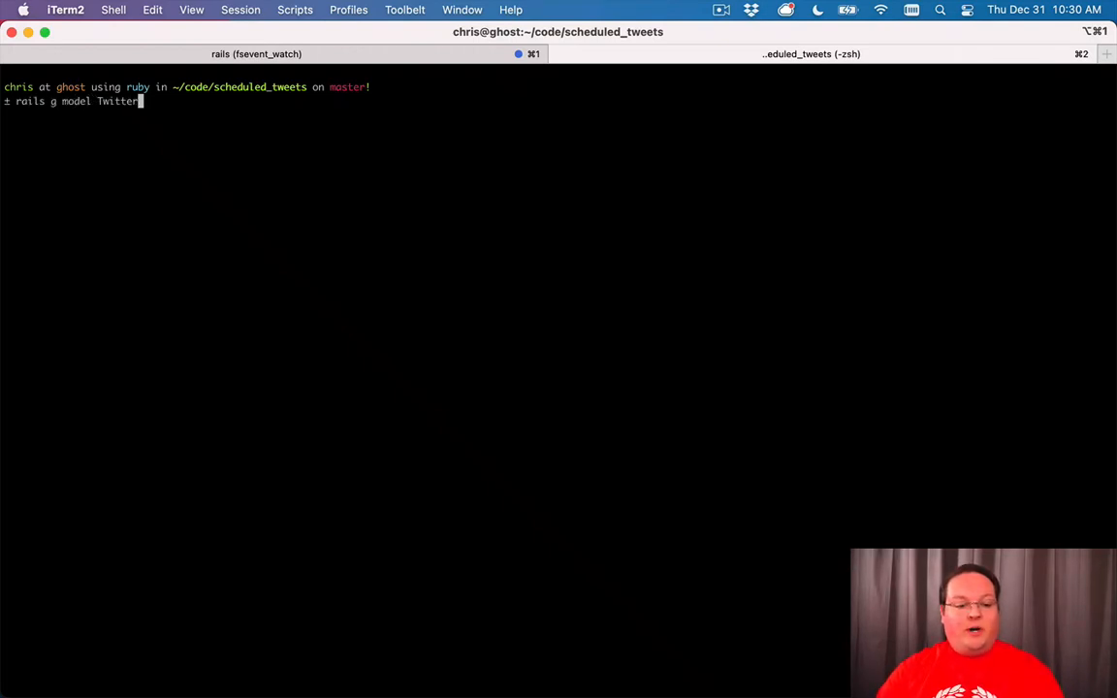
# Step: Generate the TwitterAccount model with user:belongs_to, name, username, image, token and secret fields
pyautogui.write('Account')
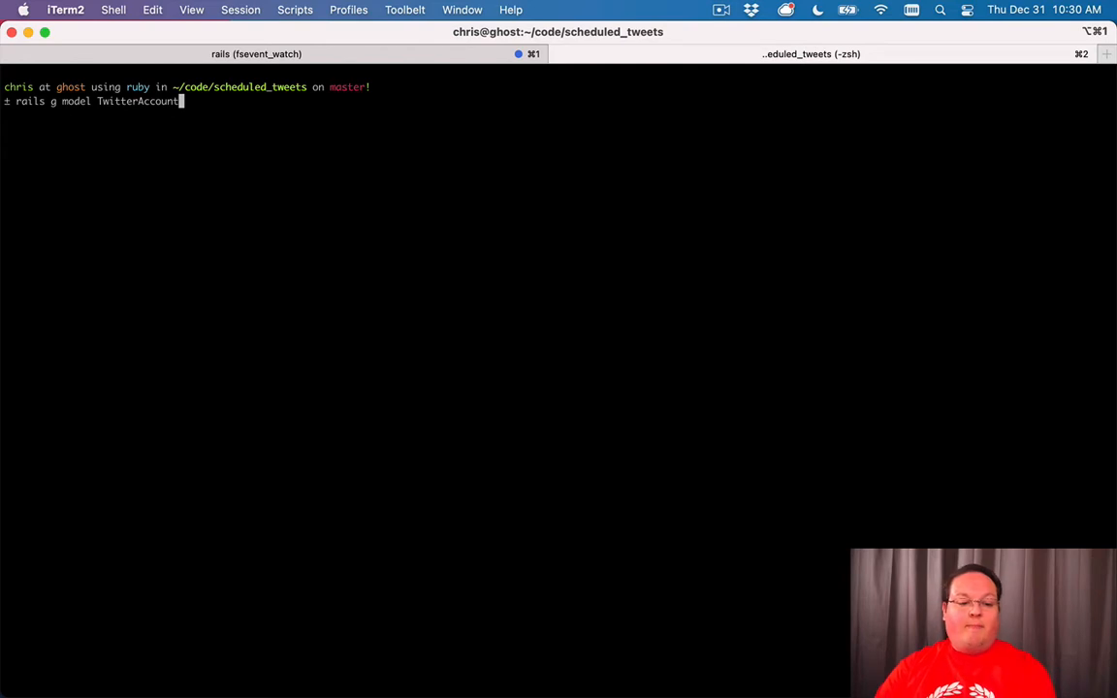
pyautogui.doubleClick(138, 101)
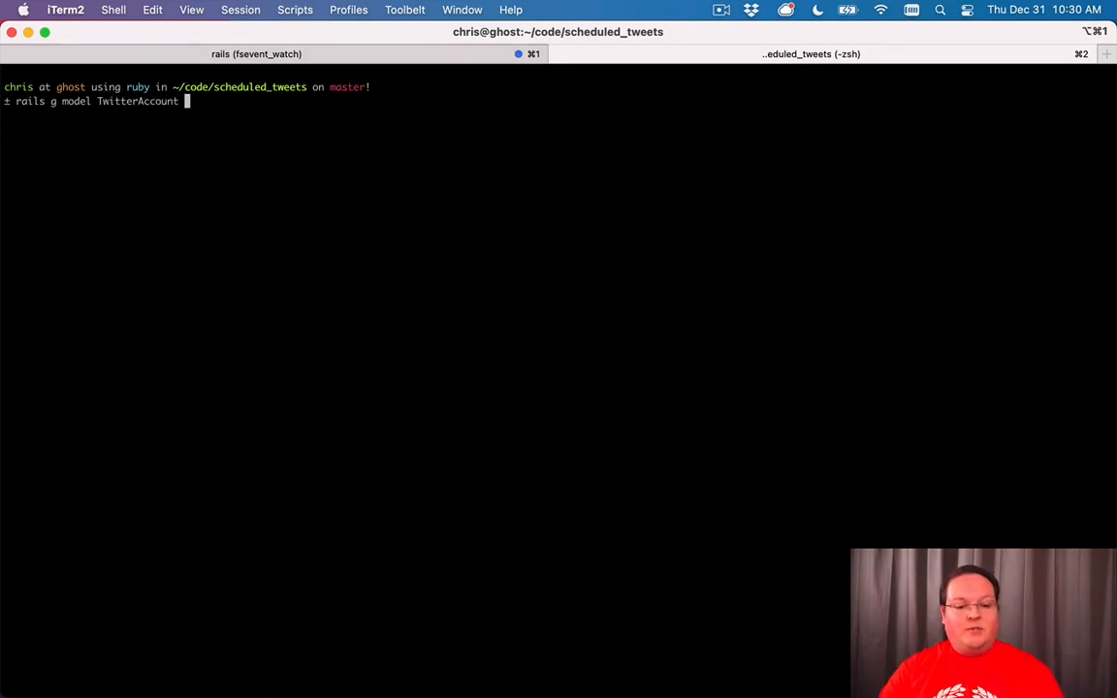
pyautogui.write('user:belongs_to')
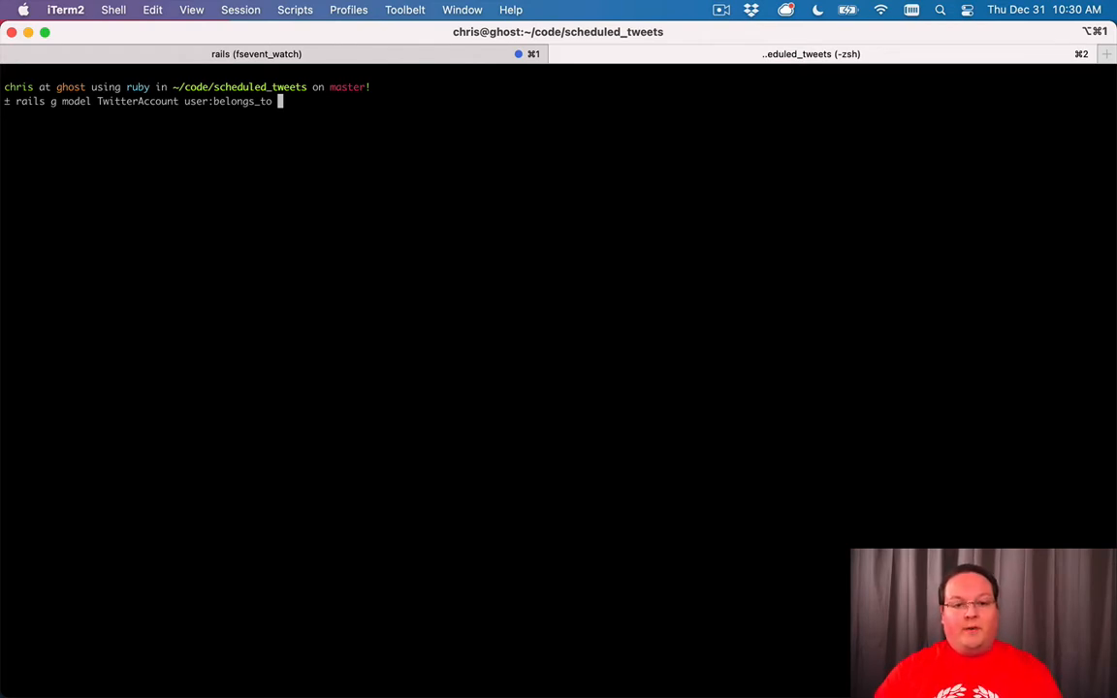
pyautogui.write('no')
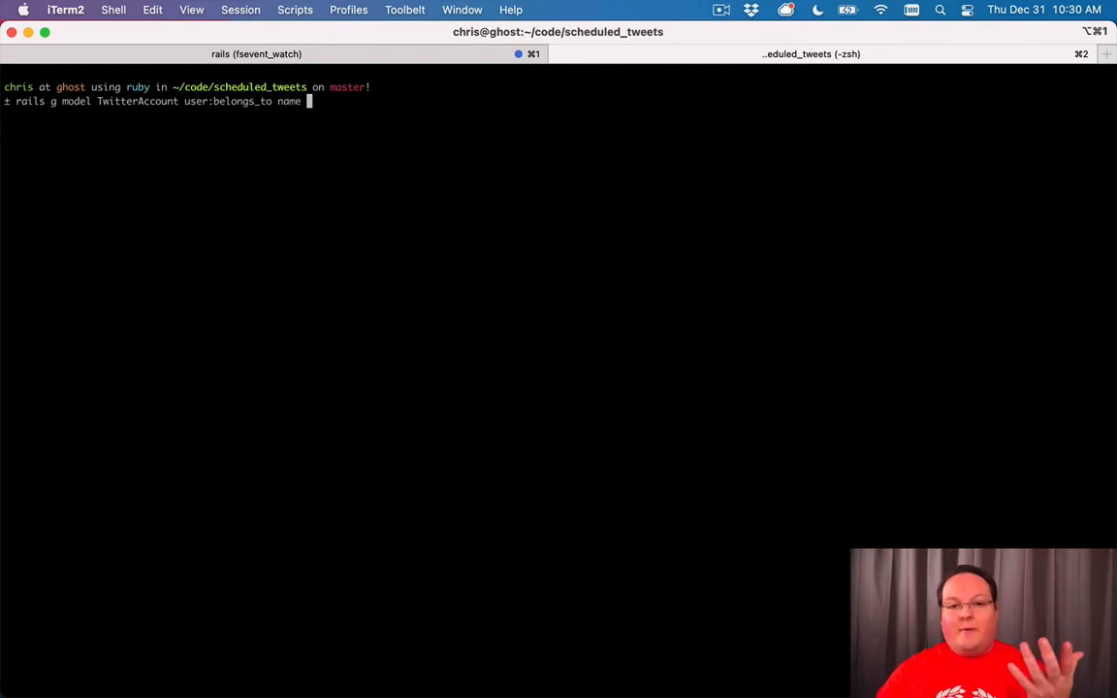
pyautogui.write('username')
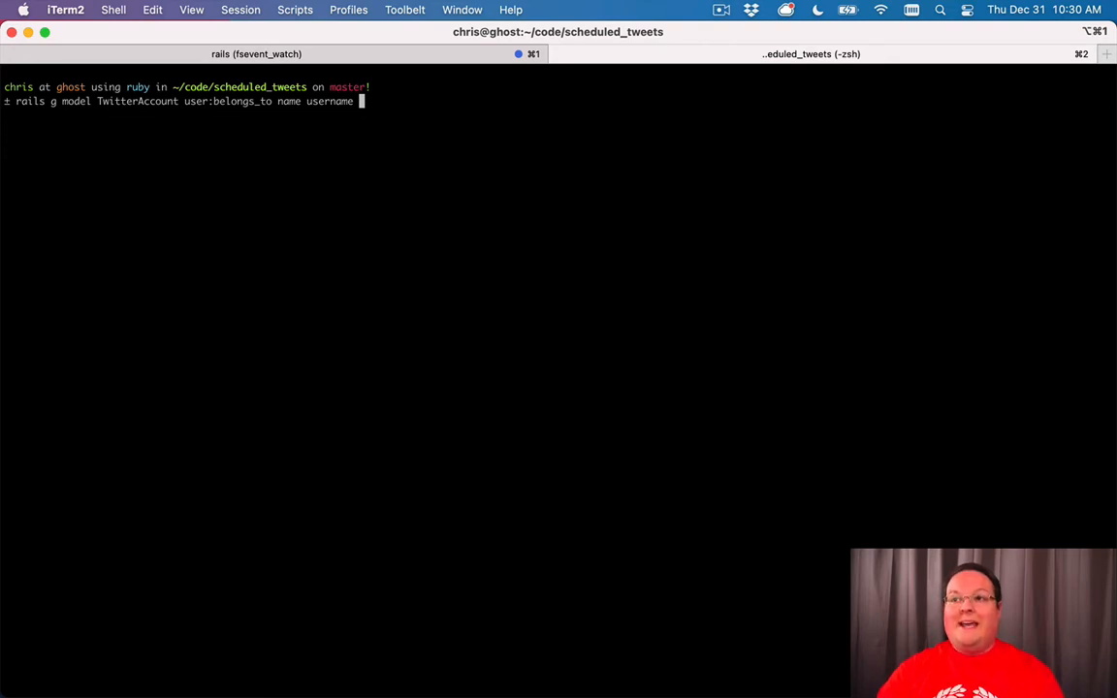
pyautogui.write('image token secret')
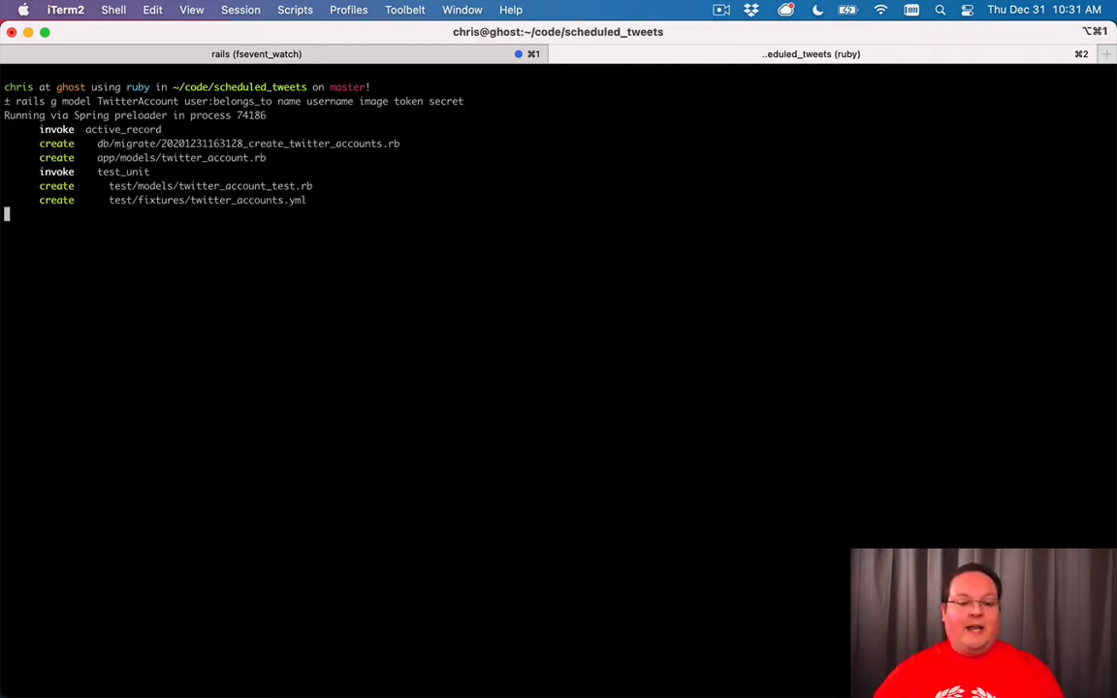
# Step: Run rails db:migrate to create the twitter_accounts table
pyautogui.write('rails db:')
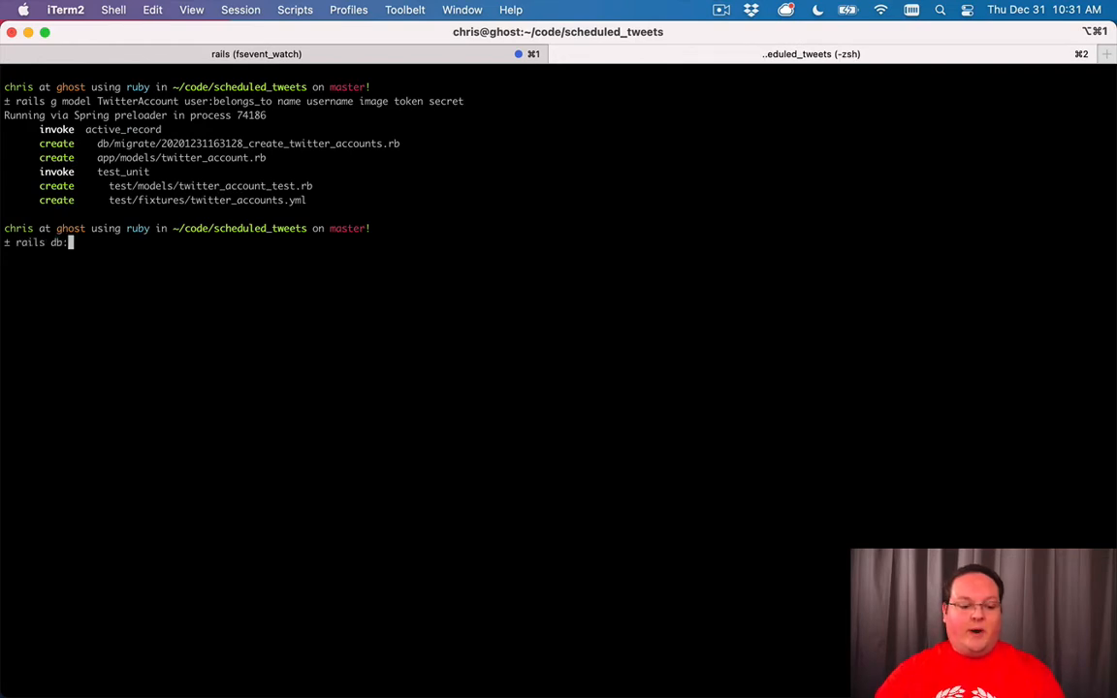
pyautogui.write('migrate')
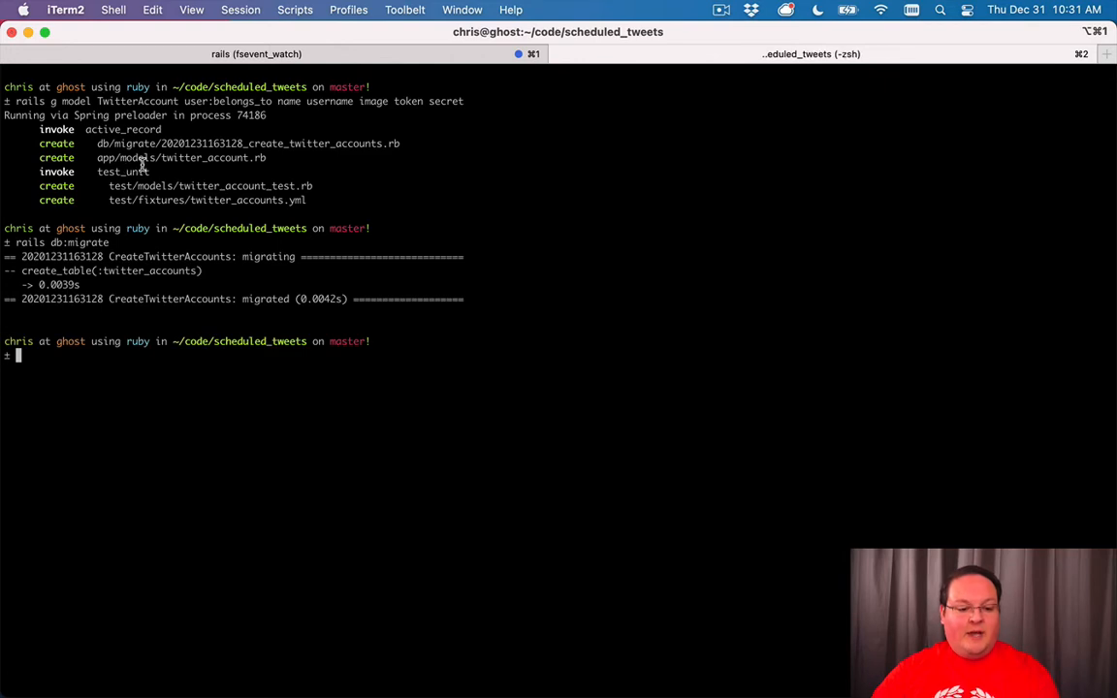
pyautogui.doubleClick(181, 157)
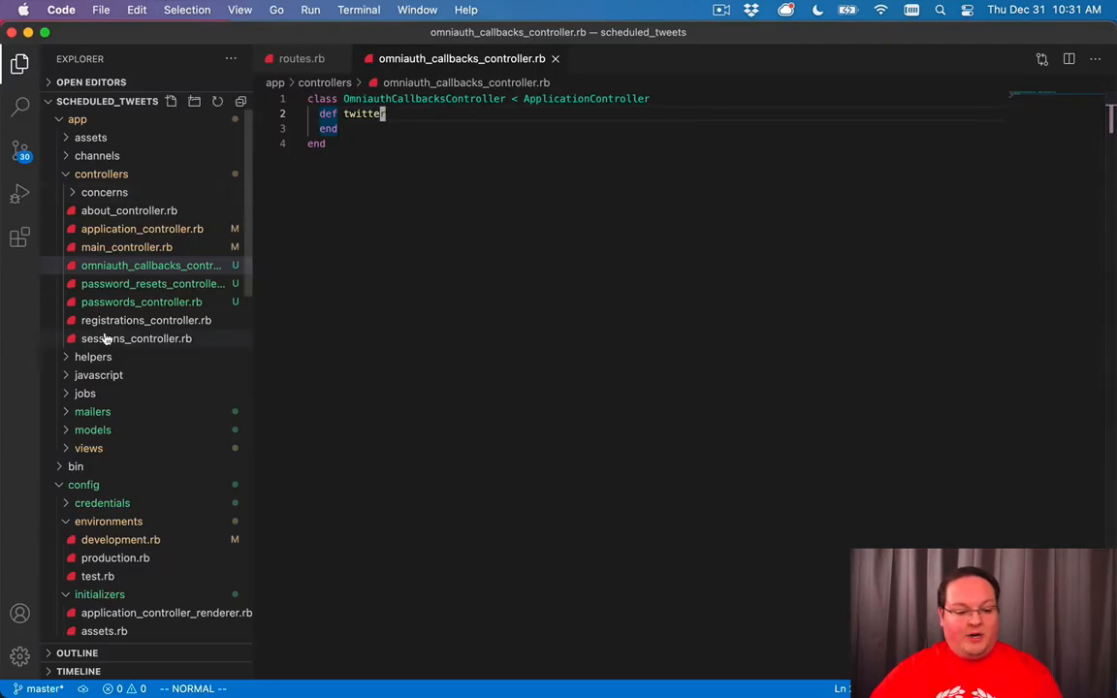
# Step: Check TwitterAccount's belongs_to :user, then add has_many :twitter_accounts to user.rb
pyautogui.click(92, 430)
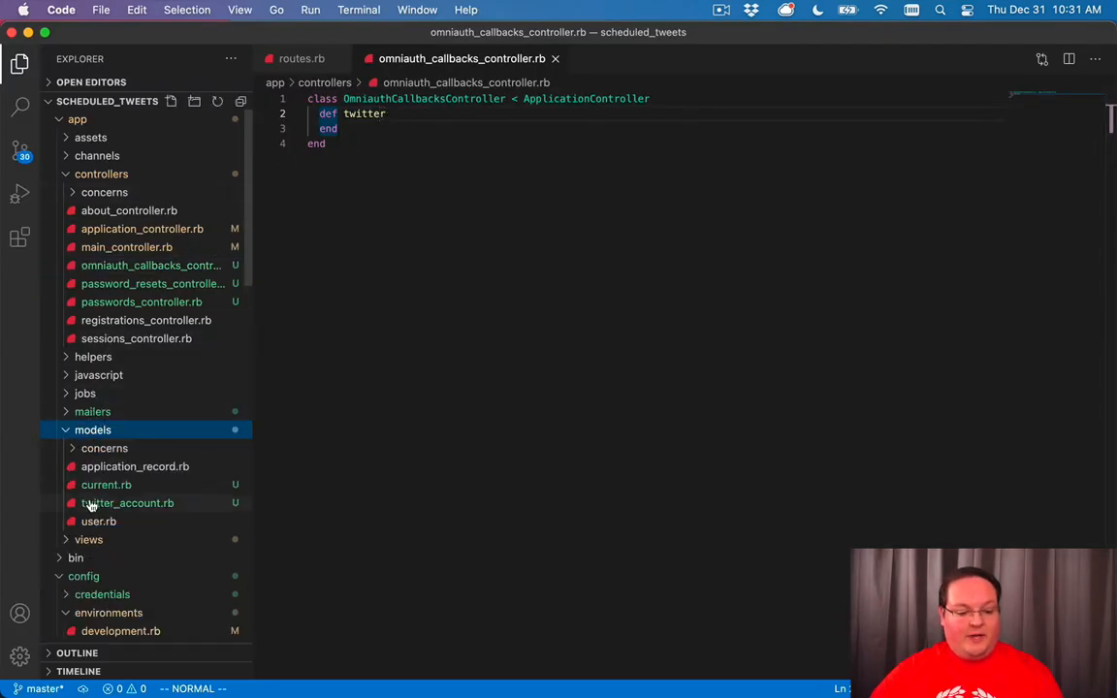
pyautogui.click(128, 502)
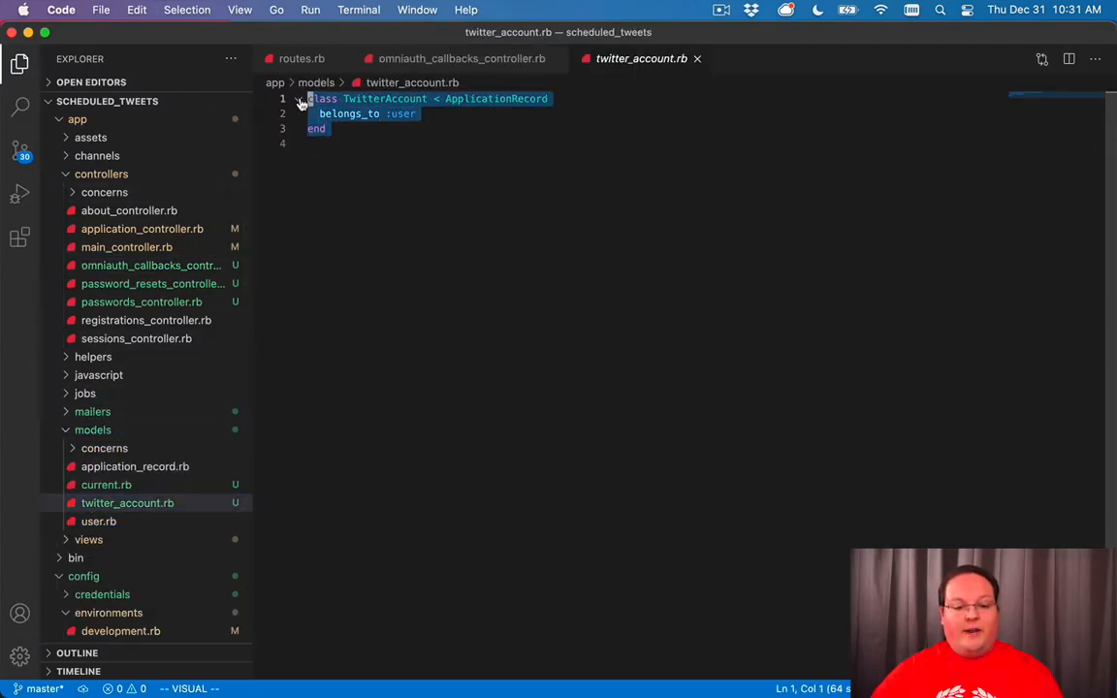
pyautogui.press('Escape')
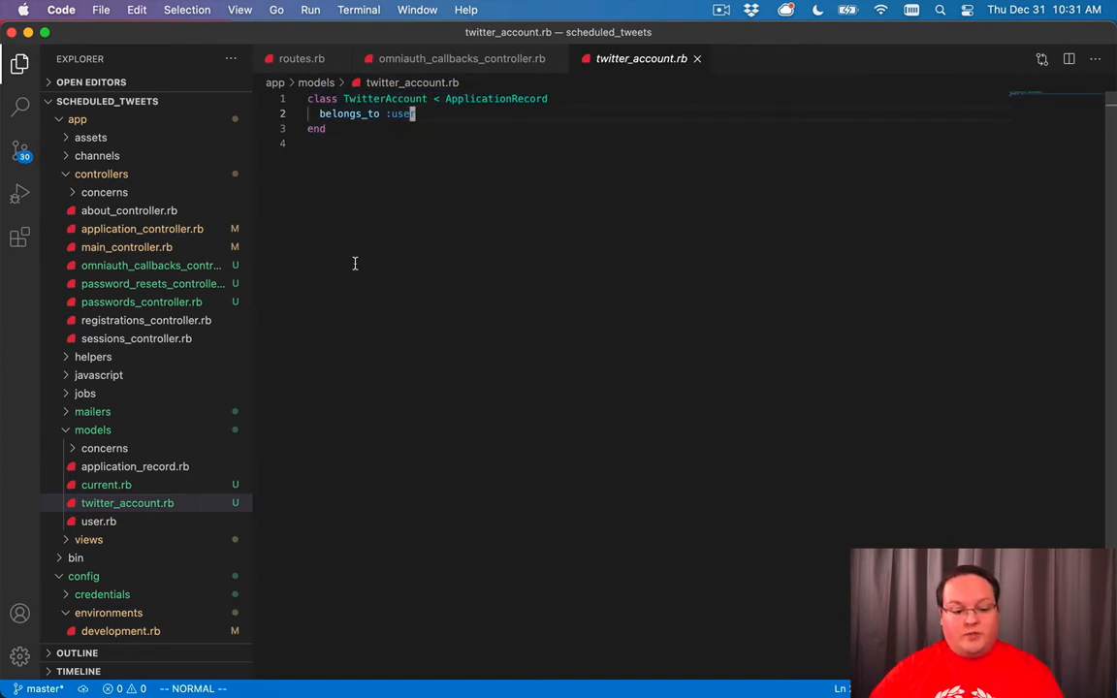
pyautogui.click(98, 522)
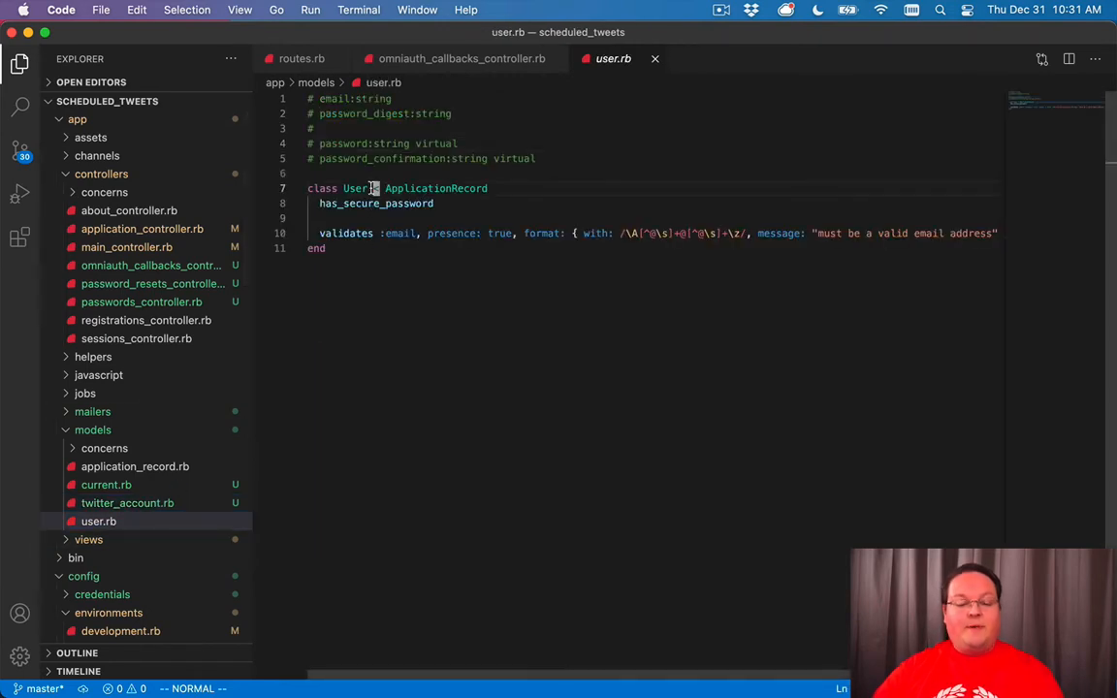
pyautogui.write('has_many :twitter_accounts')
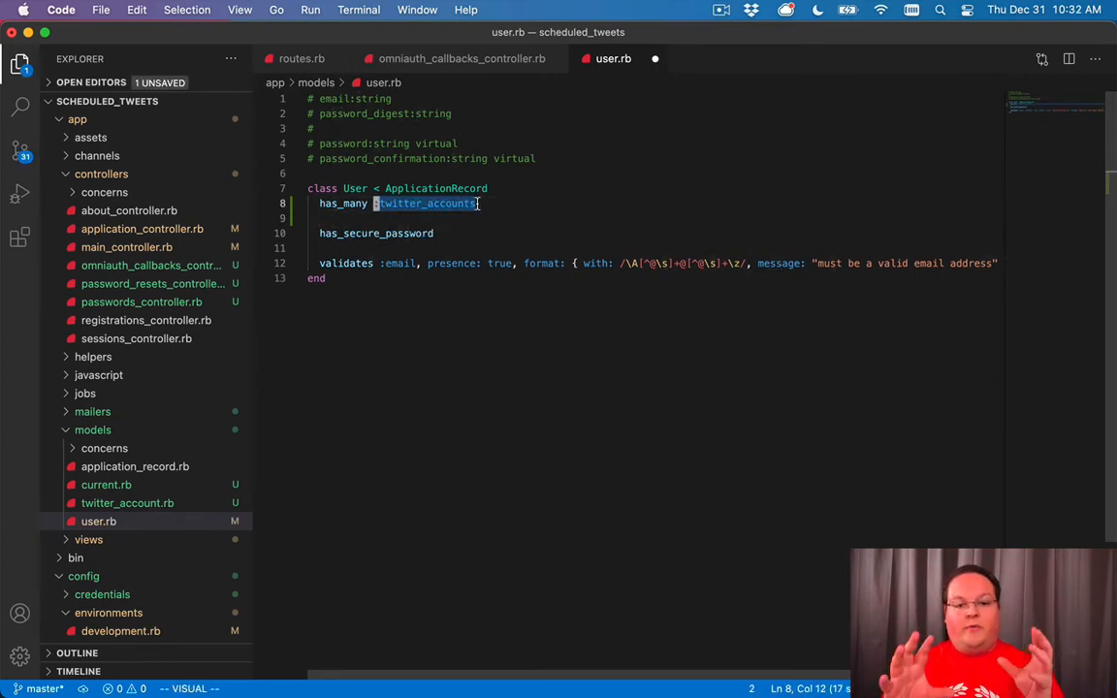
pyautogui.click(127, 503)
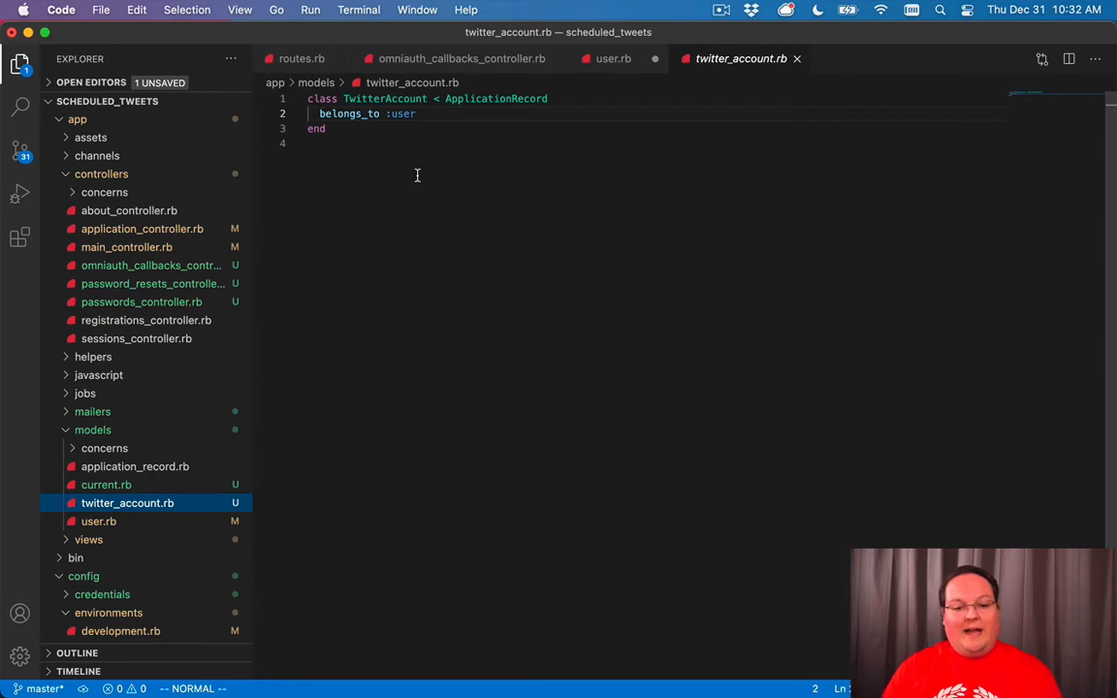
pyautogui.click(613, 58)
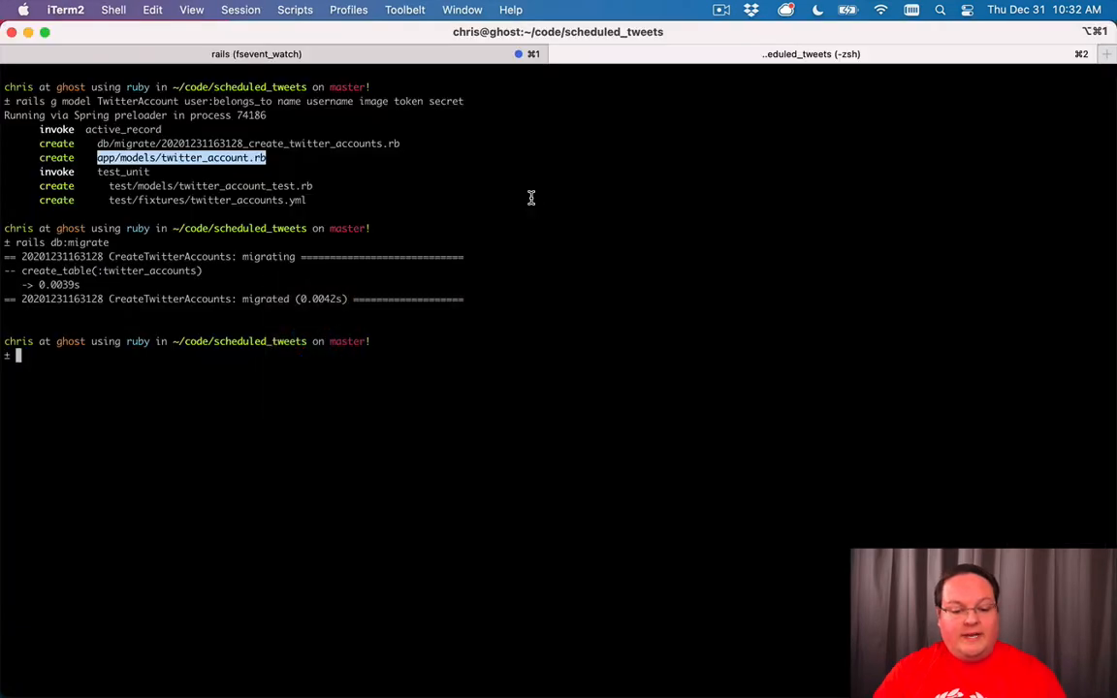
# Step: In rails c, run User.last.twitter_accounts, inspect the SQL queries, then exit
pyautogui.write('rails c')
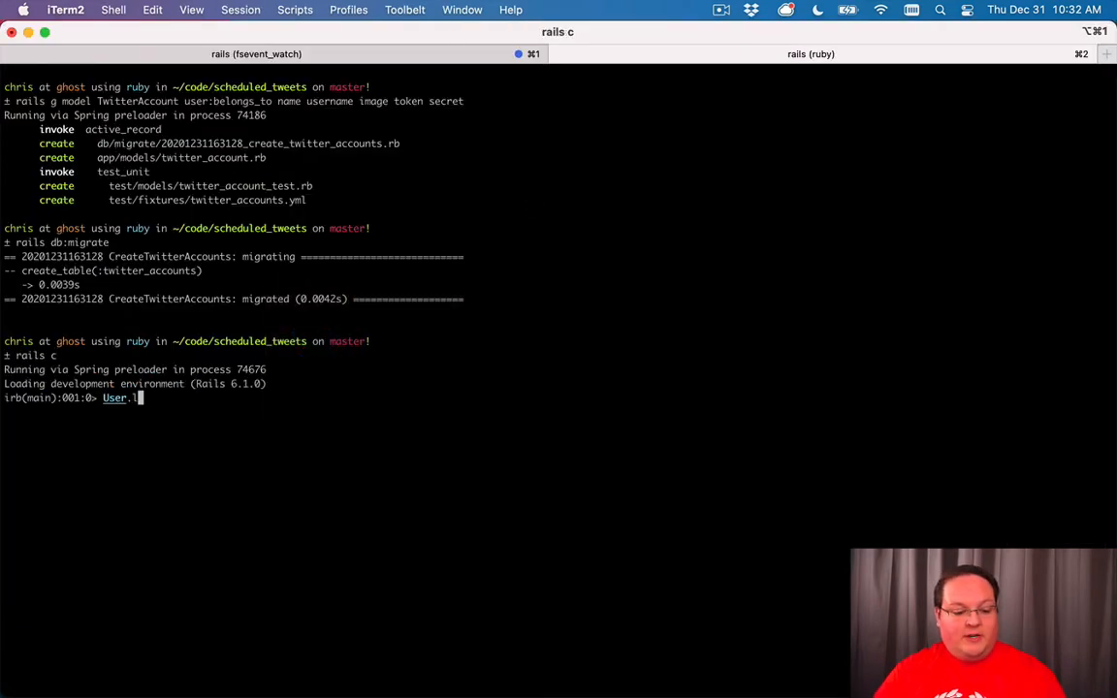
pyautogui.write('ast.twitter_accounts')
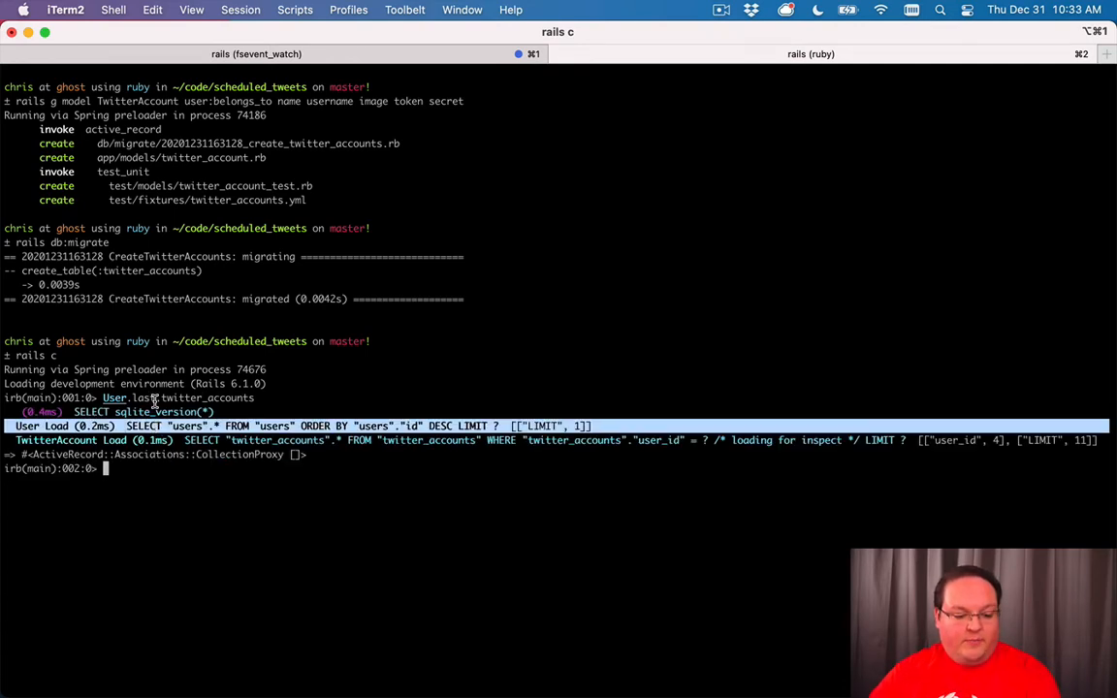
pyautogui.doubleClick(128, 398)
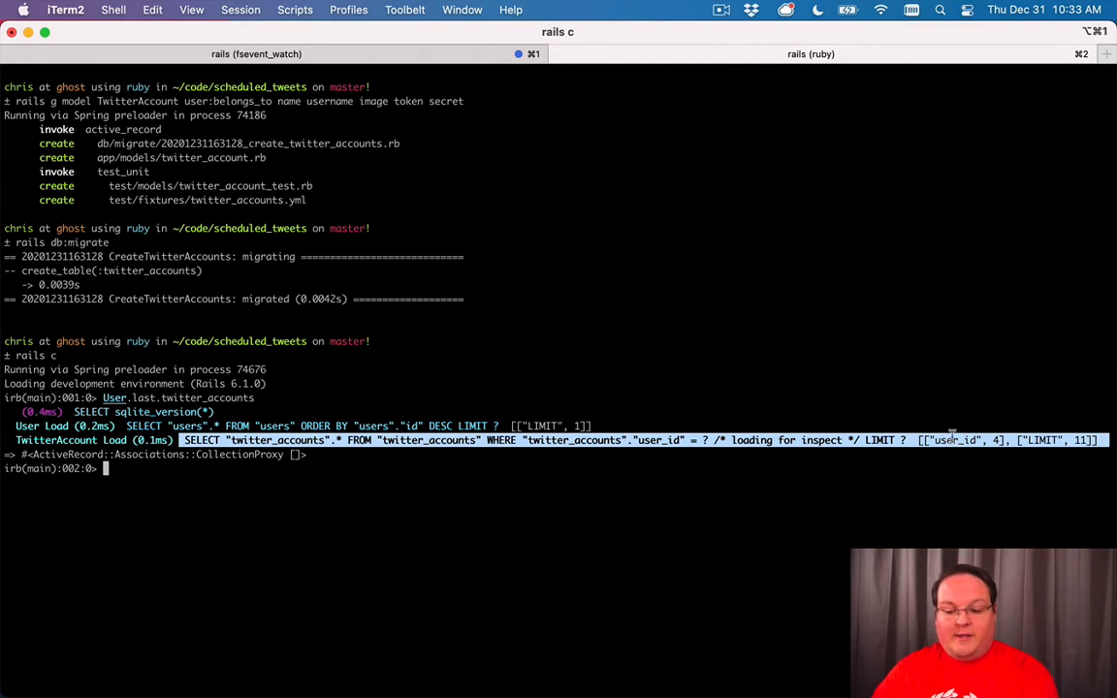
pyautogui.doubleClick(956, 440)
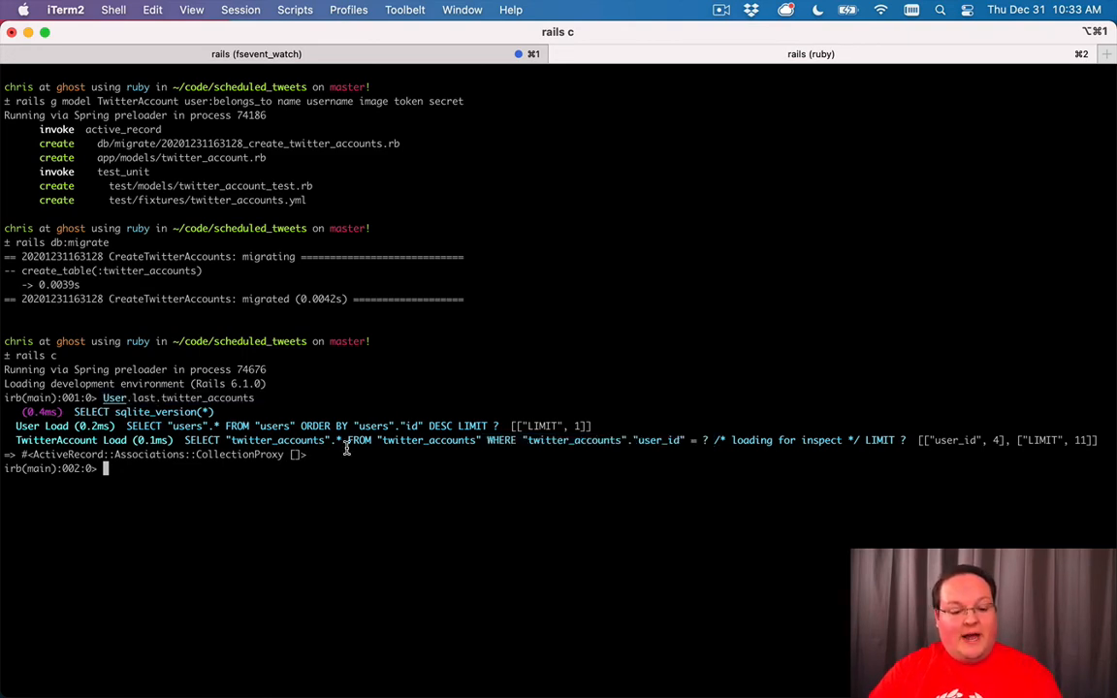
pyautogui.write('exit')
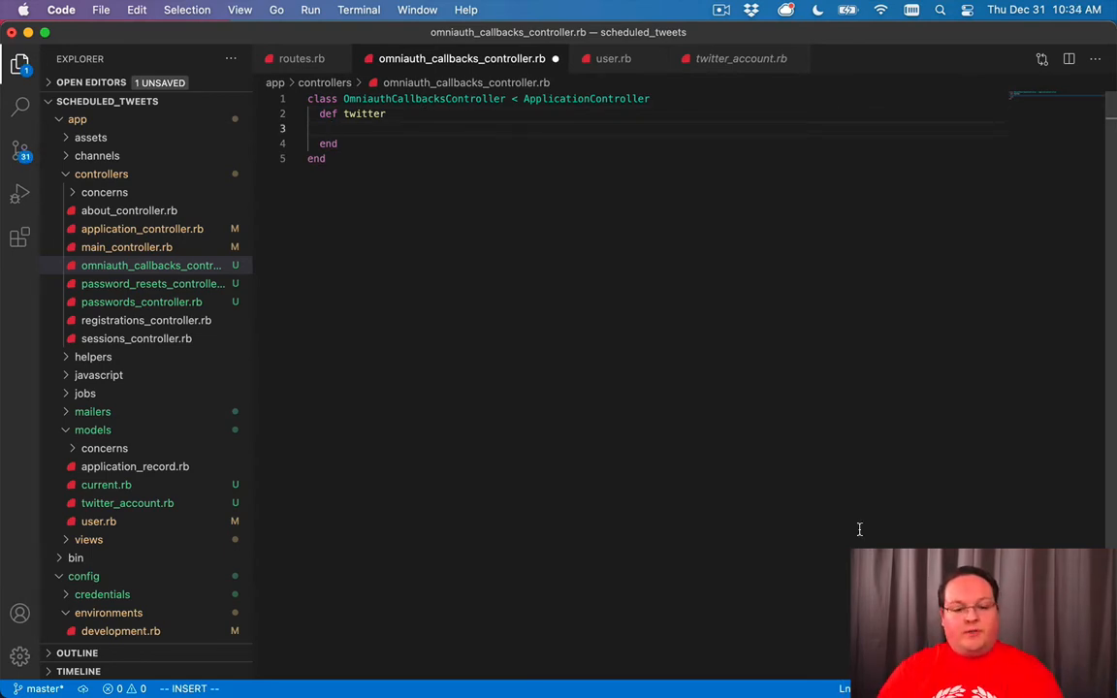
# Step: Write Current.user.twitter_accounts.create with blank name, username, image, token and secret
pyautogui.write('Current.user.')
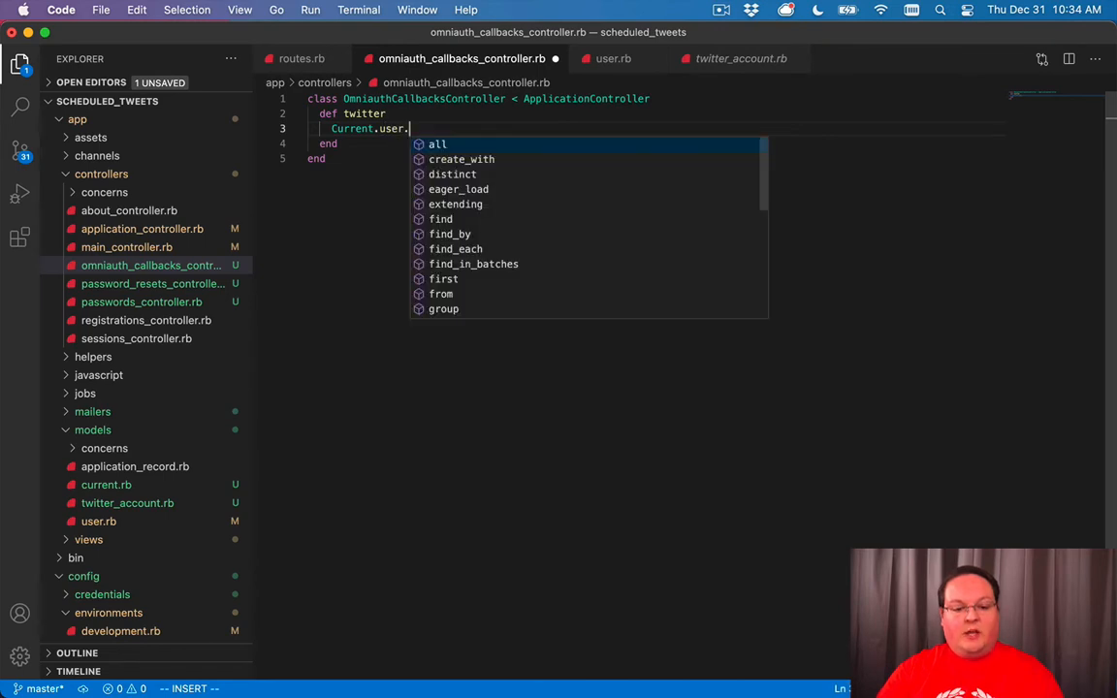
pyautogui.write('twitter_account')
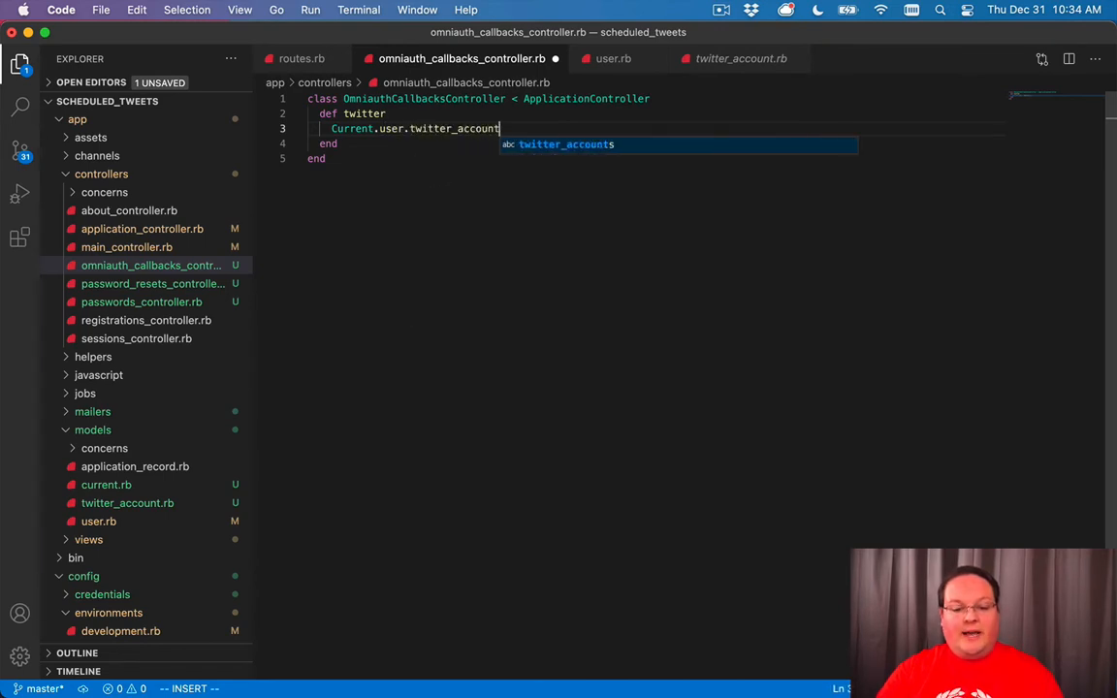
pyautogui.write('s.c')
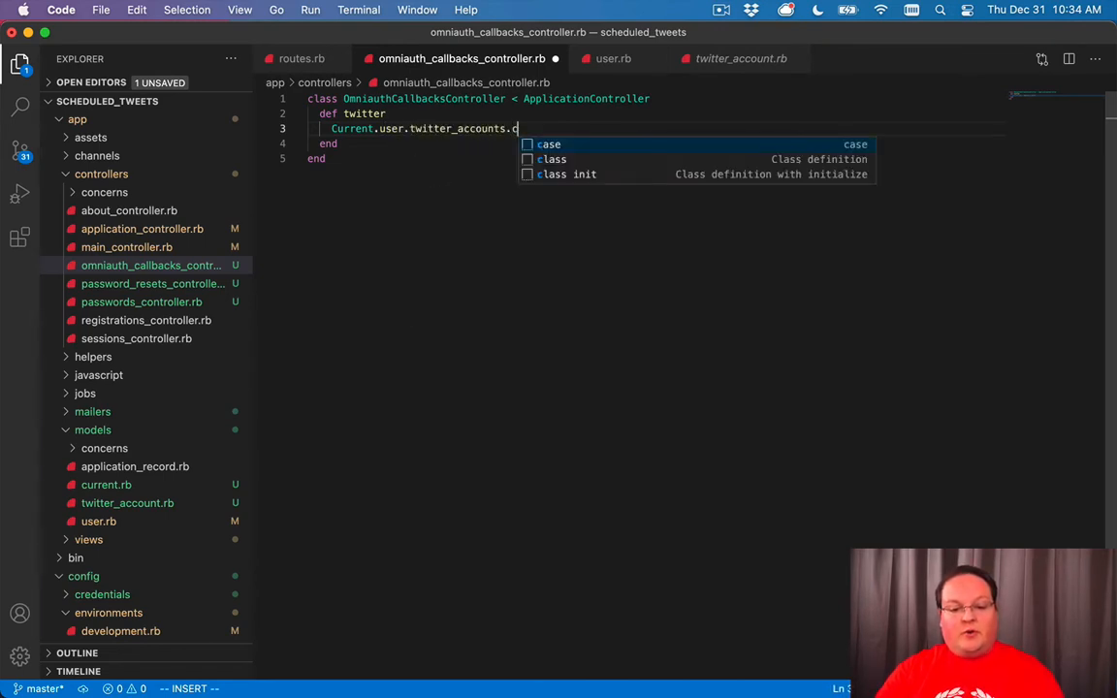
pyautogui.write('reate(')
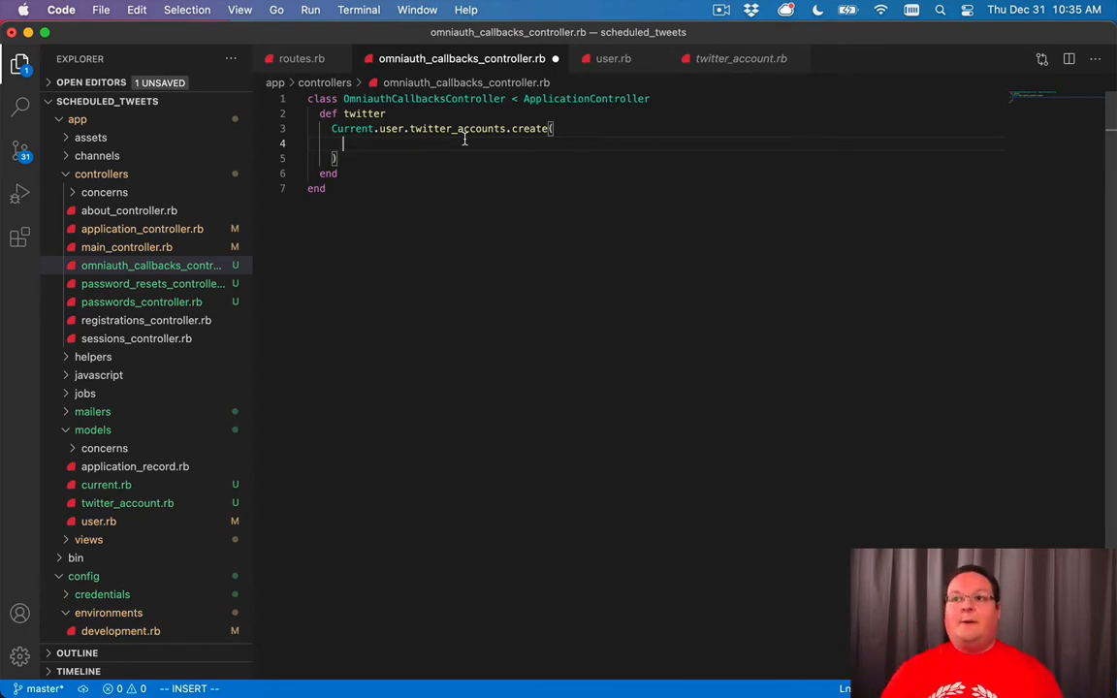
pyautogui.write('name: ,')
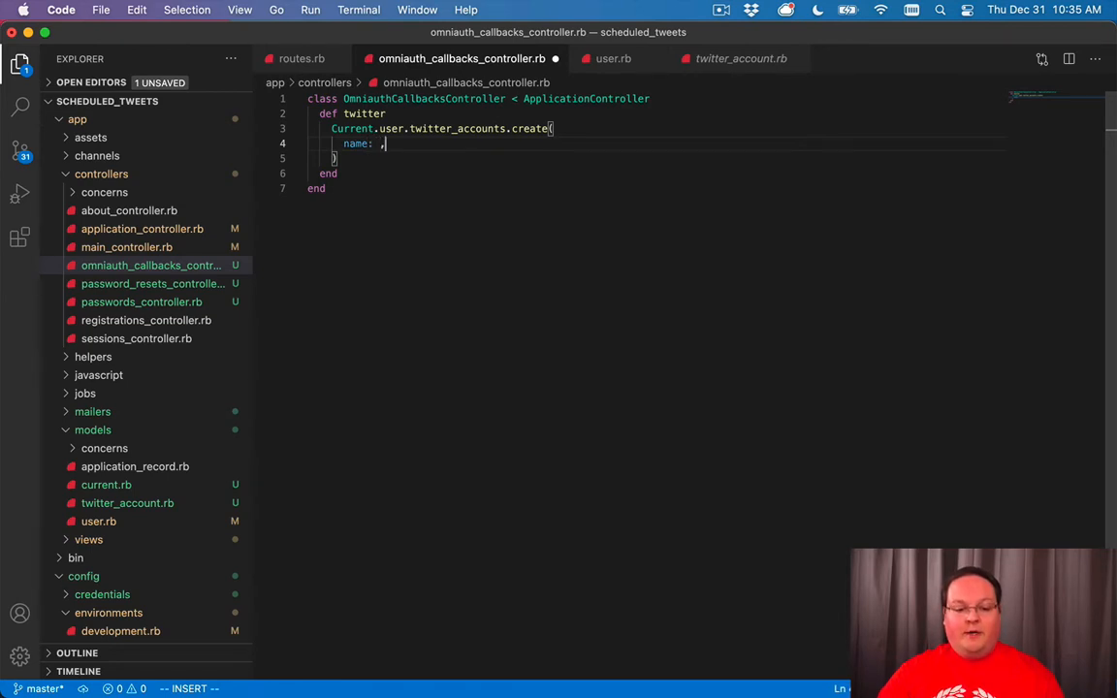
pyautogui.write('username:')
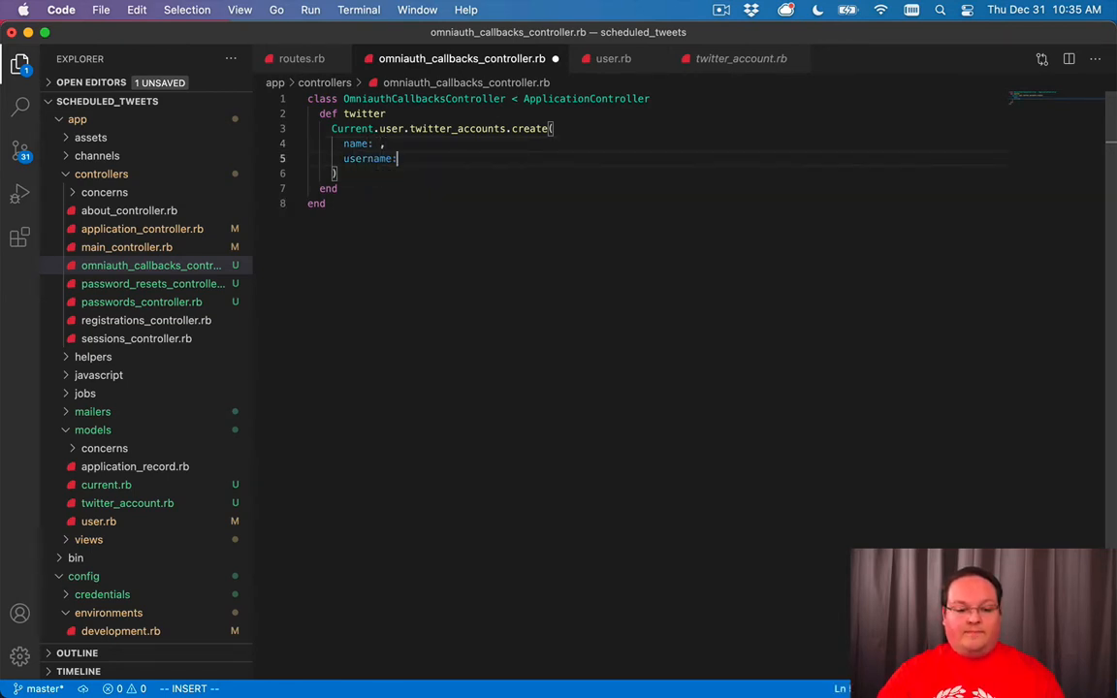
pyautogui.write('image')
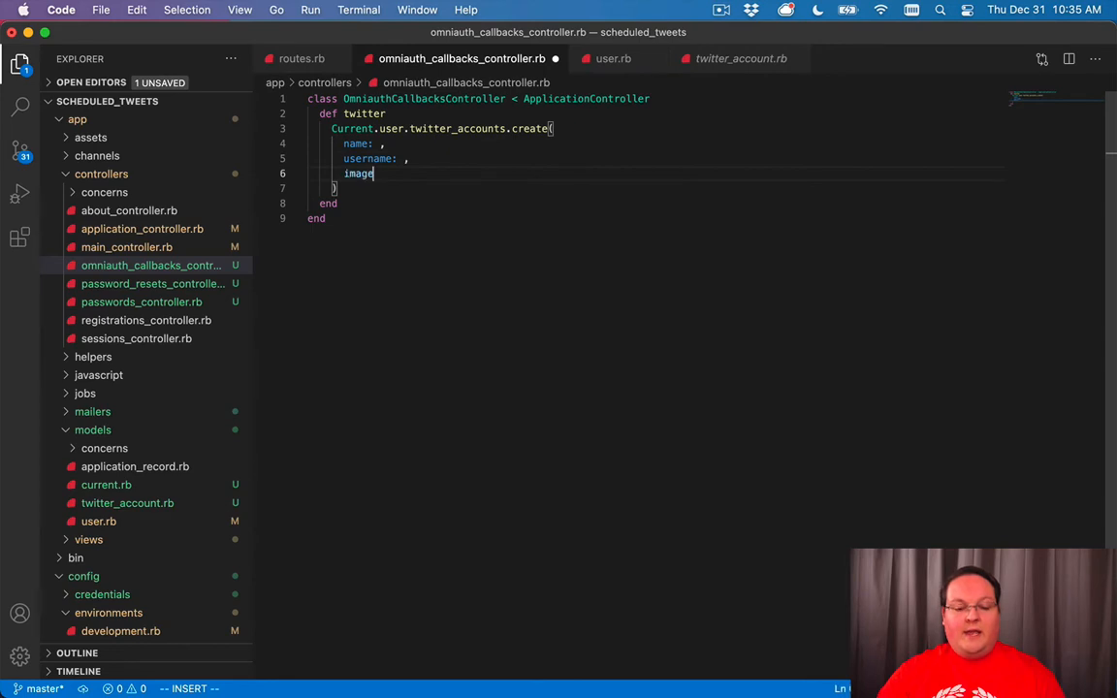
pyautogui.write(': ,')
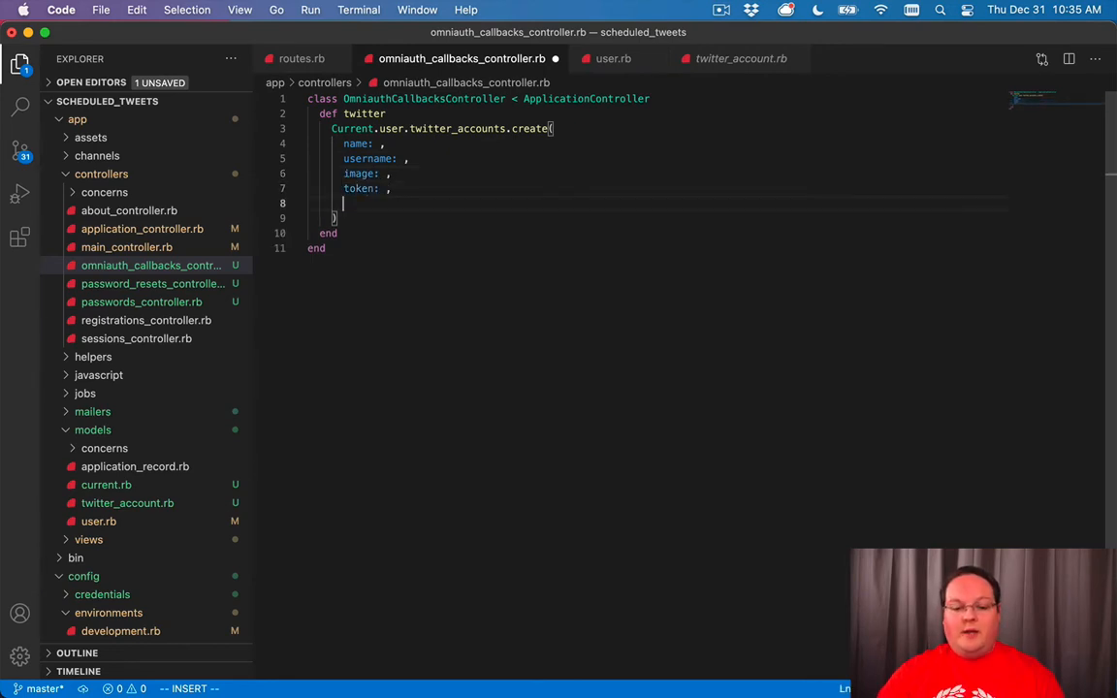
pyautogui.write('secret:,')
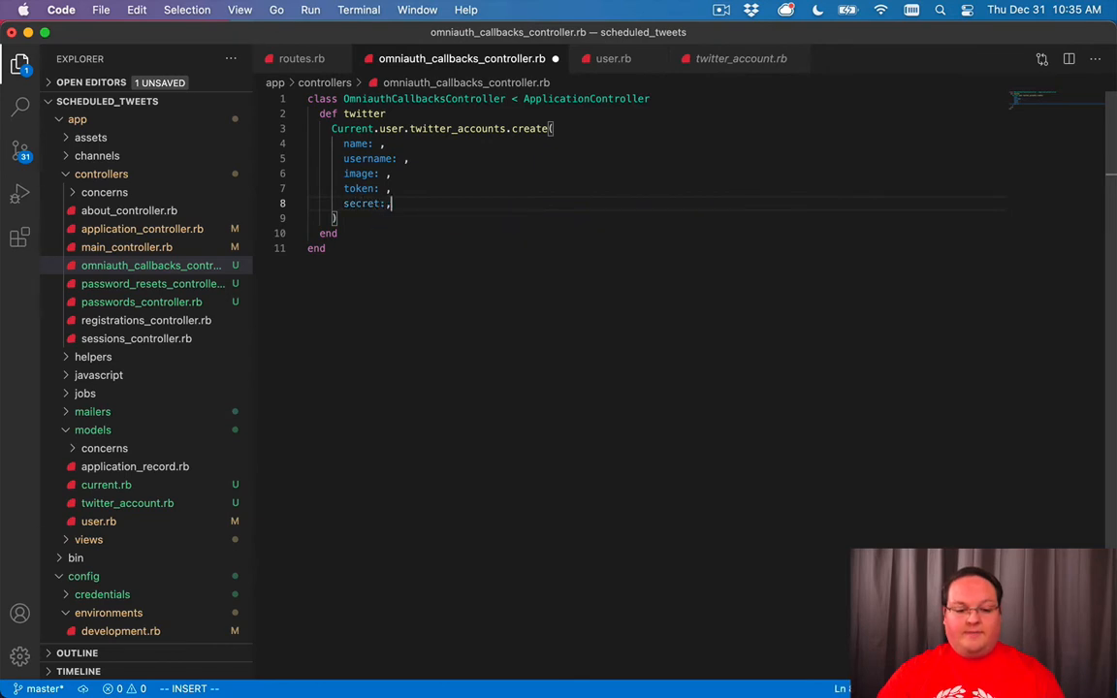
pyautogui.press('Escape')
pyautogui.write('def')
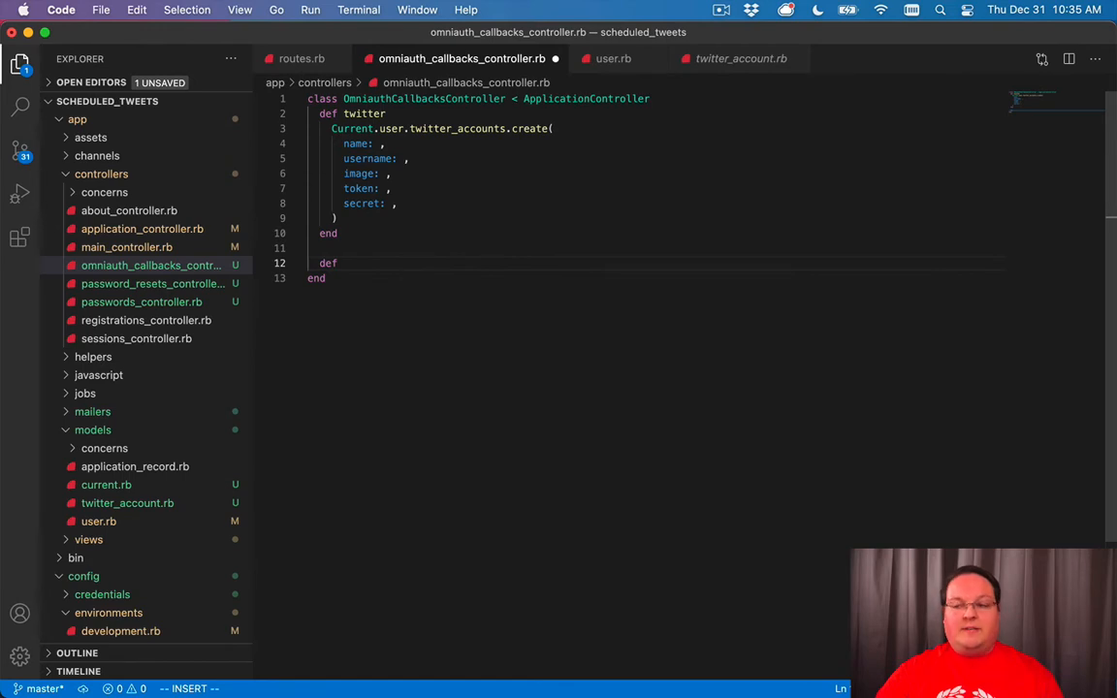
# Step: Add an auth method returning request.env['omniauth.auth']
pyautogui.write('auth')
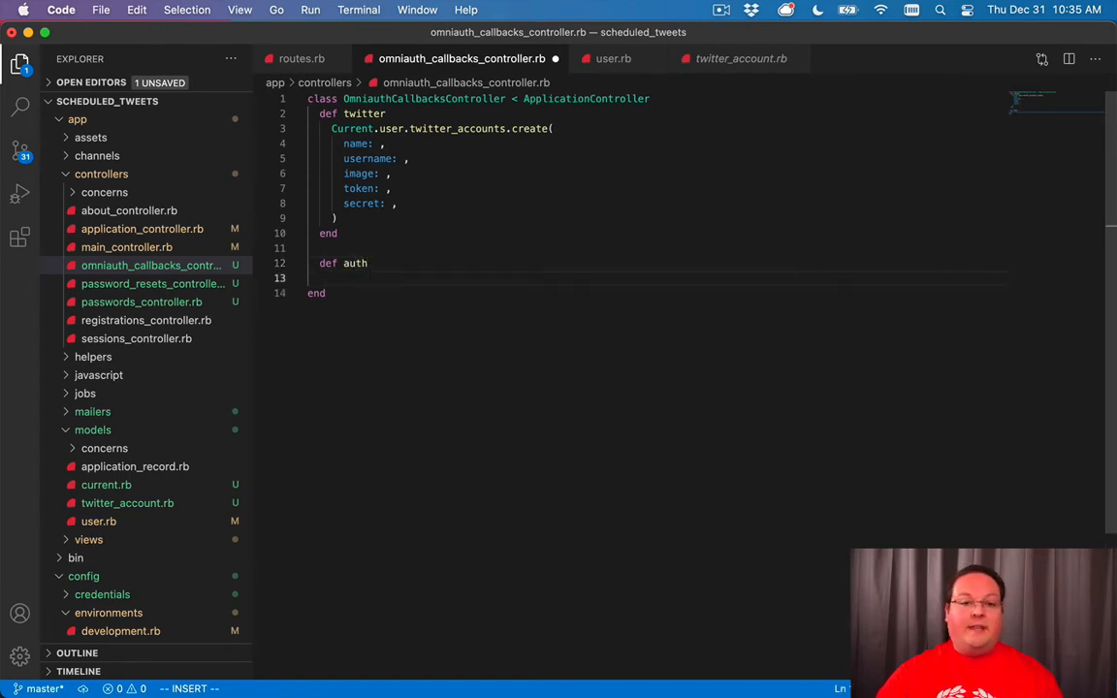
pyautogui.write('r')
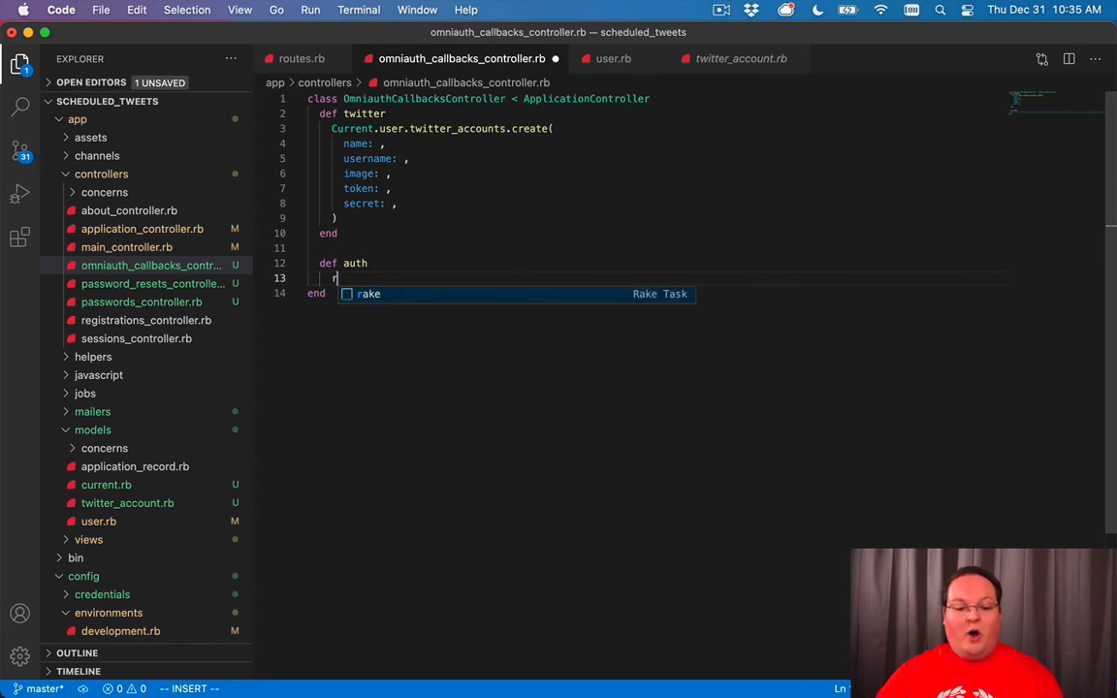
pyautogui.write('eues')
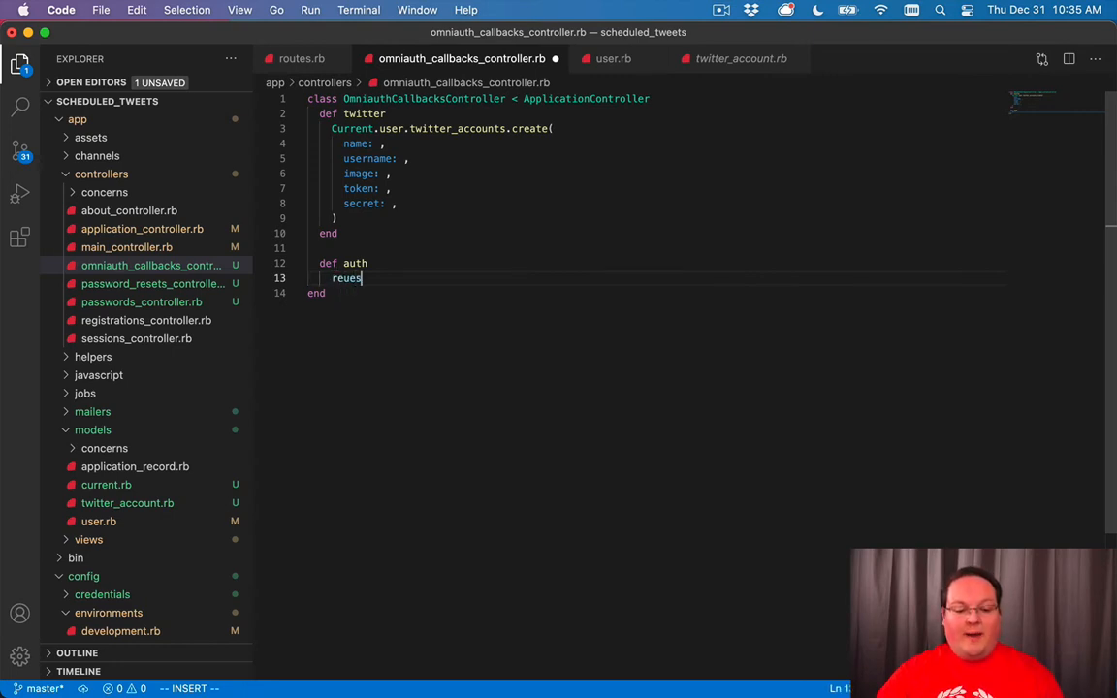
pyautogui.write("request.env['omniauth.auth")
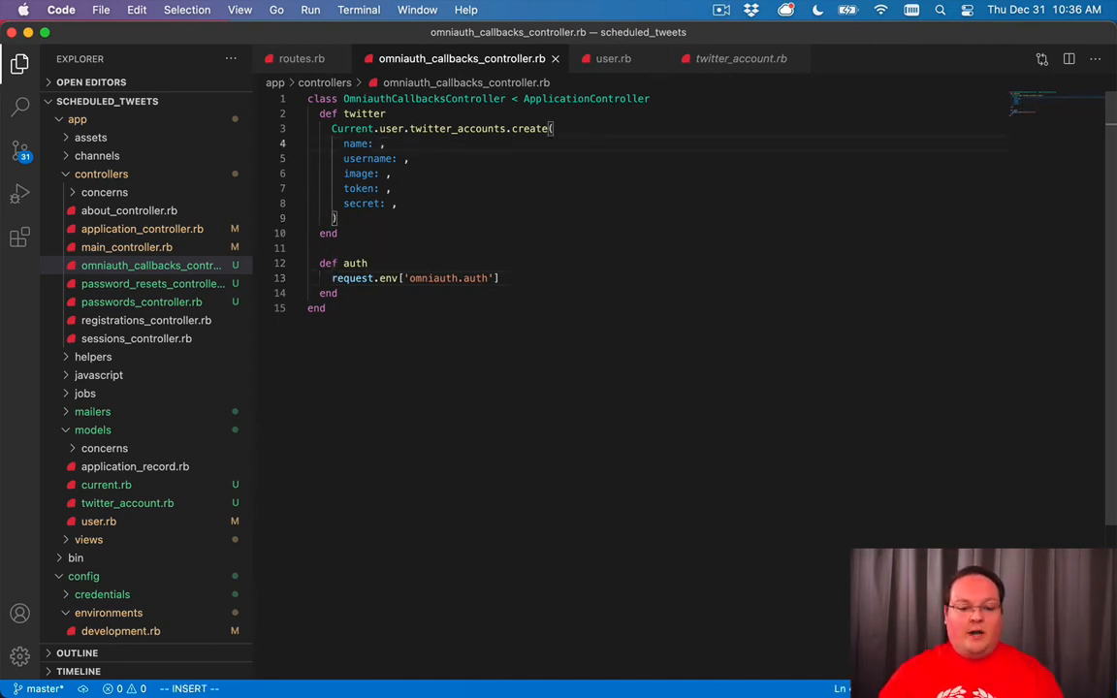
# Step: Set name to auth.info.name and log the auth hash with Rails.logger.info
pyautogui.write('auth')
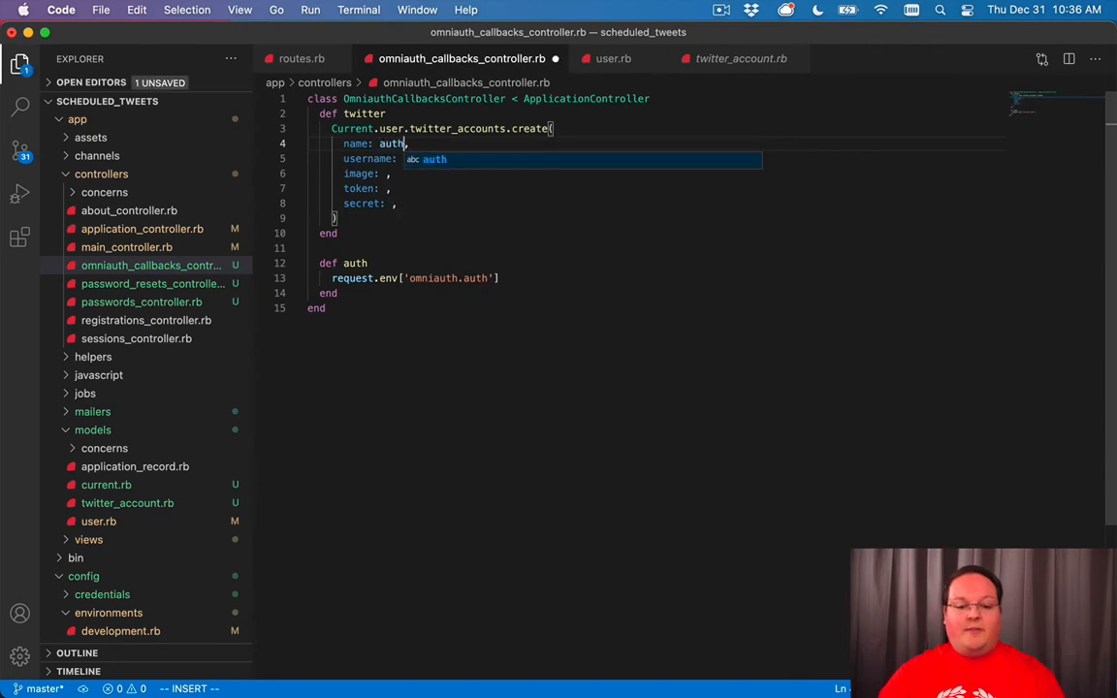
pyautogui.write('.info.name')
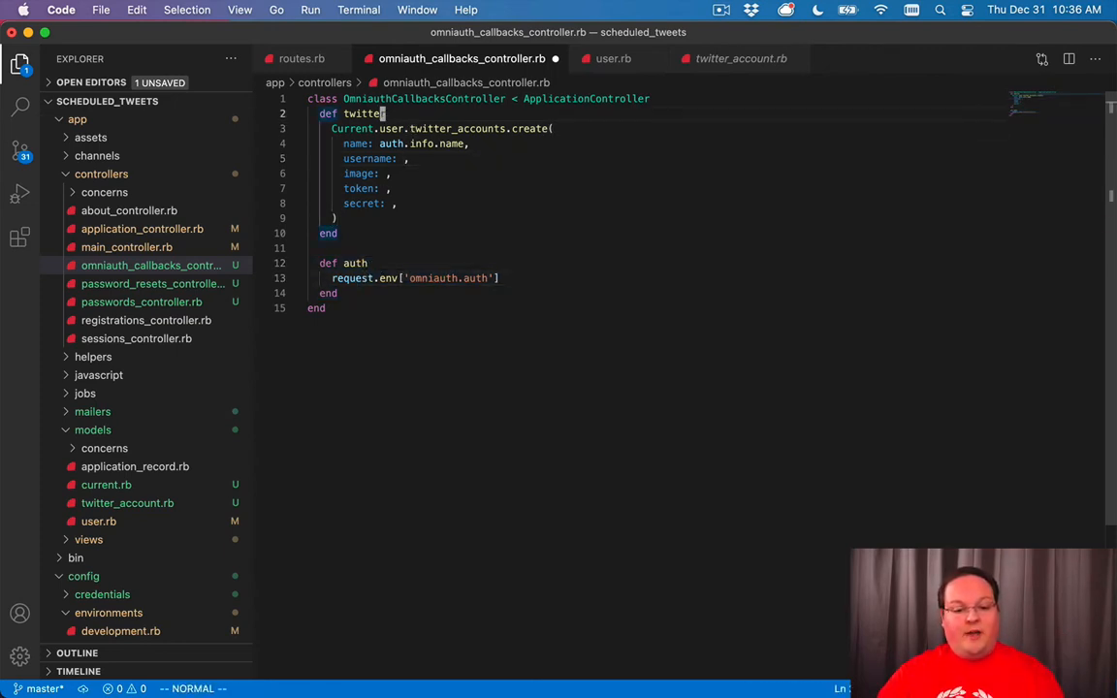
pyautogui.write('Rails.logge')
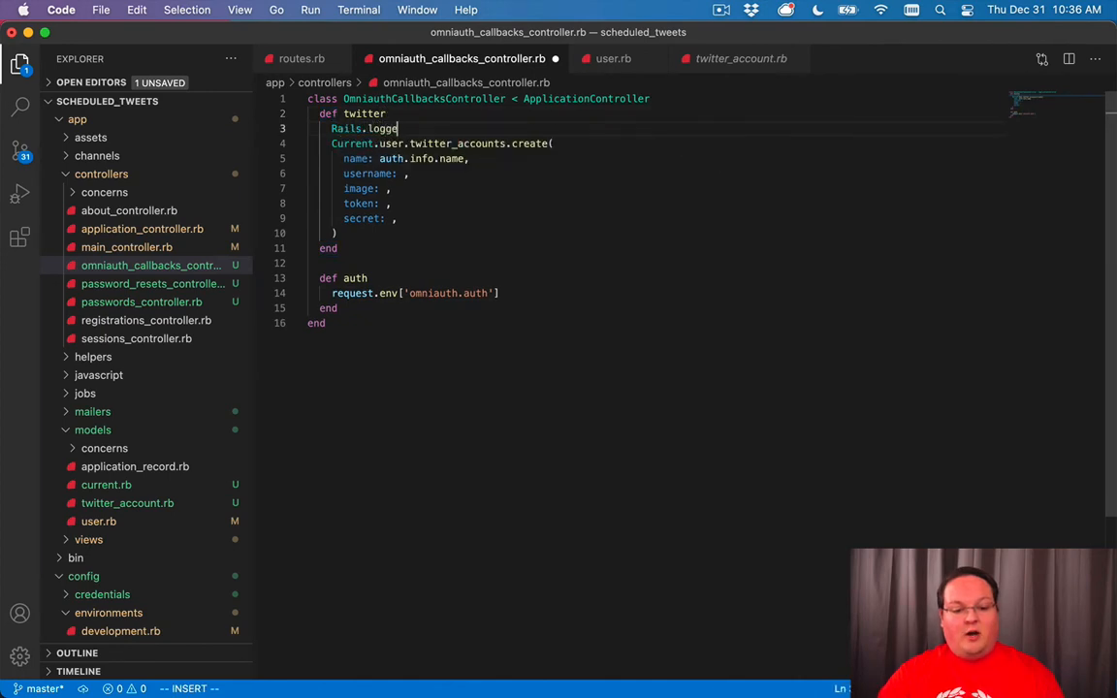
pyautogui.write('r.info auth')
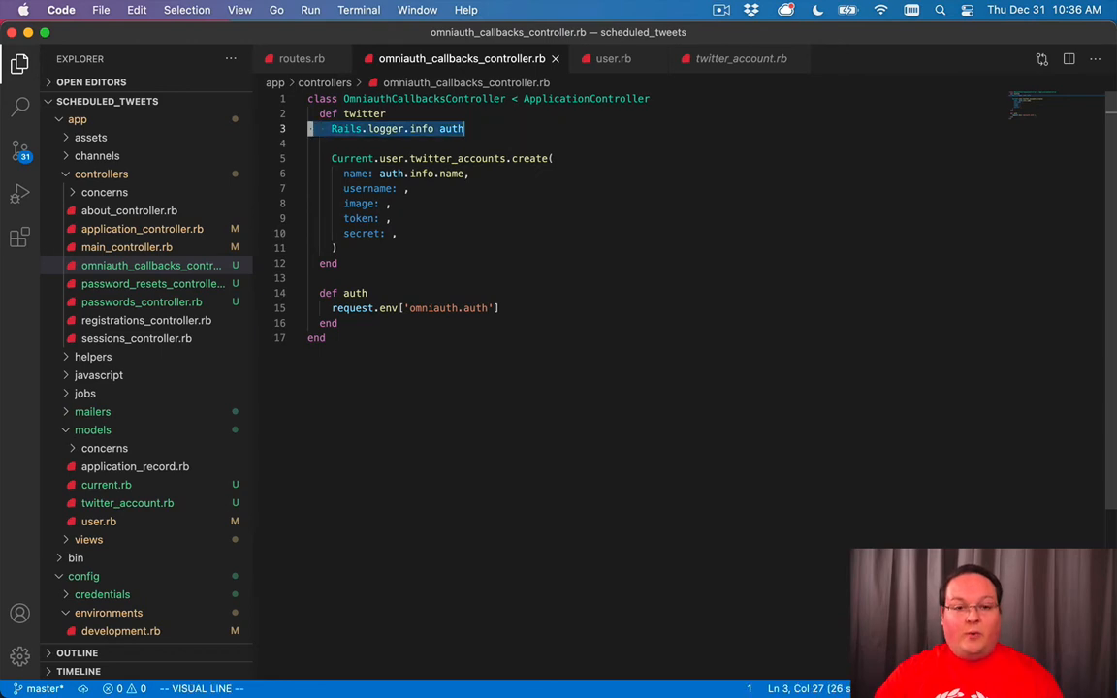
pyautogui.press('Escape')
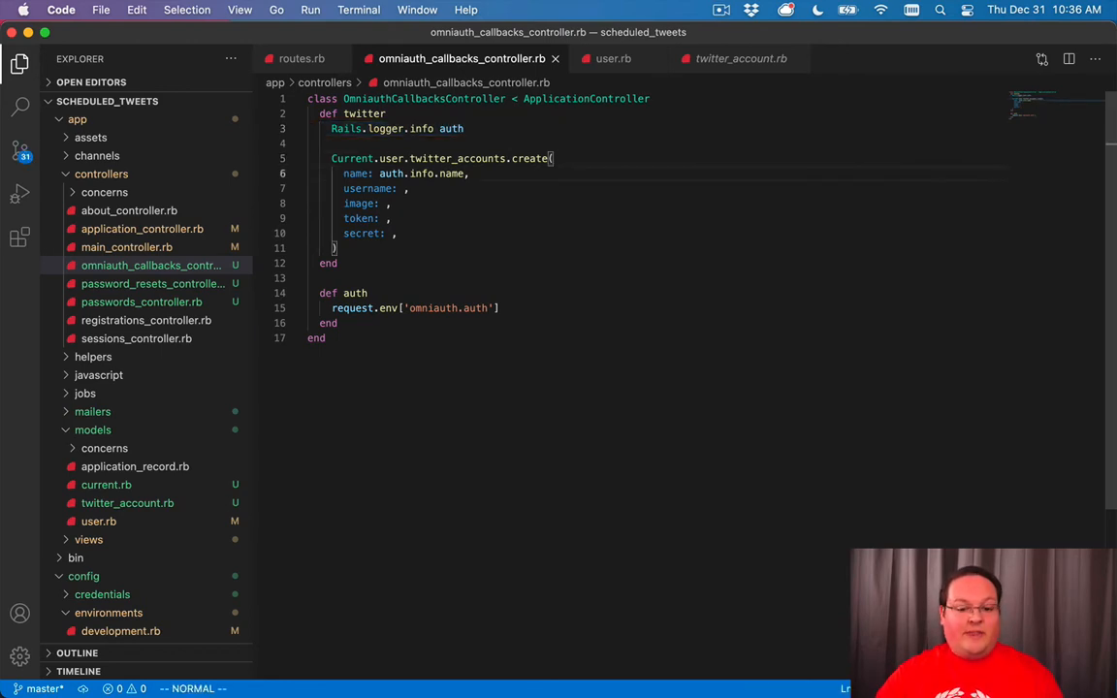
# Step: Fill nickname and image from auth.info, token and secret from auth.credentials
pyautogui.write('a')
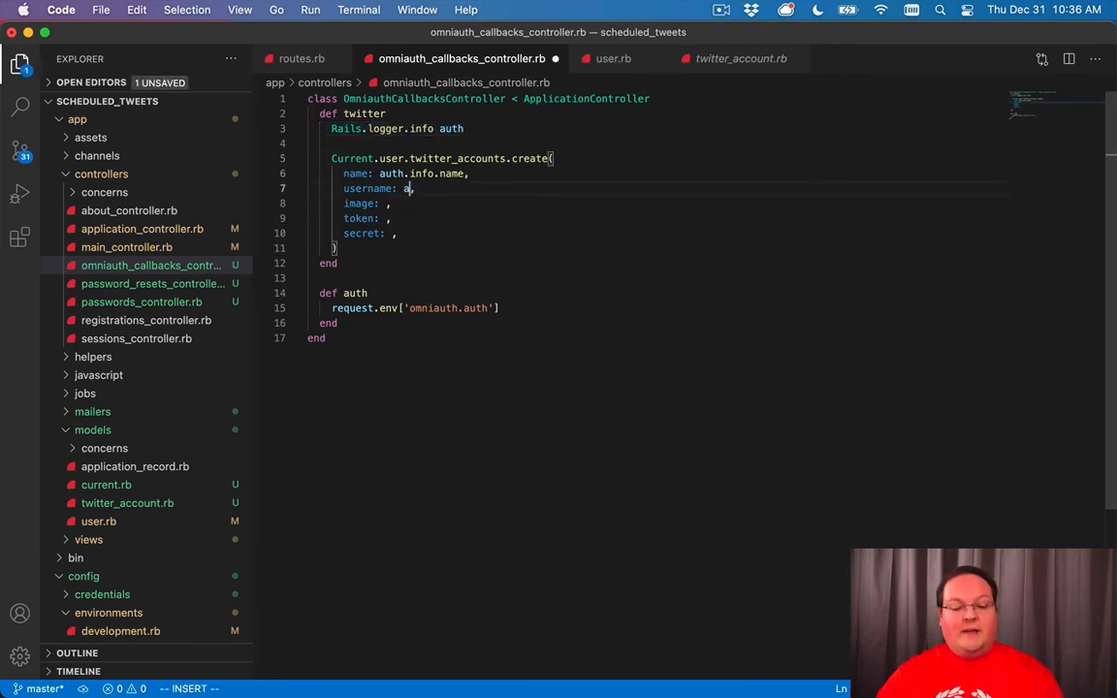
pyautogui.write('uth.info.nickname')
pyautogui.click(370, 202)
pyautogui.write('auth.info.image')
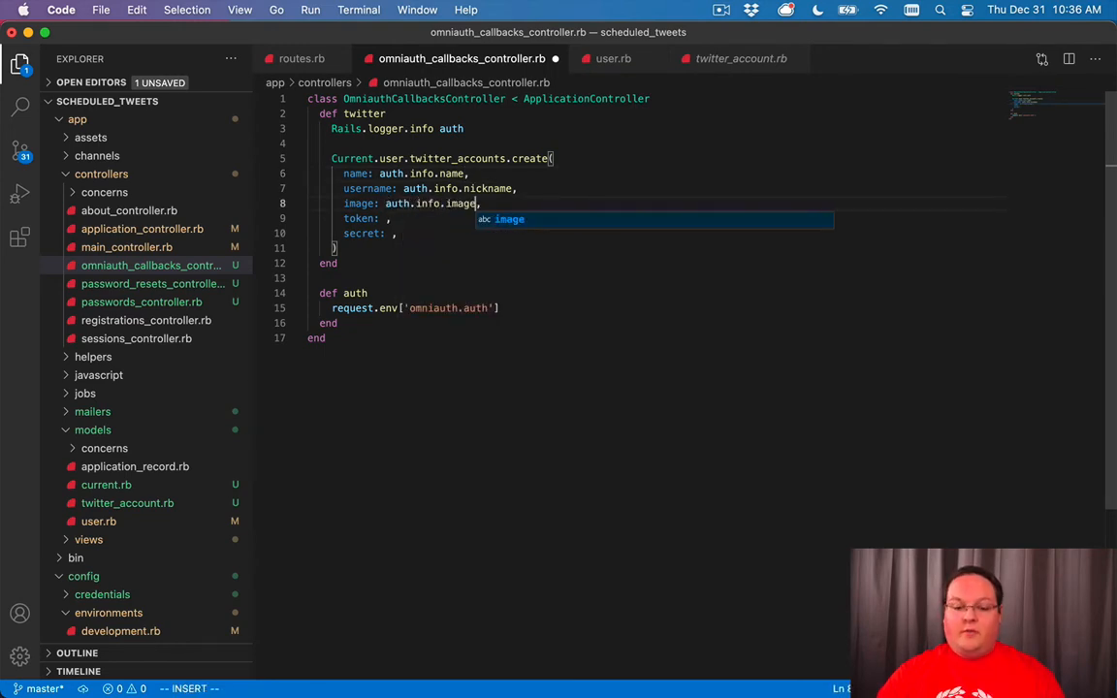
pyautogui.press('Escape')
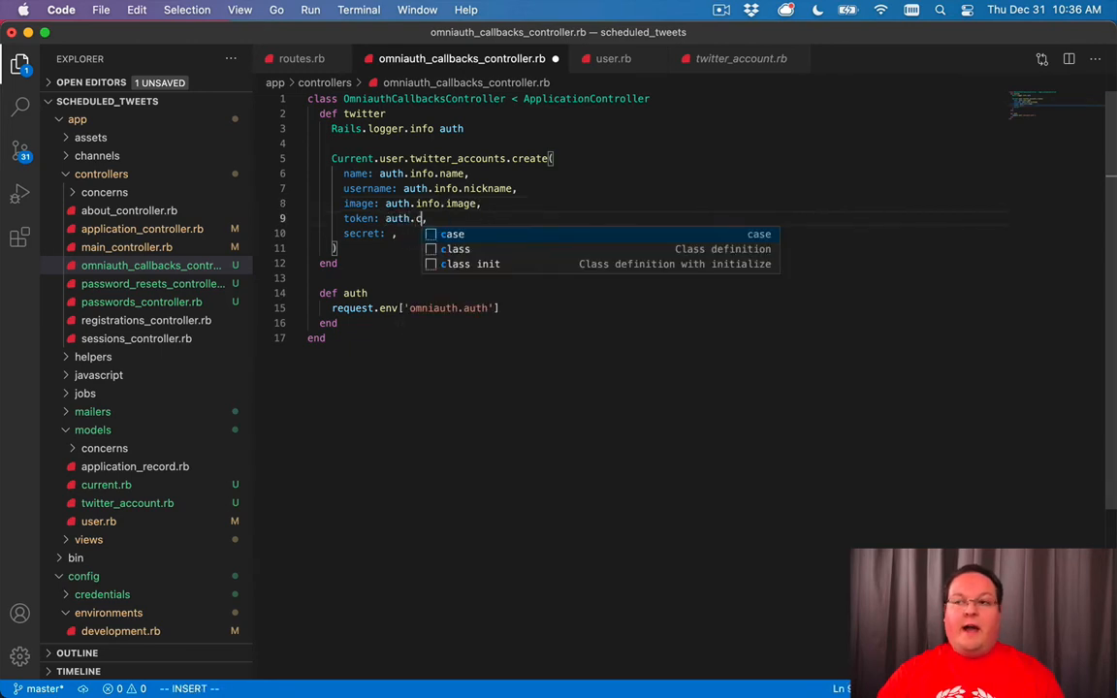
pyautogui.write('redentials.token')
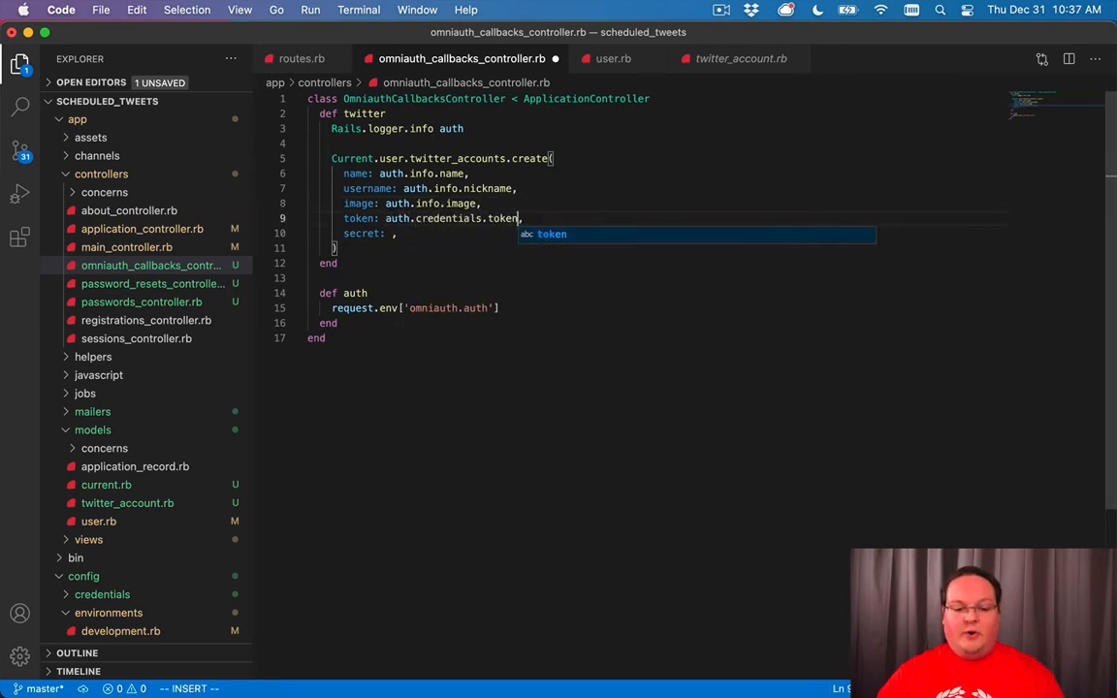
pyautogui.write('auth.credentials.se')
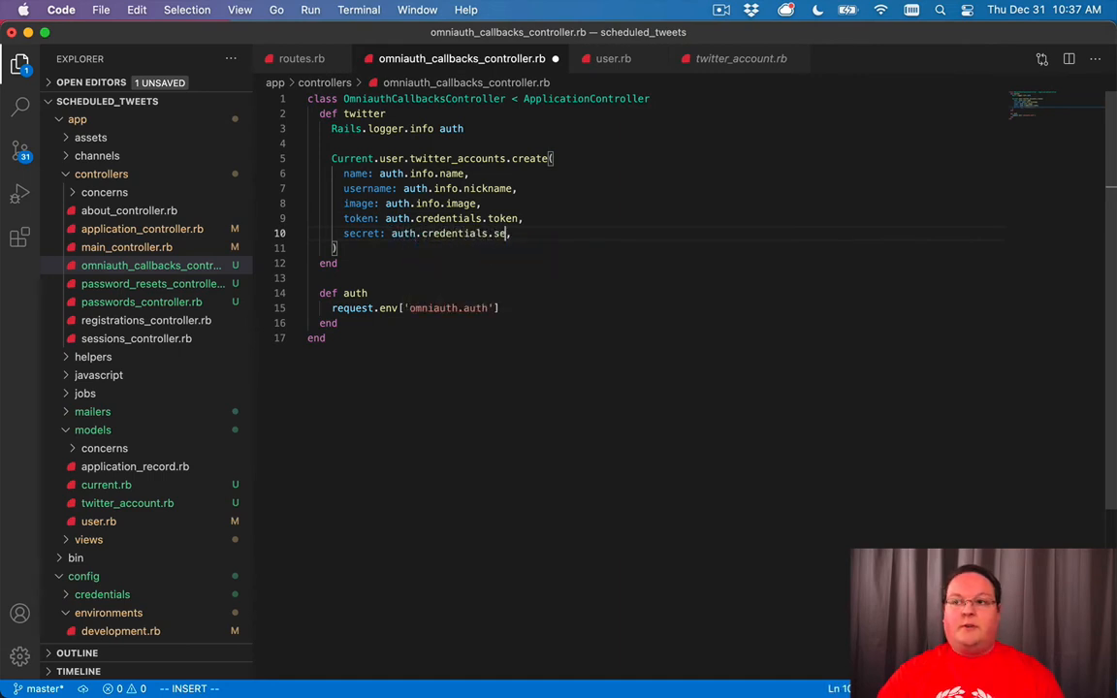
pyautogui.write('cret')
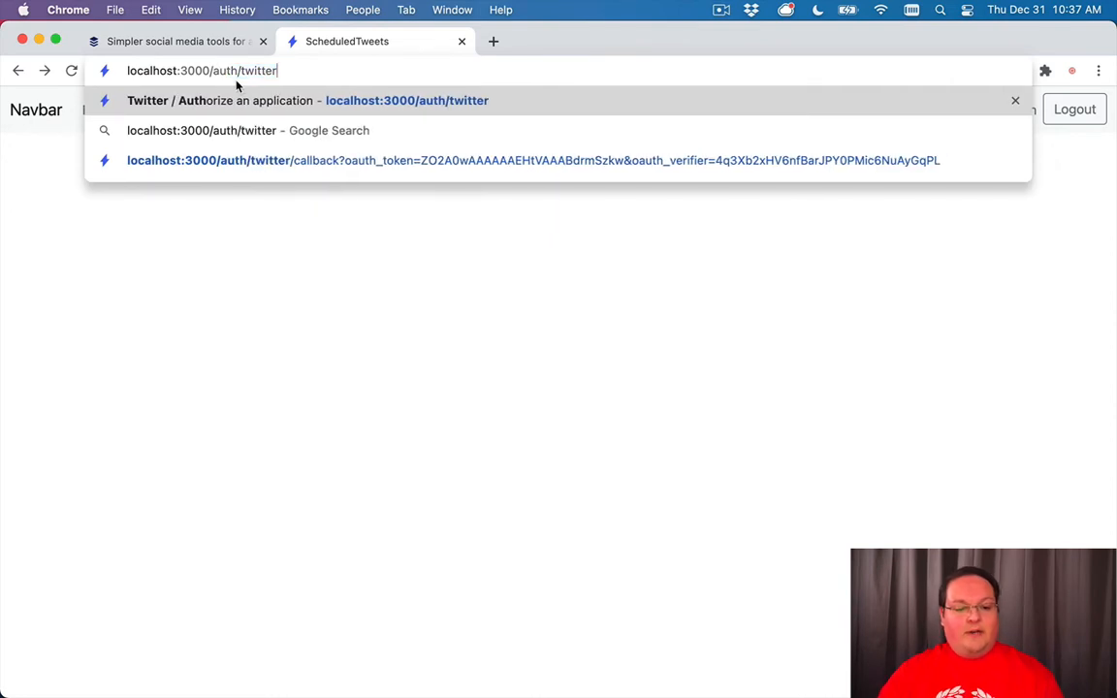
# Step: Run the Twitter authorization flow at localhost:3000/auth/twitter
pyautogui.click(407, 99)
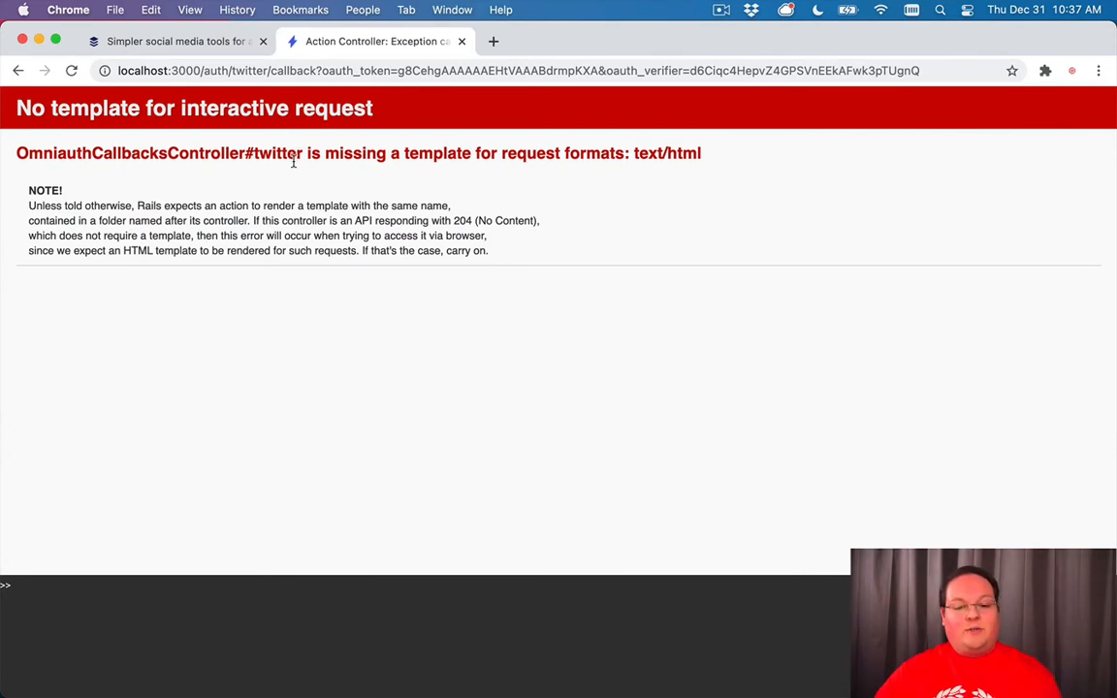
pyautogui.moveTo(239, 155)
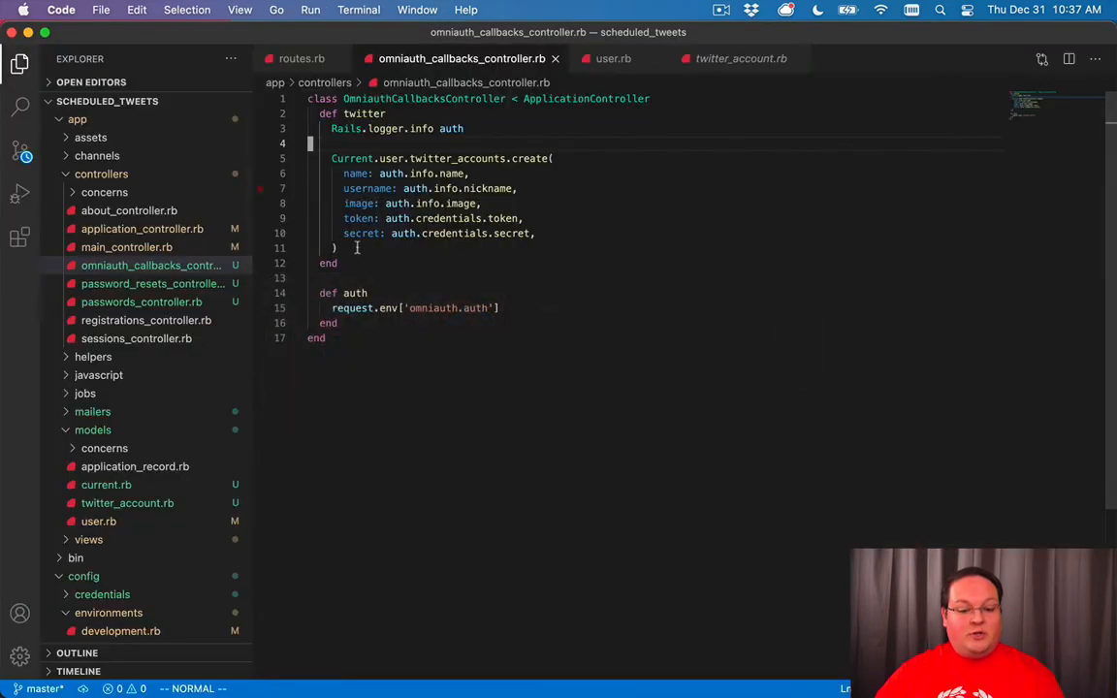
# Step: Add redirect_to root_path, notice: "Successfully connected your account" after create
pyautogui.write('redirect')
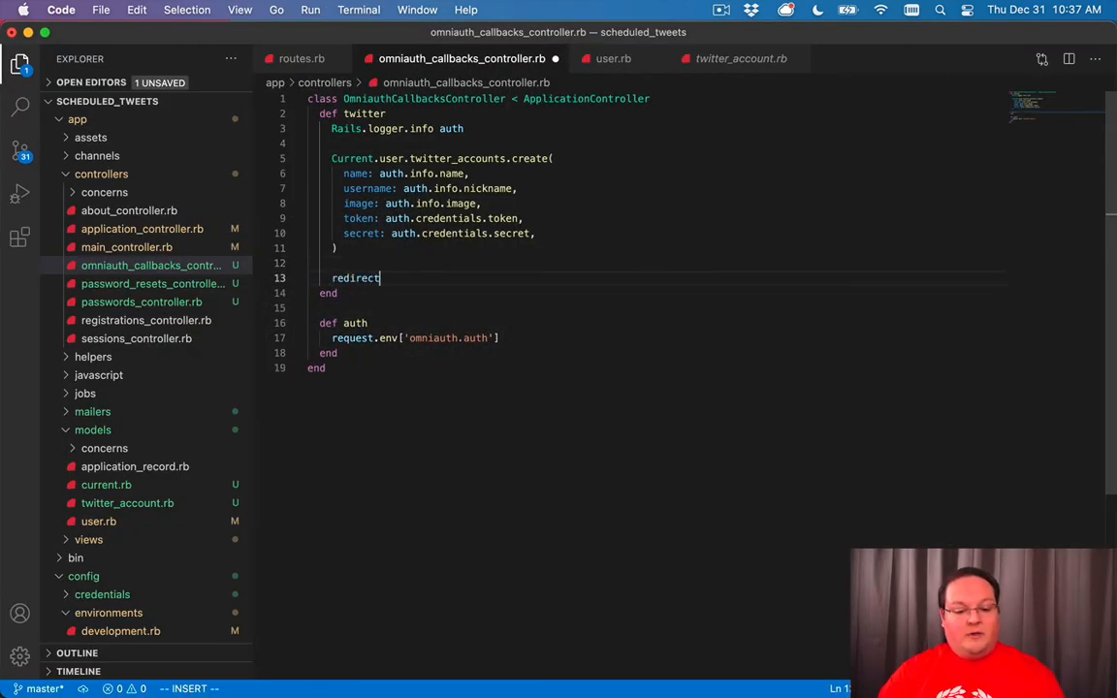
pyautogui.write('_to root_path,')
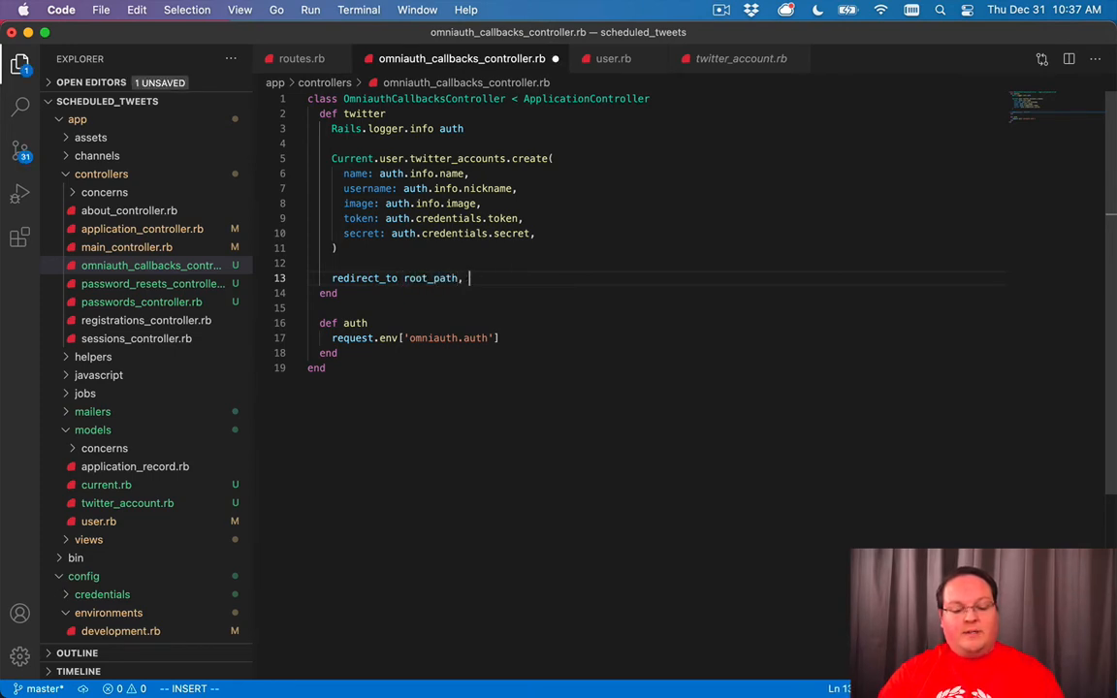
pyautogui.write('notice: "Suc')
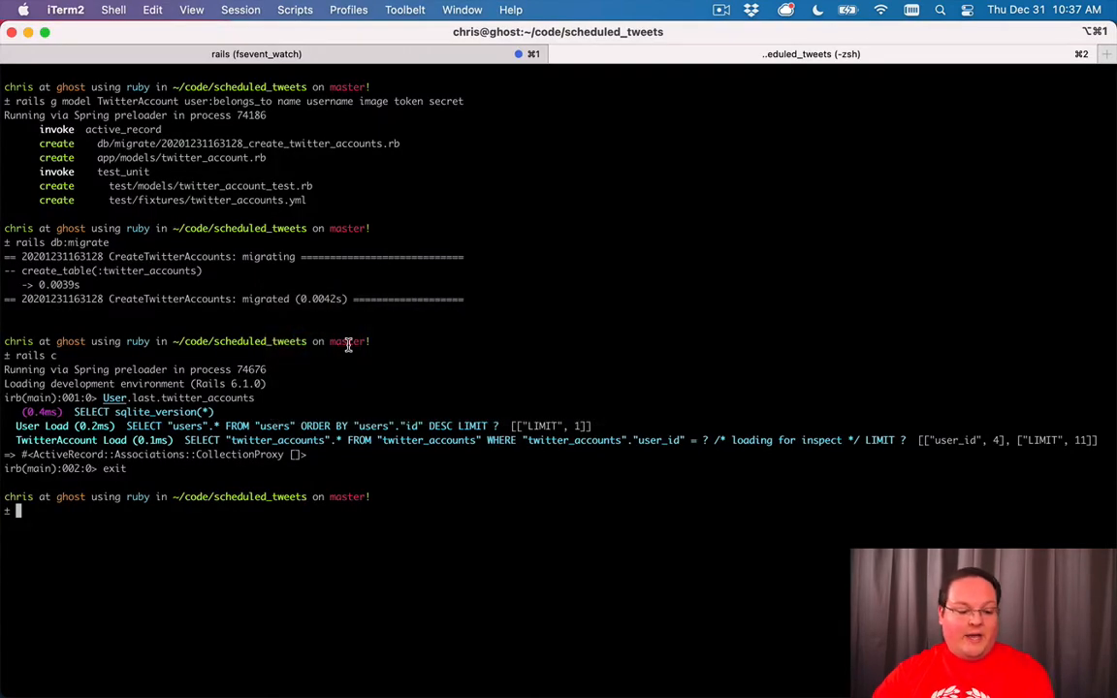
# Step: Start rails s and scroll the log to the TwitterAccount INSERT
pyautogui.write('rails s')
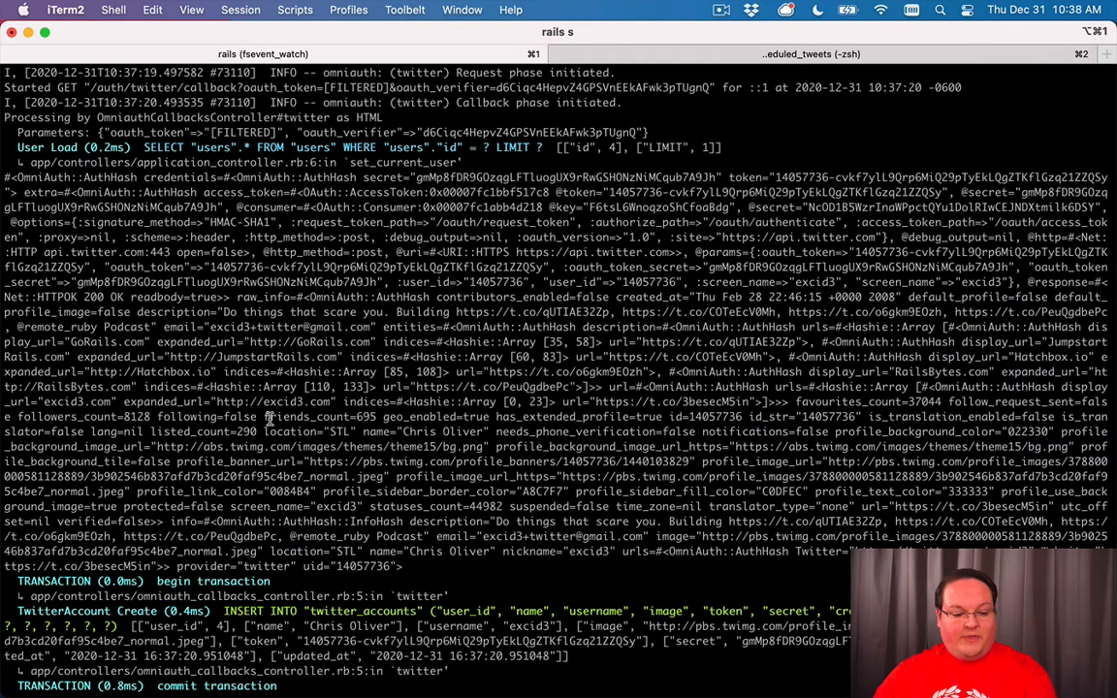
pyautogui.moveTo(136, 310)
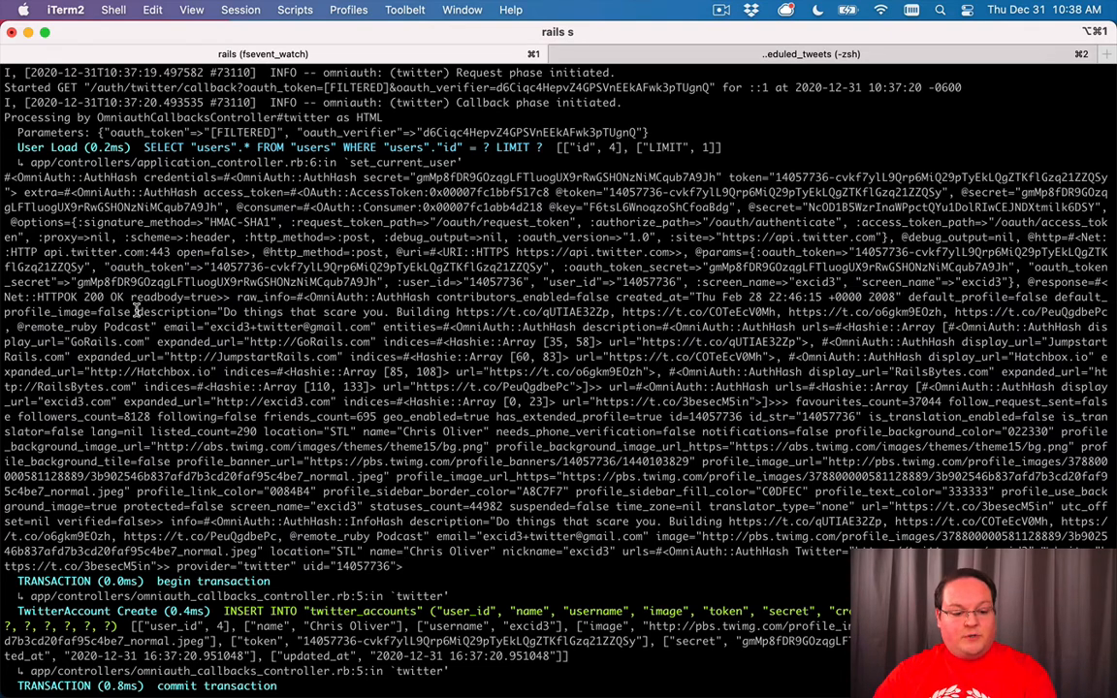
pyautogui.scroll(-3)
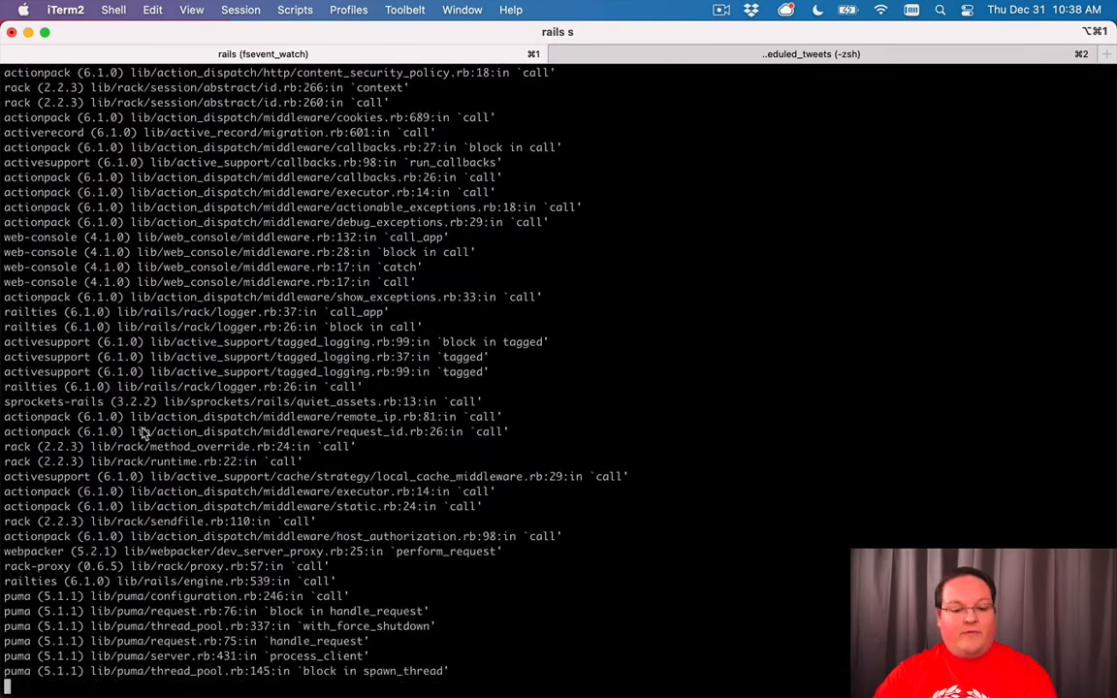
pyautogui.press('cmd+tab')
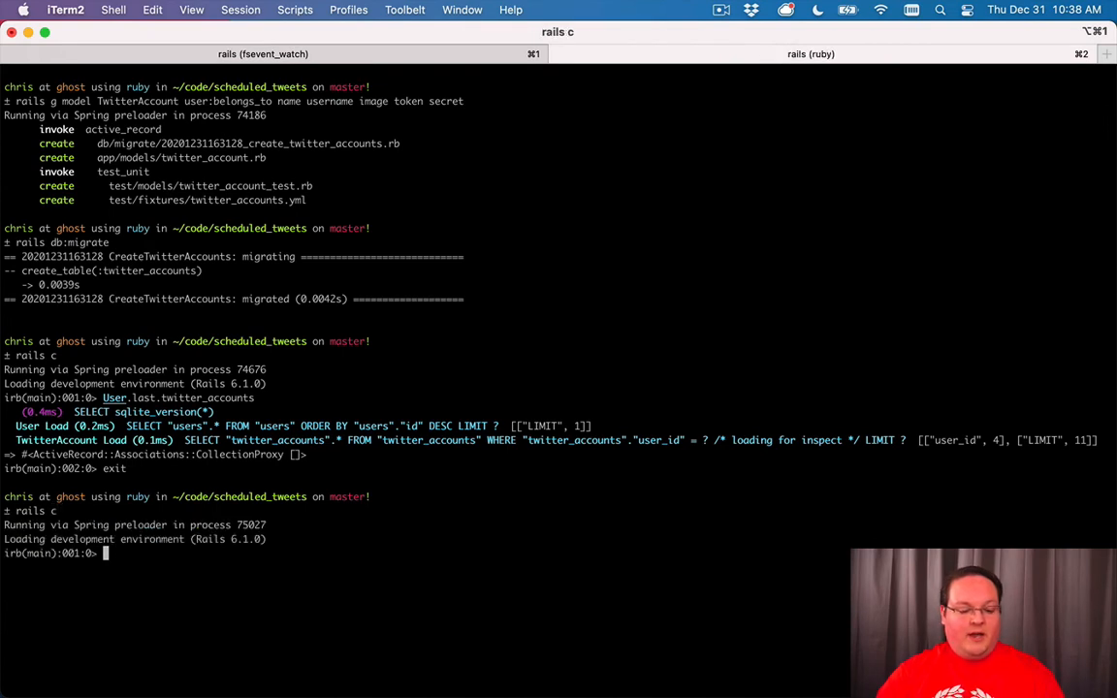
# Step: Load User.last, list its twitter_accounts, and destroy the first account
pyautogui.write('user = User.lo')
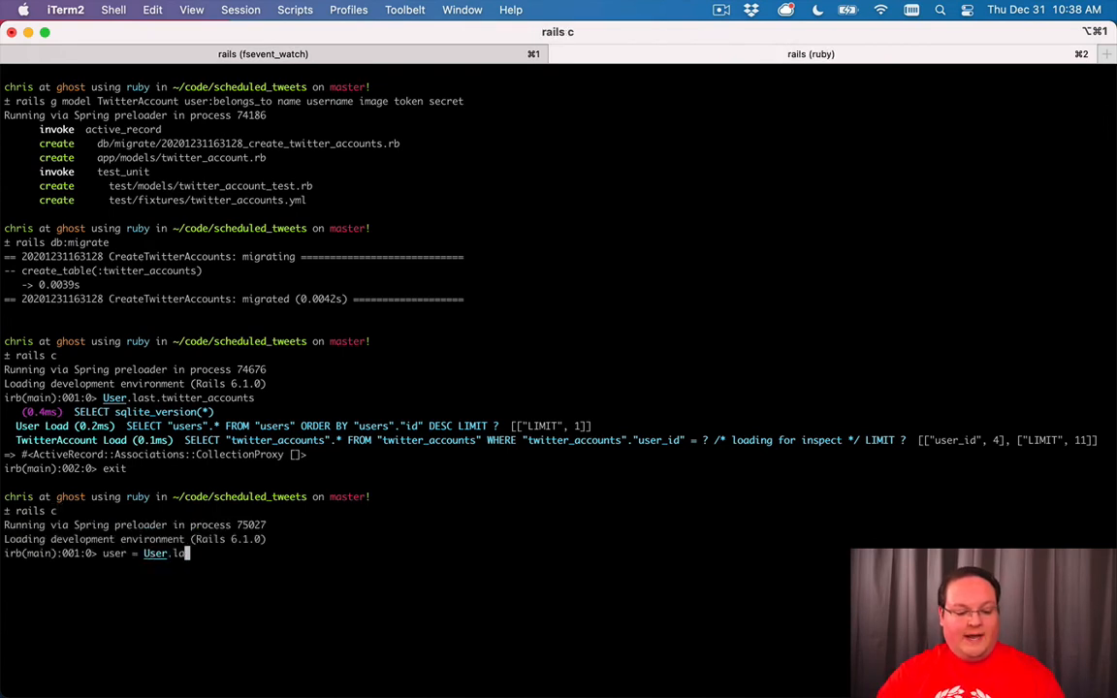
pyautogui.press('enter')
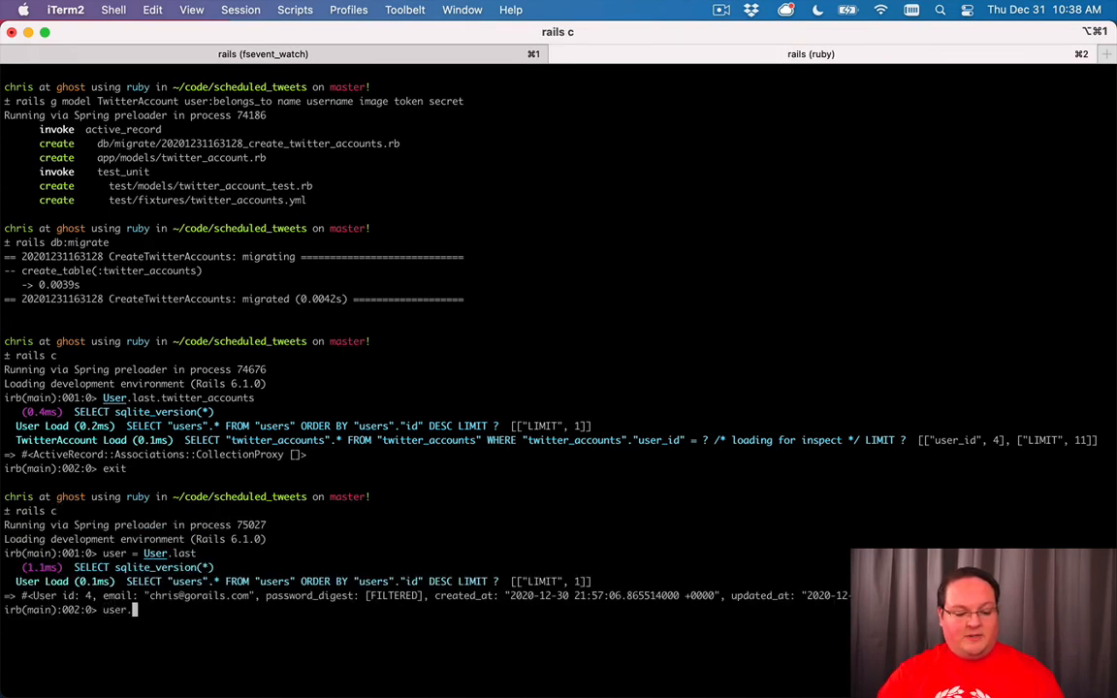
pyautogui.write('.twitter_accounts')
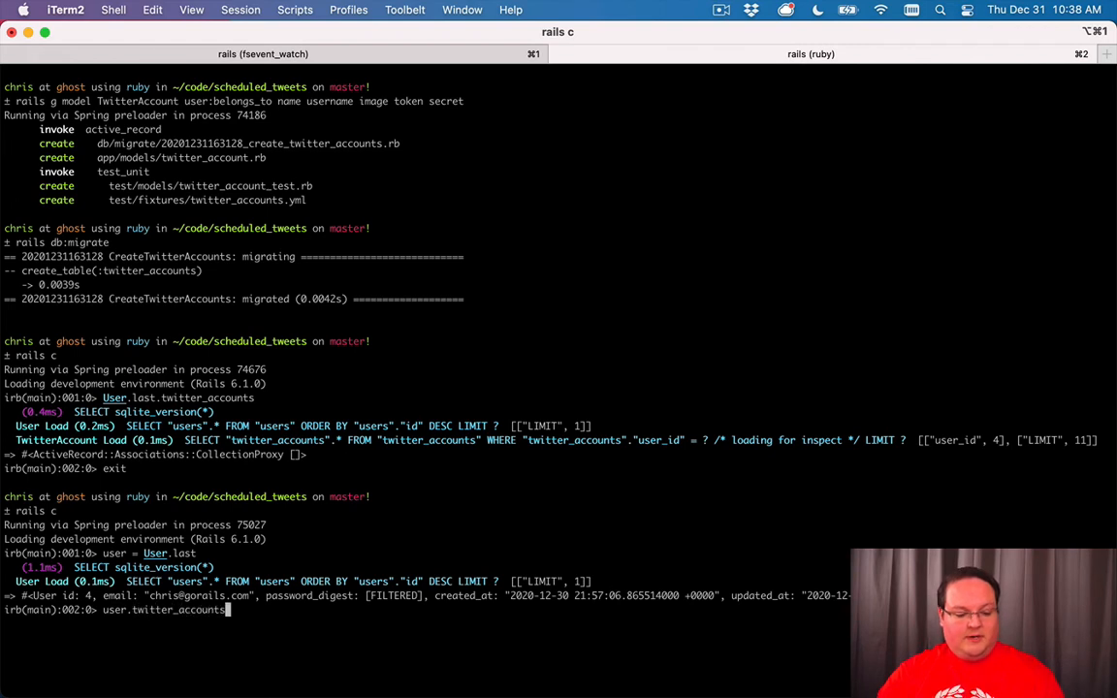
pyautogui.press('enter')
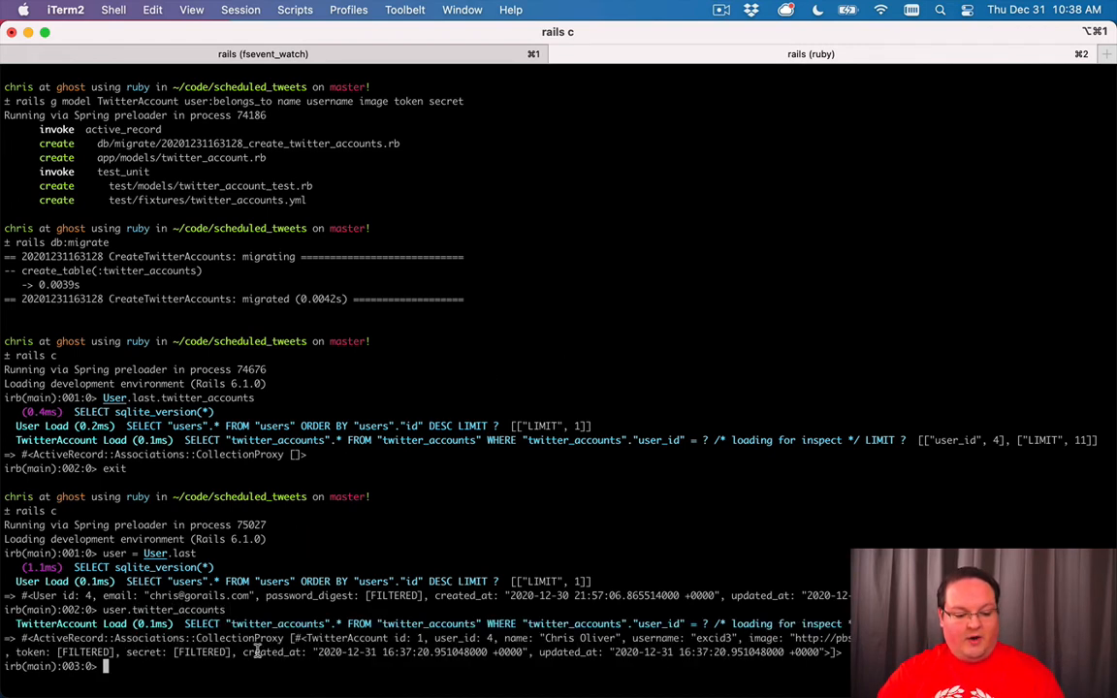
pyautogui.write('user.twitter_accounts.first.destroy')
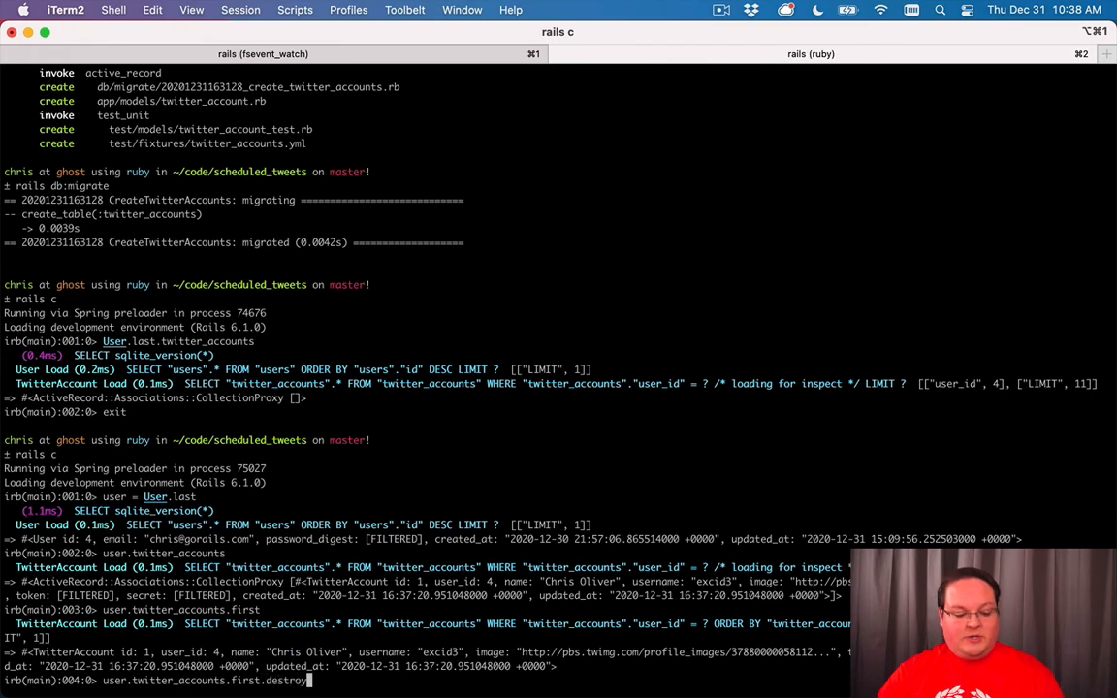
pyautogui.press('enter')
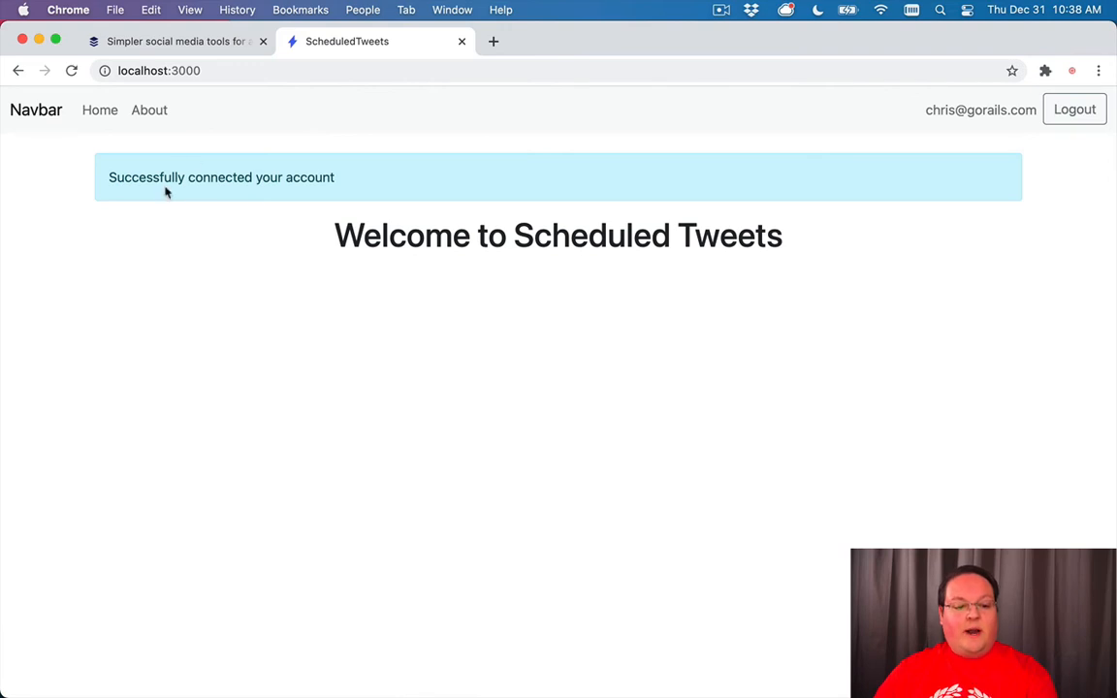
pyautogui.moveTo(312, 254)
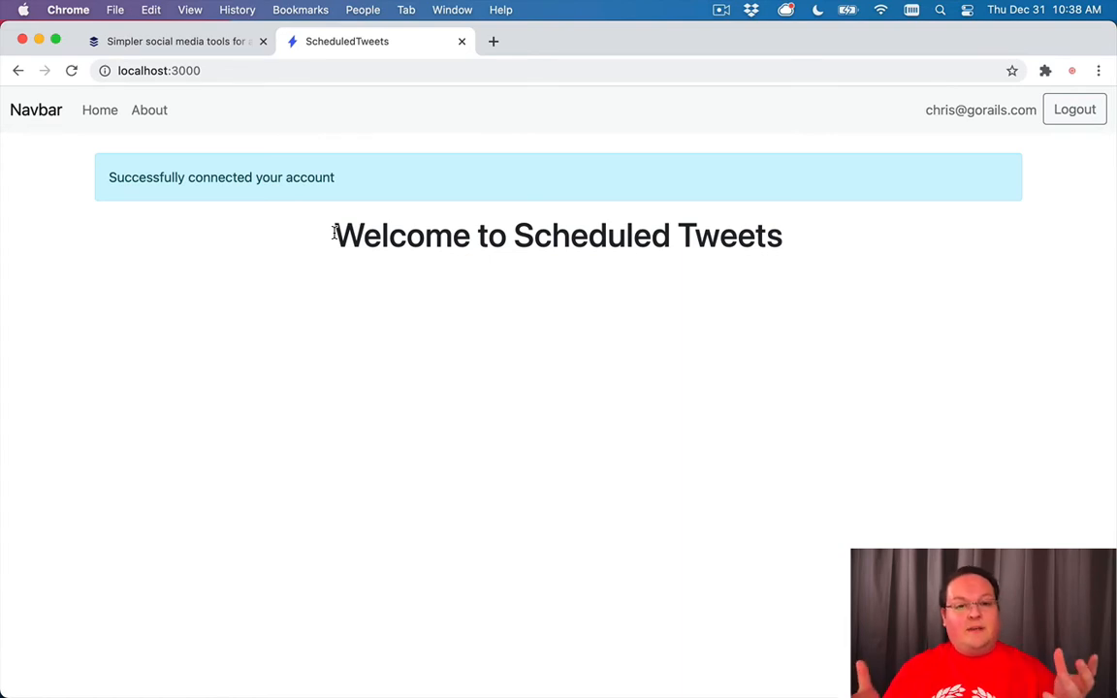
# Step: Leave the Scheduled Tweets success page in Chrome and switch to another application
pyautogui.click(257, 70)
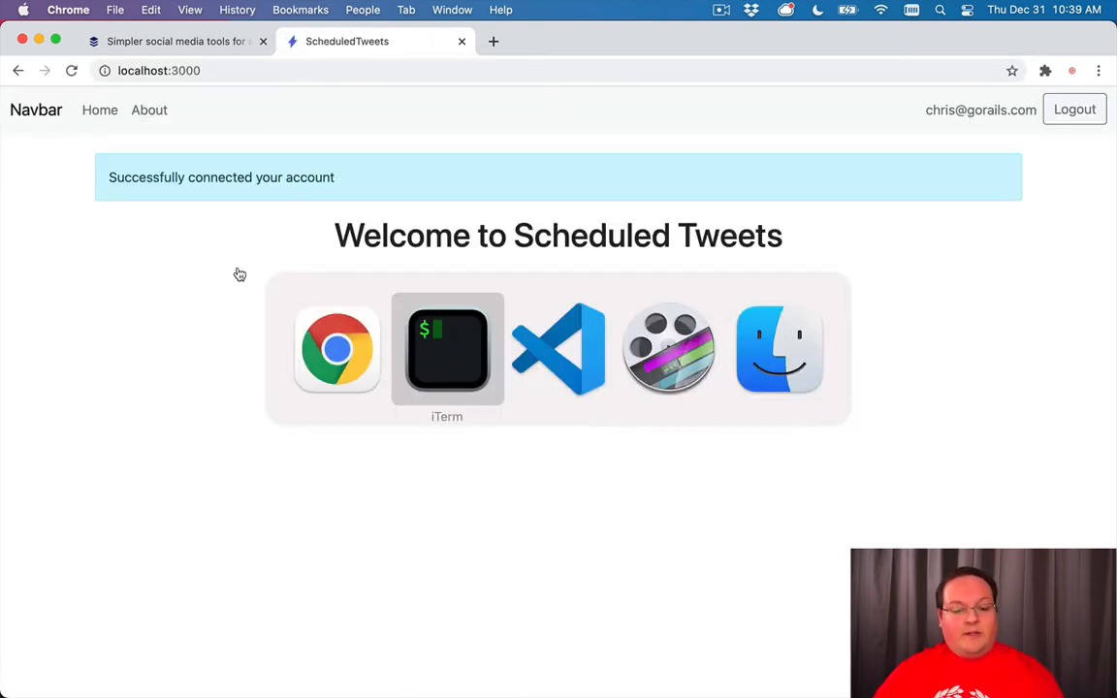
# Step: Start the Rails console and count the last user's Twitter accounts
pyautogui.click(447, 349)
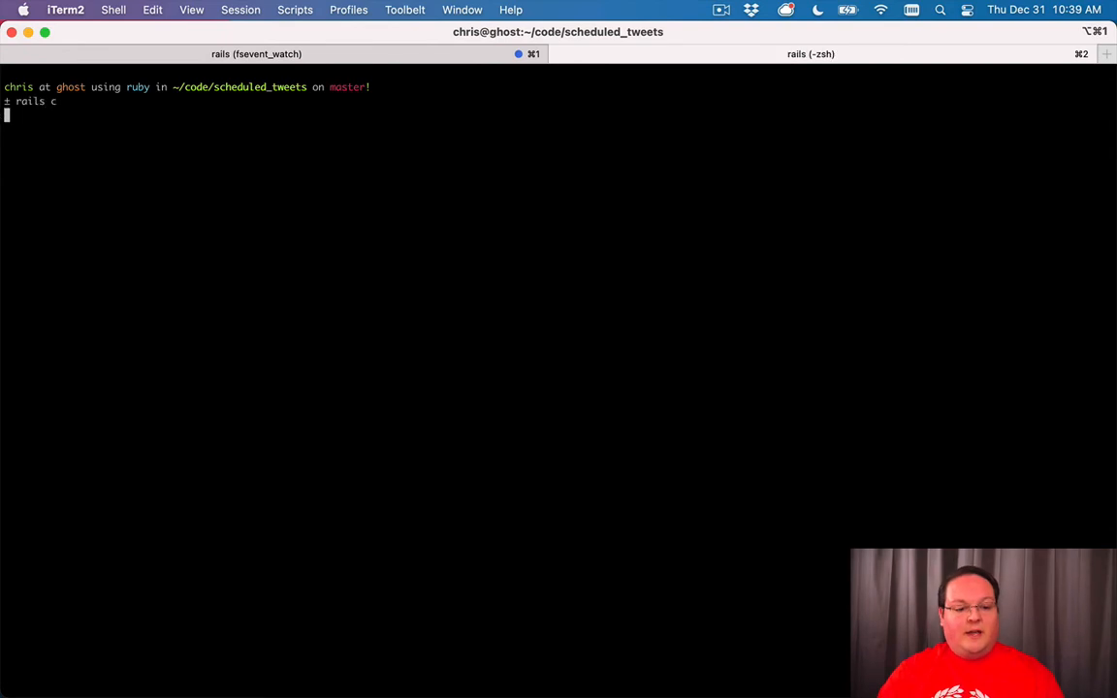
pyautogui.press('Return')
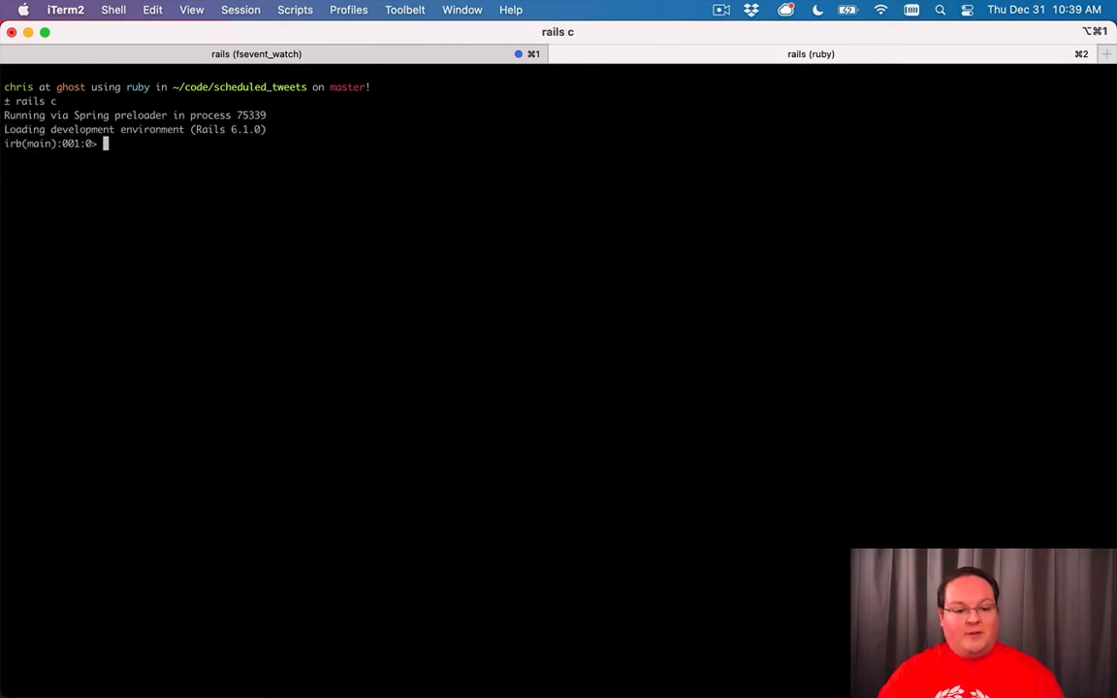
pyautogui.write('User.last.')
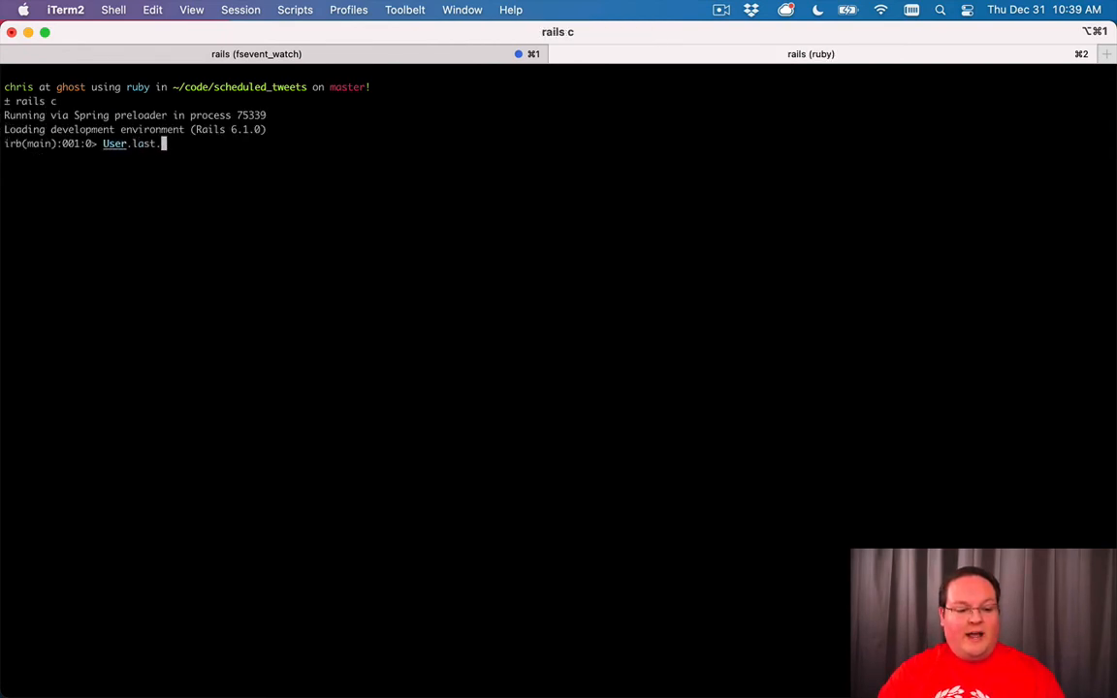
pyautogui.write('twitter_accounts.count')
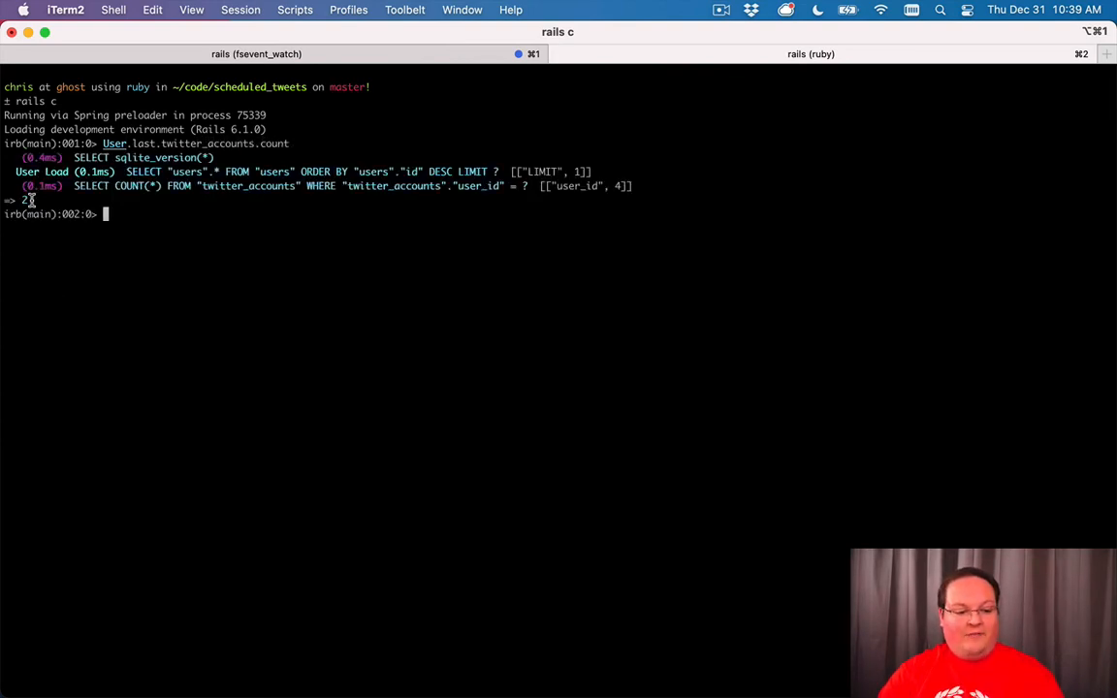
pyautogui.write('User.last.twitter_accounts.c')
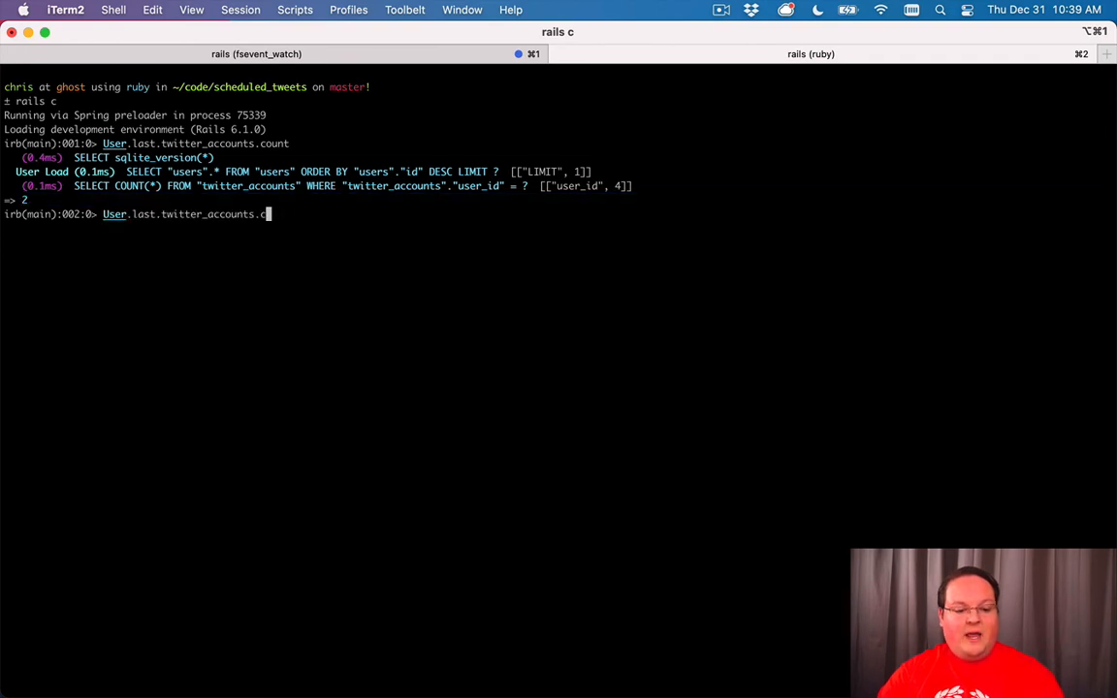
# Step: List all the last user's Twitter accounts, highlight both excid3 usernames, and exit
pyautogui.press('Backspace')
pyautogui.write('all')
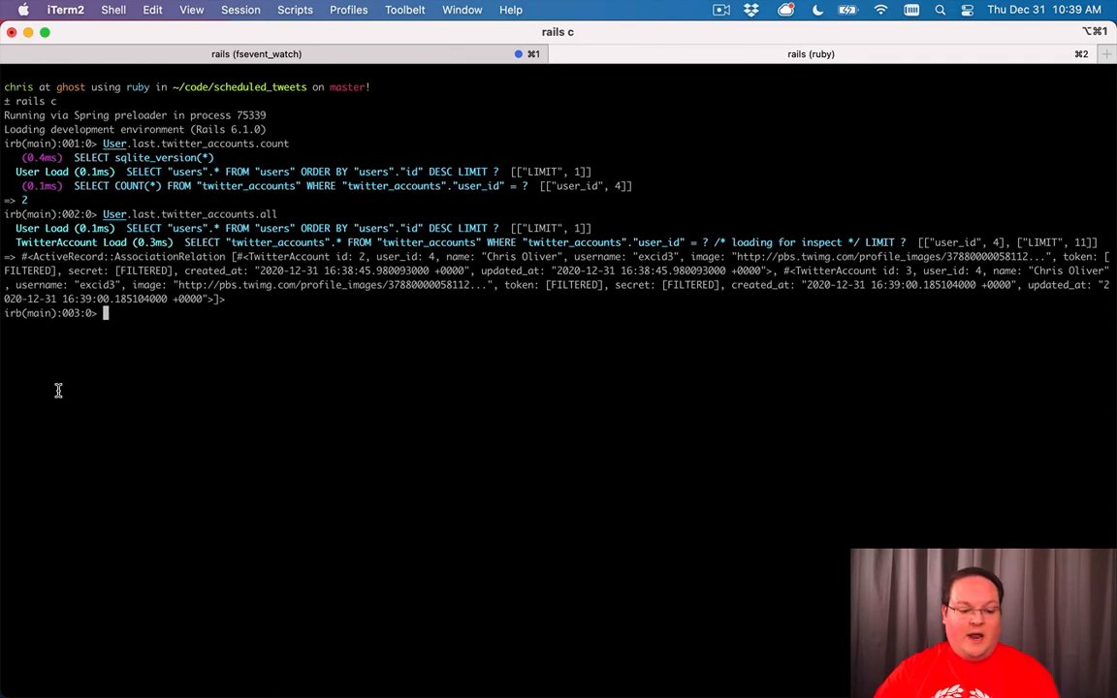
pyautogui.moveTo(482, 267)
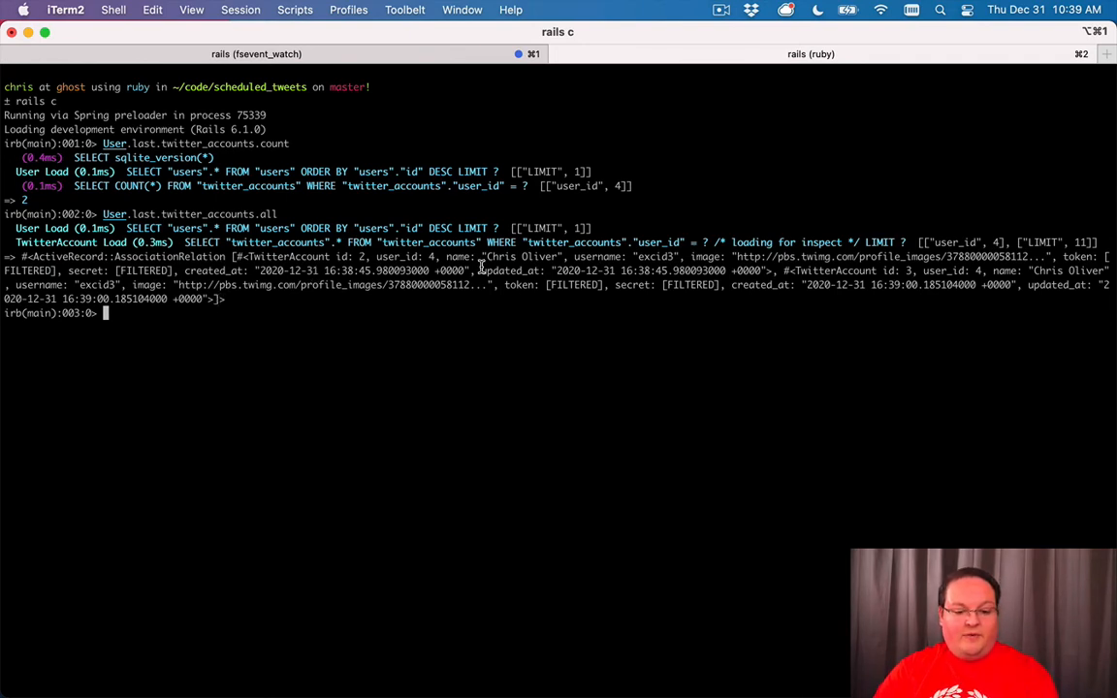
pyautogui.doubleClick(654, 256)
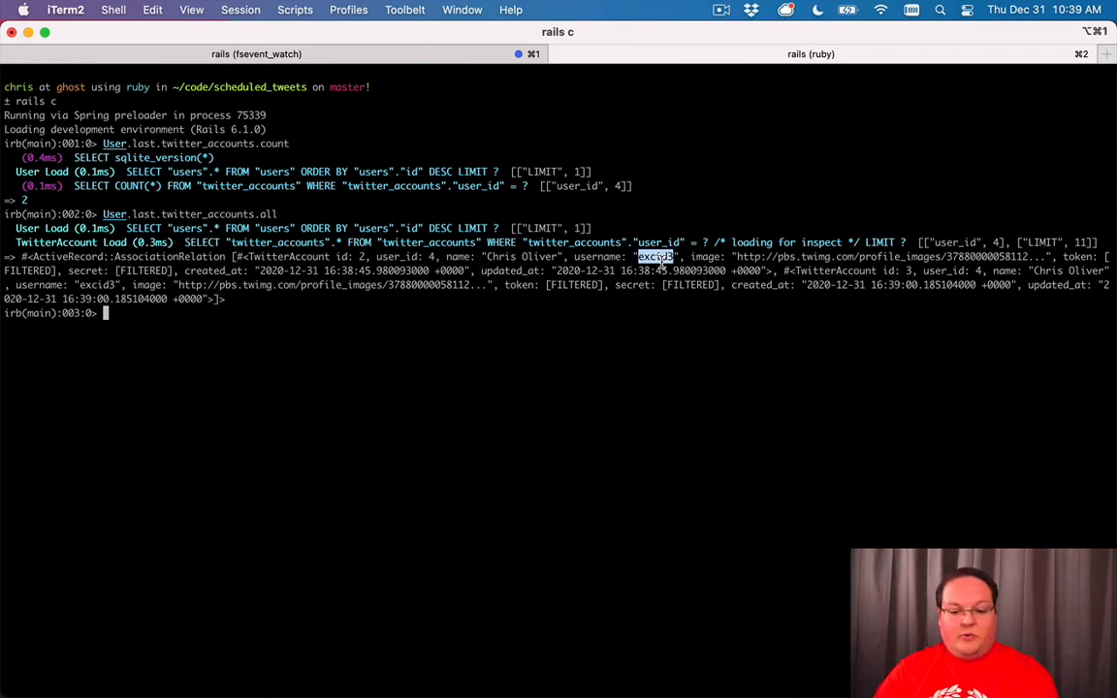
pyautogui.doubleClick(95, 284)
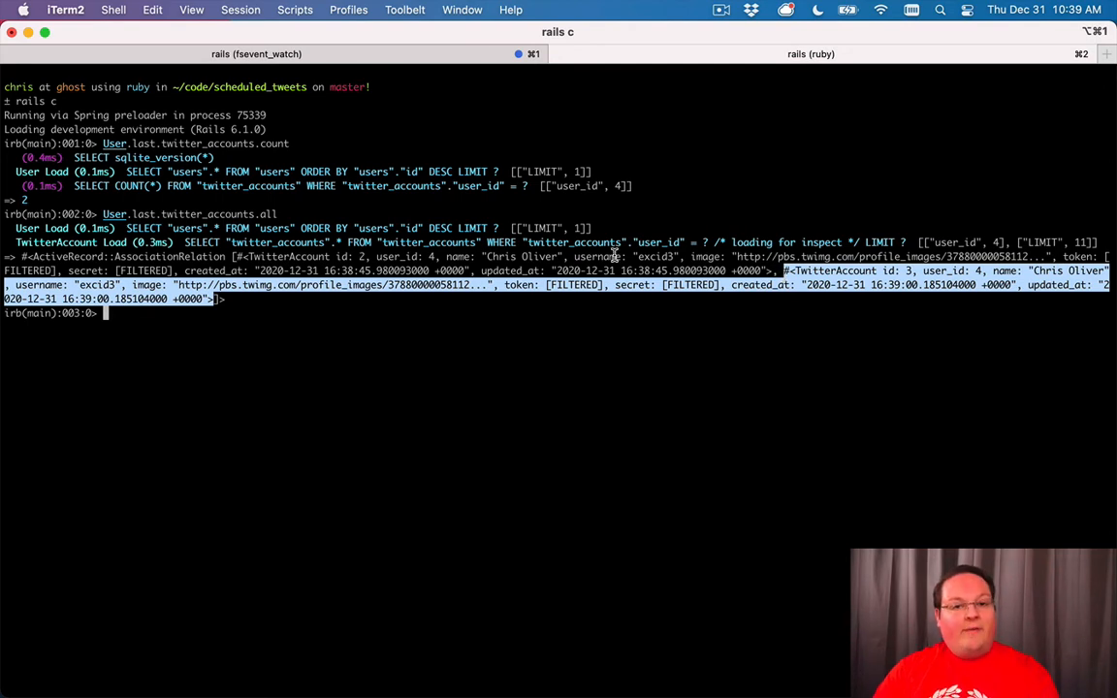
pyautogui.write('exit')
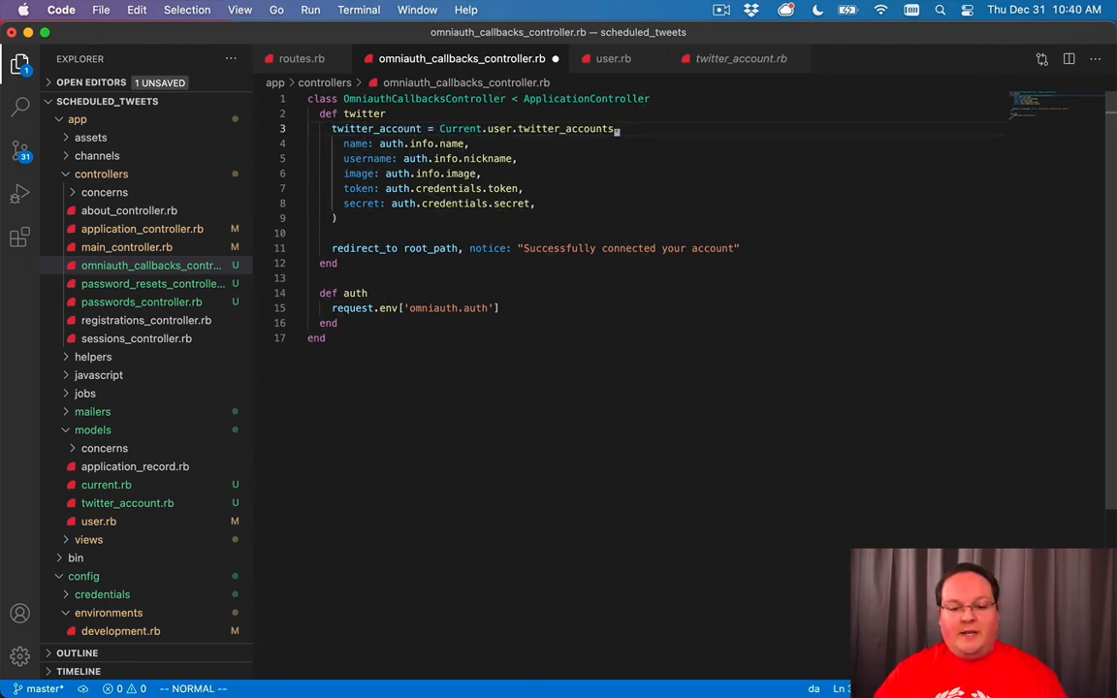
# Step: Replace the create call with .where(username: auth.info.nickname).first_or_initialize and add a new line
pyautogui.write('.where()')
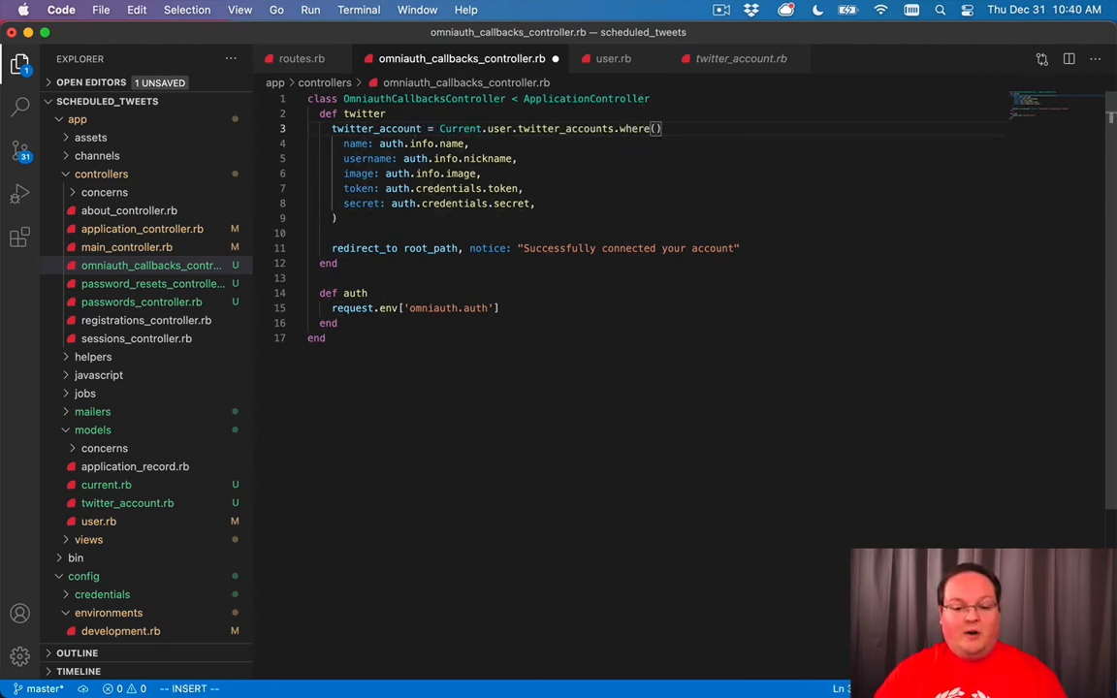
pyautogui.write('username:')
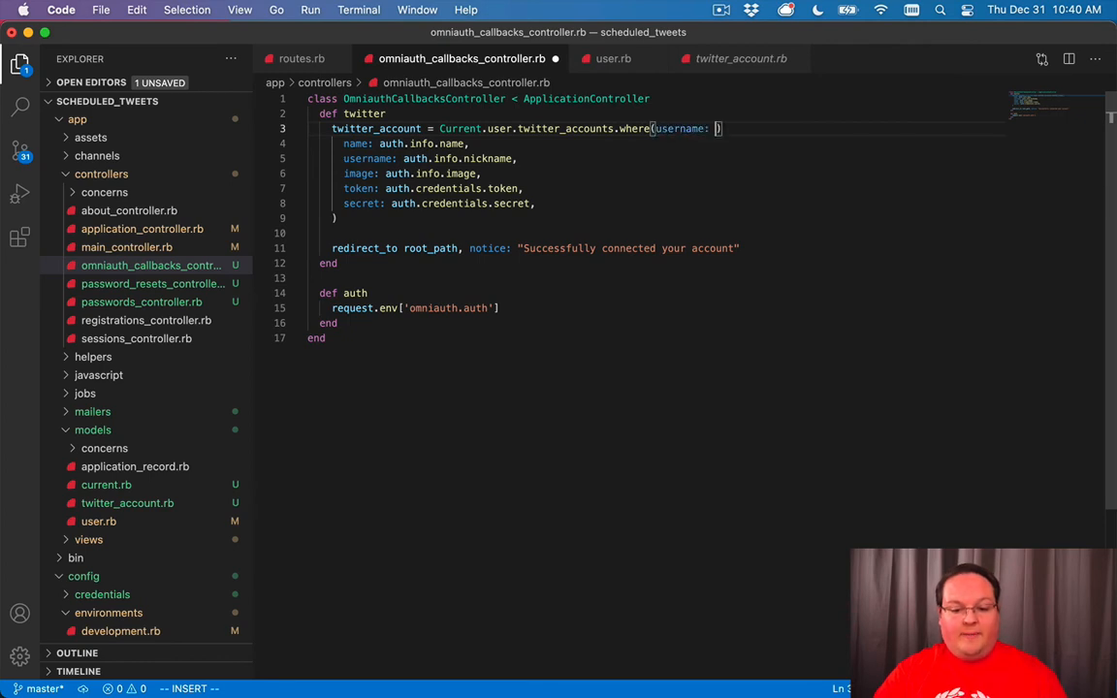
pyautogui.write('auth.info.')
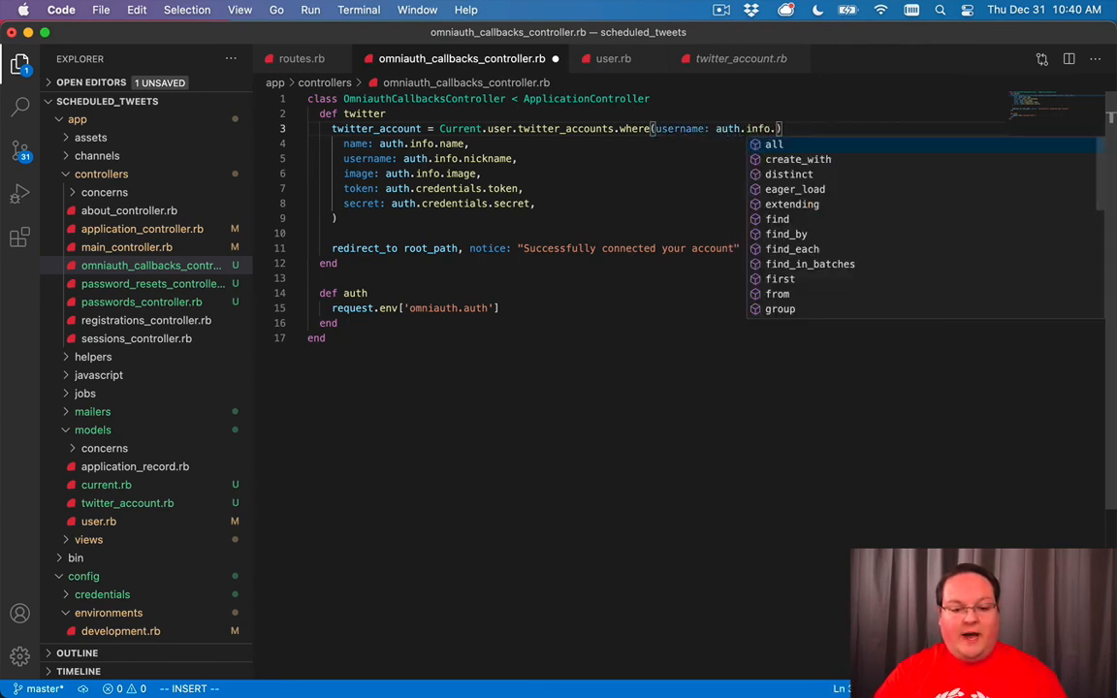
pyautogui.write('nickname')
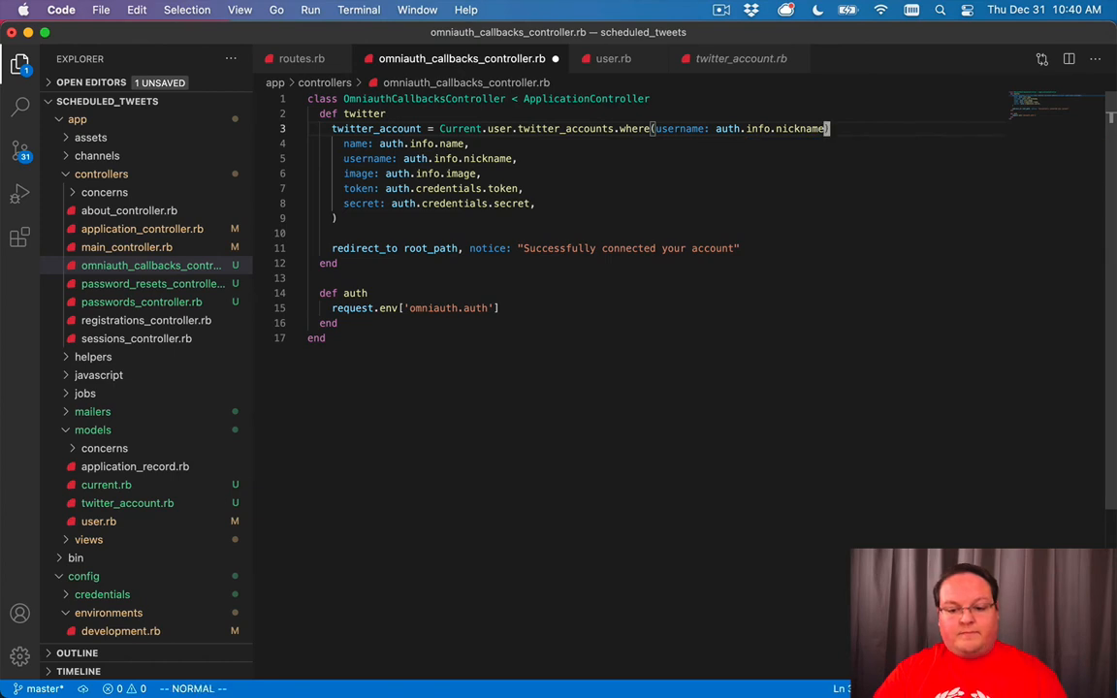
pyautogui.write(').first_or_')
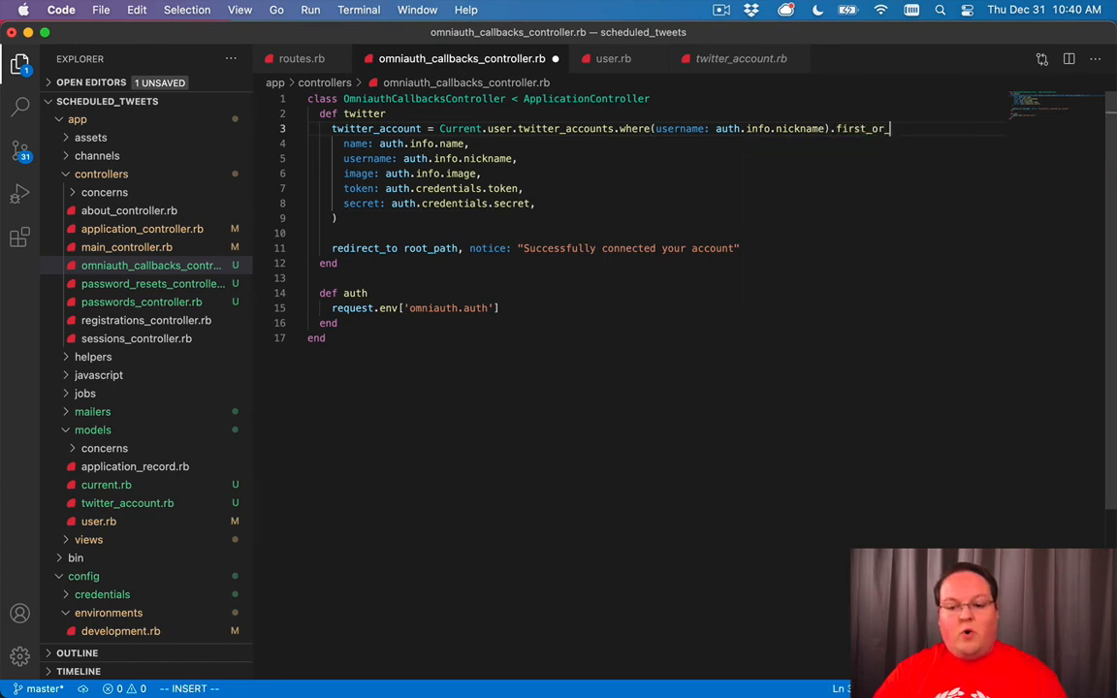
pyautogui.write('initialize')
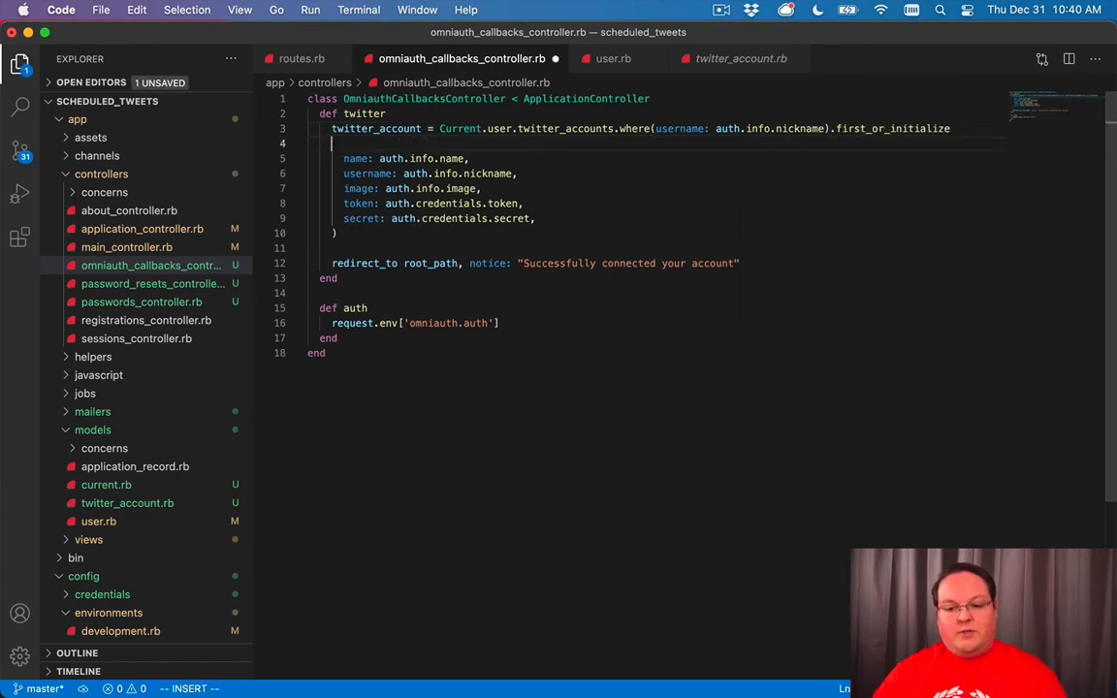
pyautogui.press('Escape')
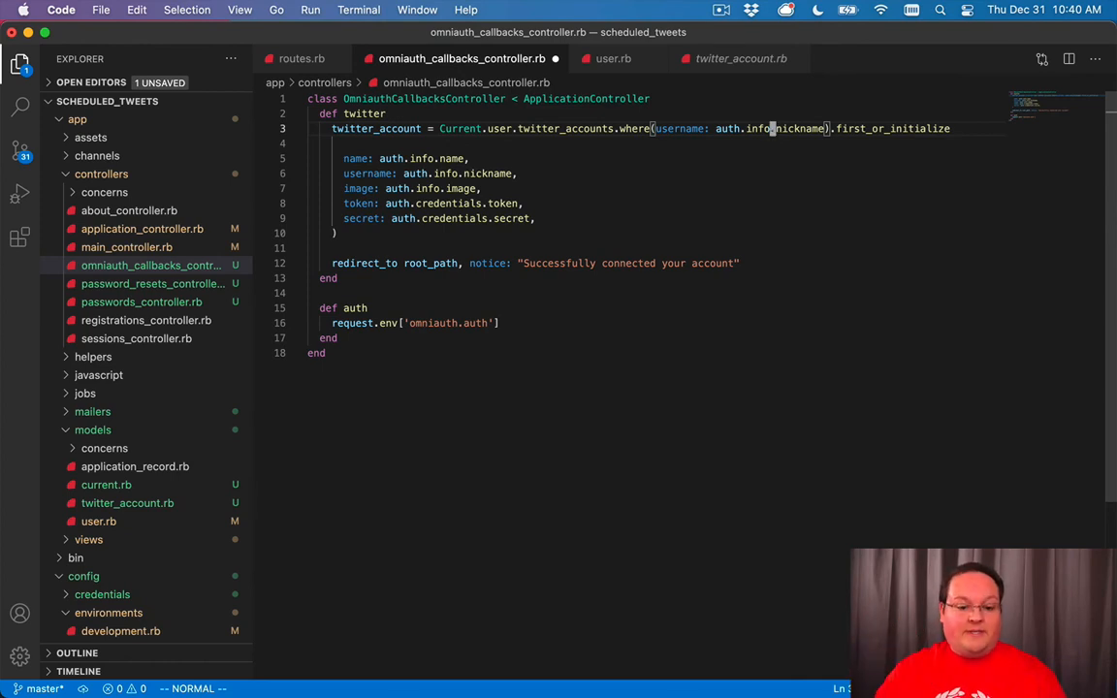
pyautogui.write('twit')
pyautogui.write('validat')
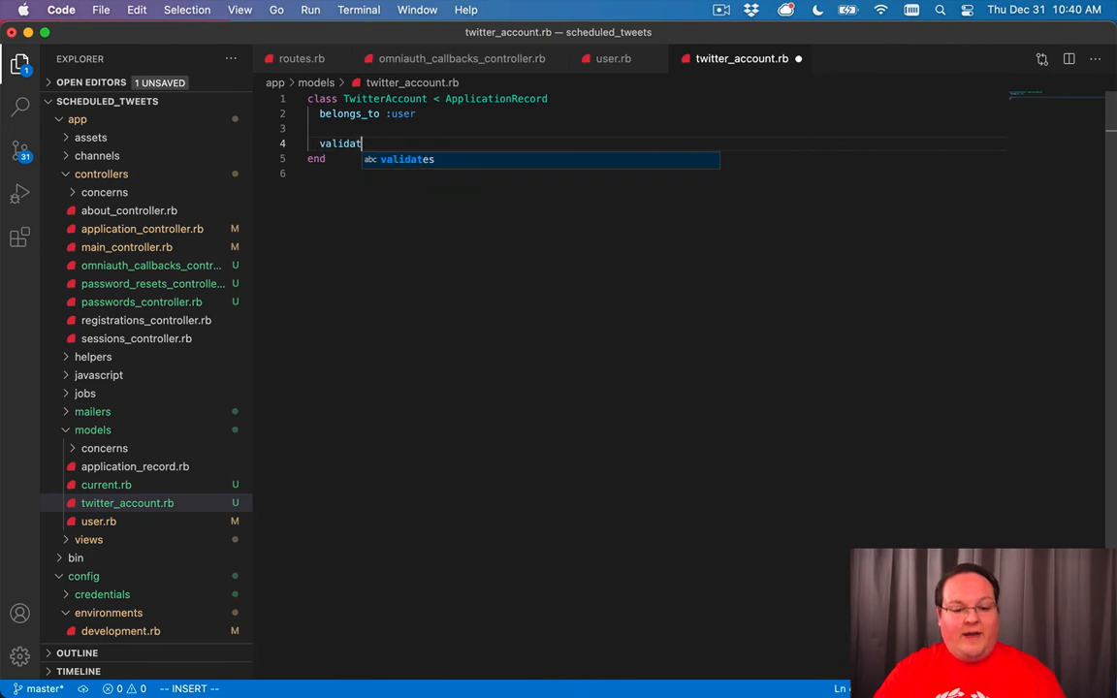
# Step: Add validates :username, uniqueness: true to TwitterAccount and save
pyautogui.write('es :username, u')
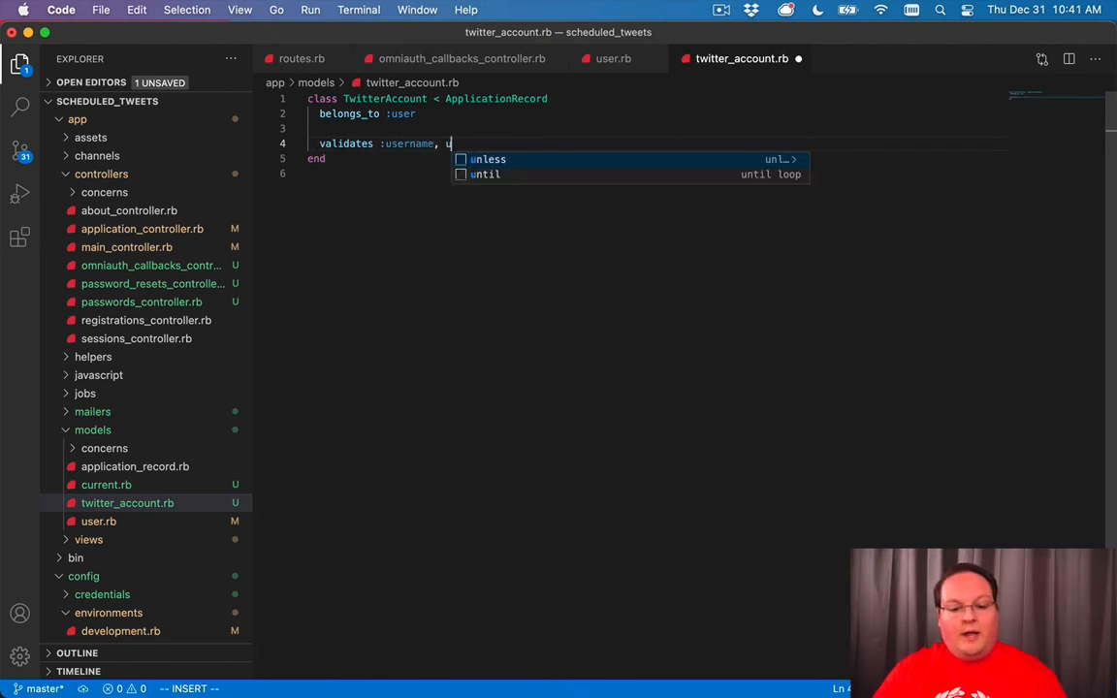
pyautogui.write('niqueness: true')
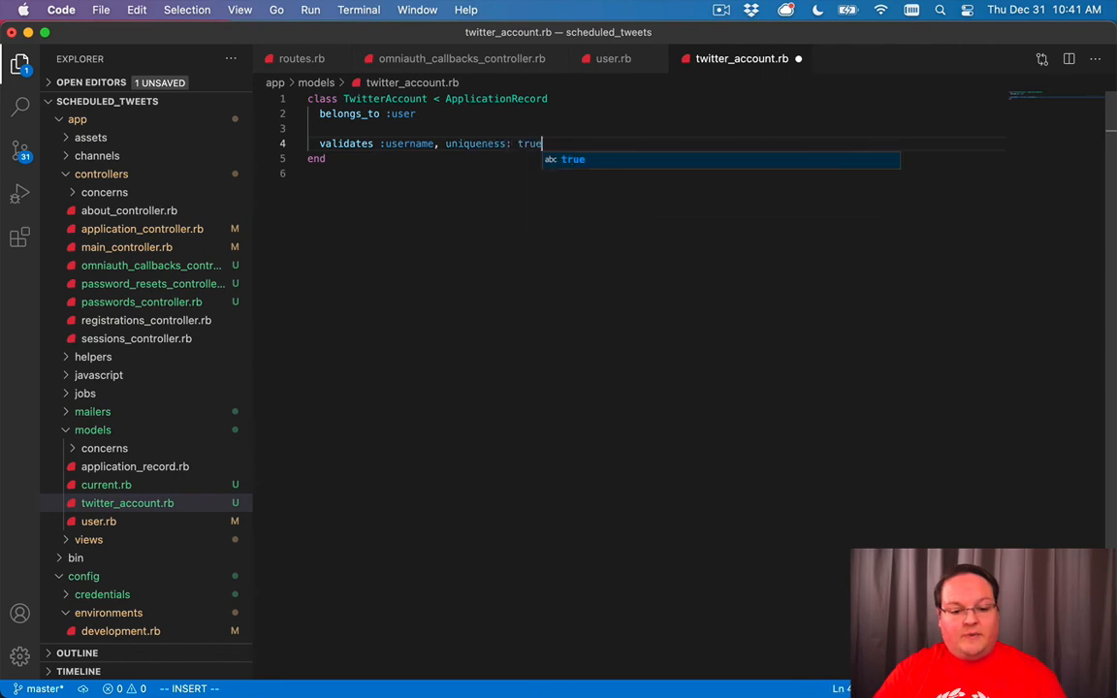
pyautogui.press('Escape')
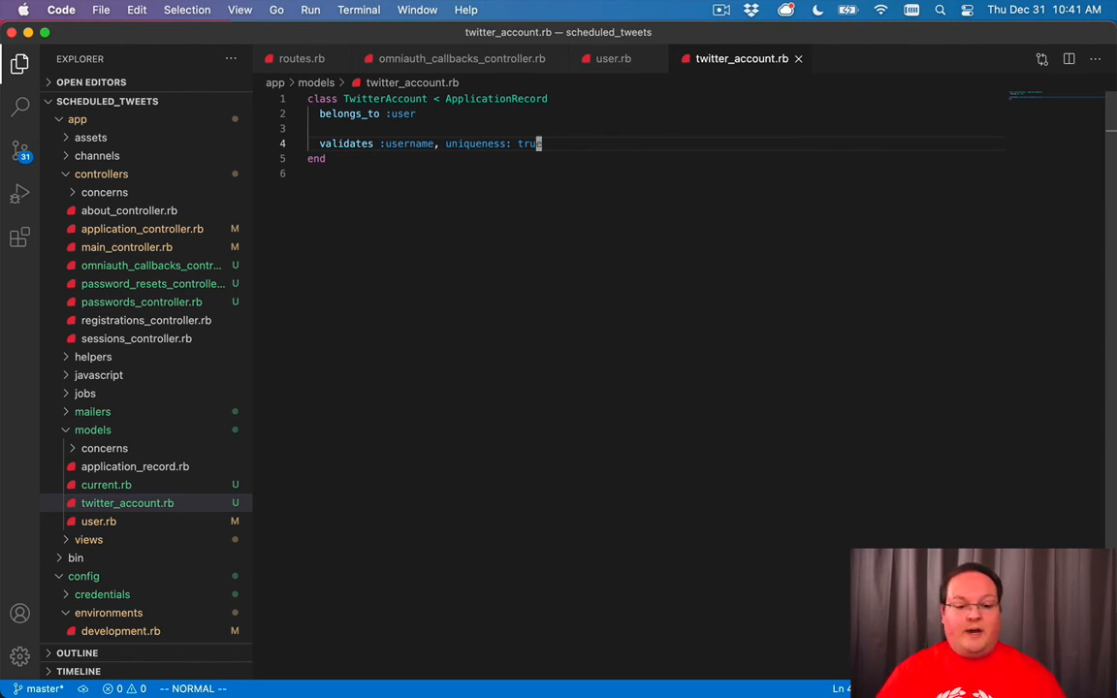
# Step: Check the User model's associations, then return to the callback controller and switch to iTerm
pyautogui.click(613, 58)
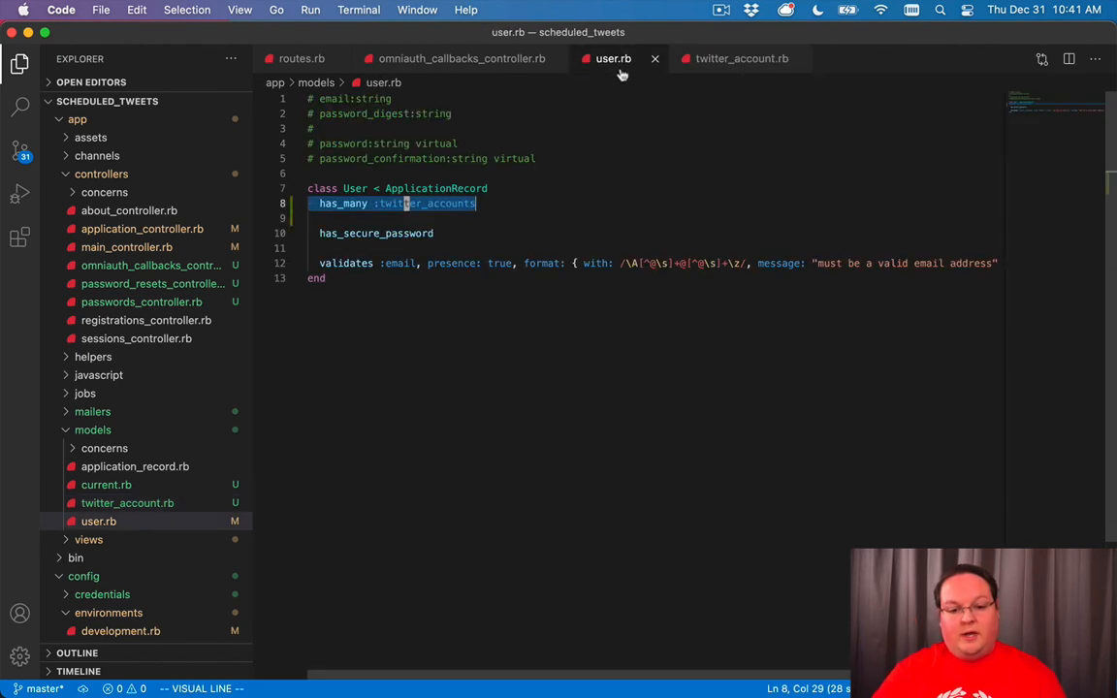
pyautogui.click(461, 58)
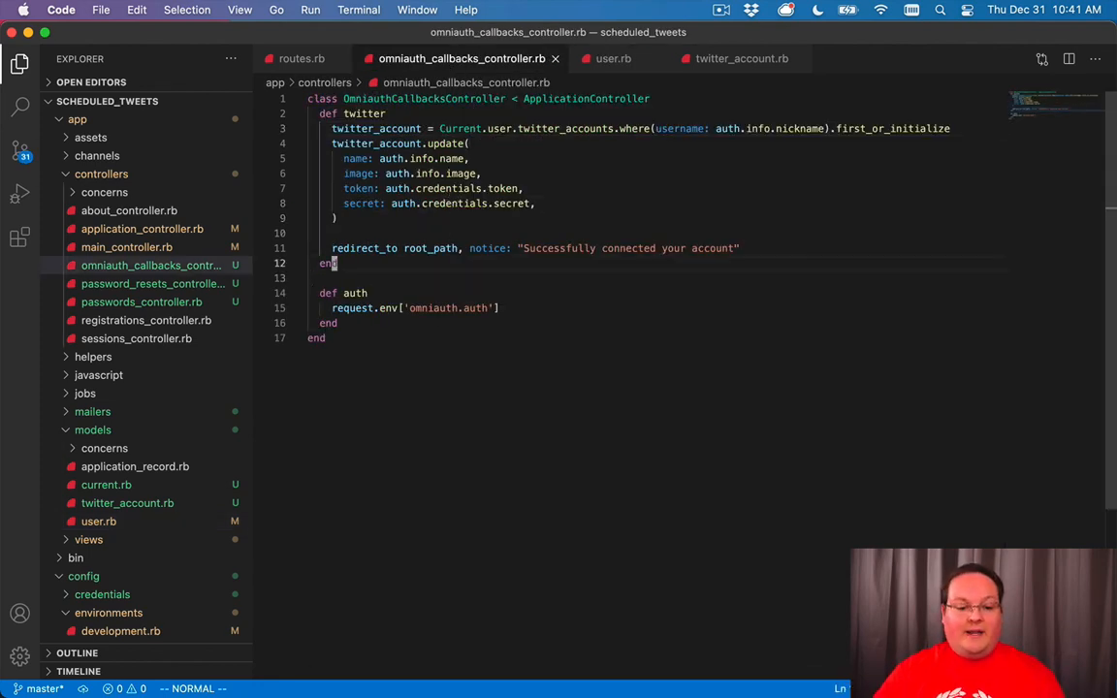
pyautogui.press('cmd+tab')
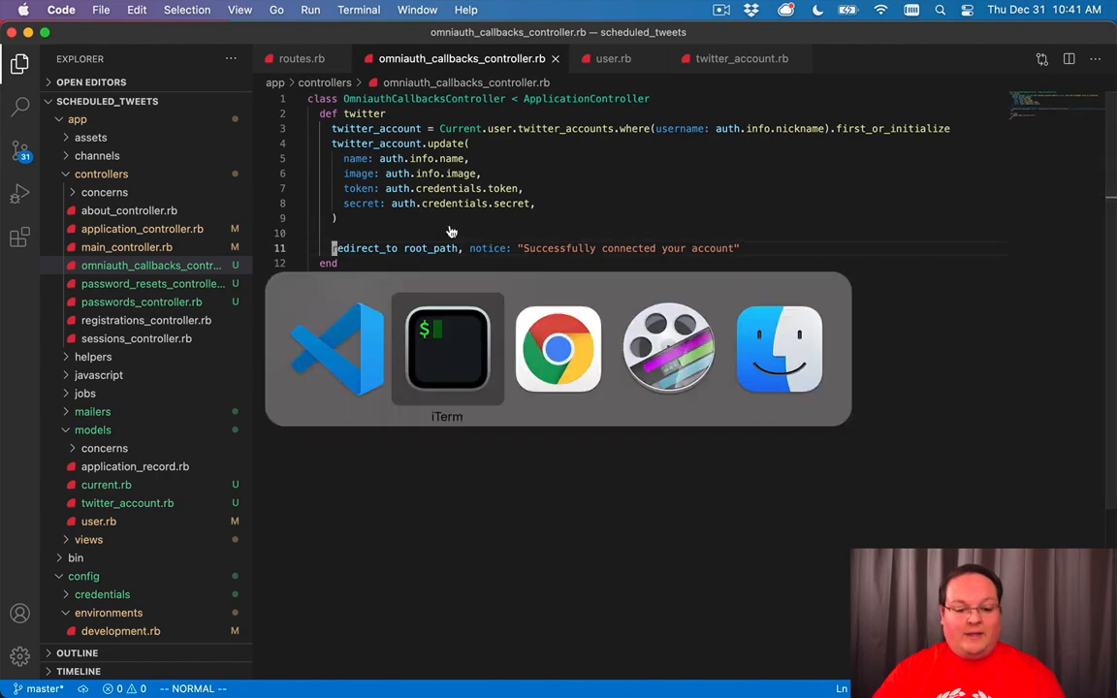
# Step: Focus the iTerm2 Rails console and query User.last.twitter_accounts
pyautogui.click(447, 349)
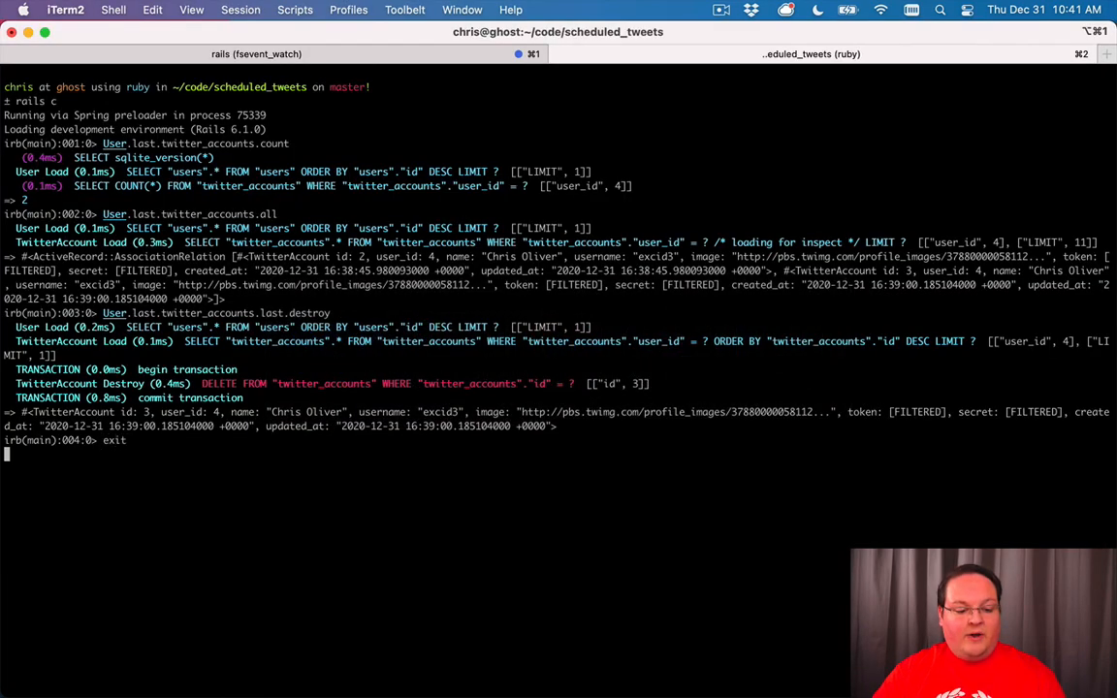
pyautogui.click(376, 41)
pyautogui.write('User.last.')
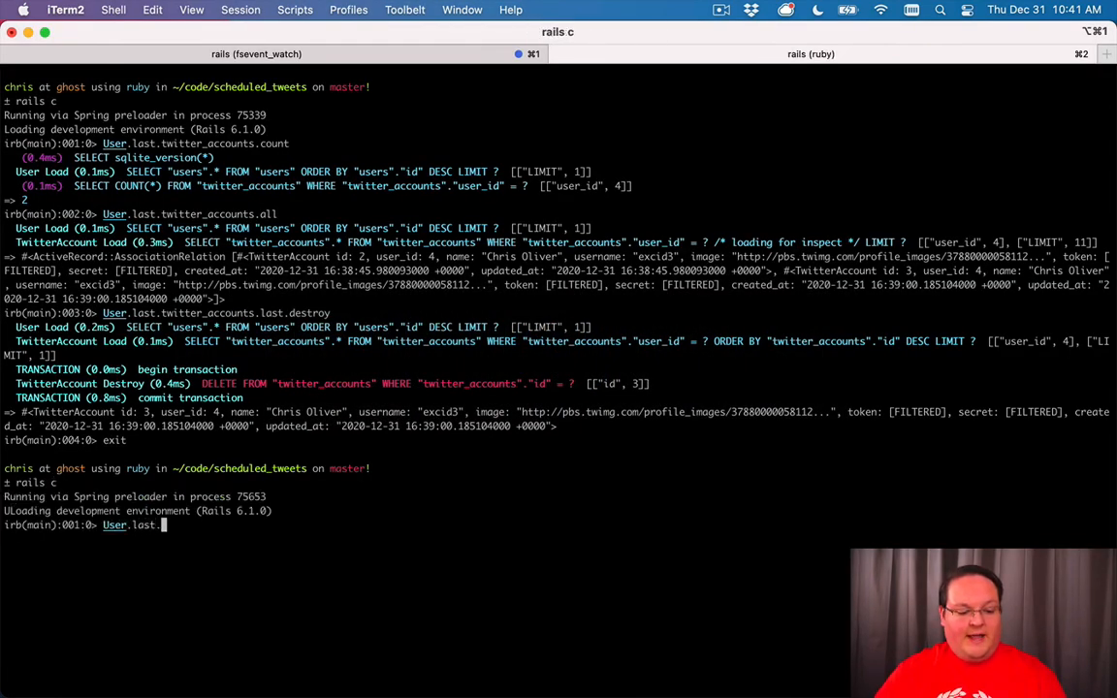
pyautogui.write('twitter_accounts')
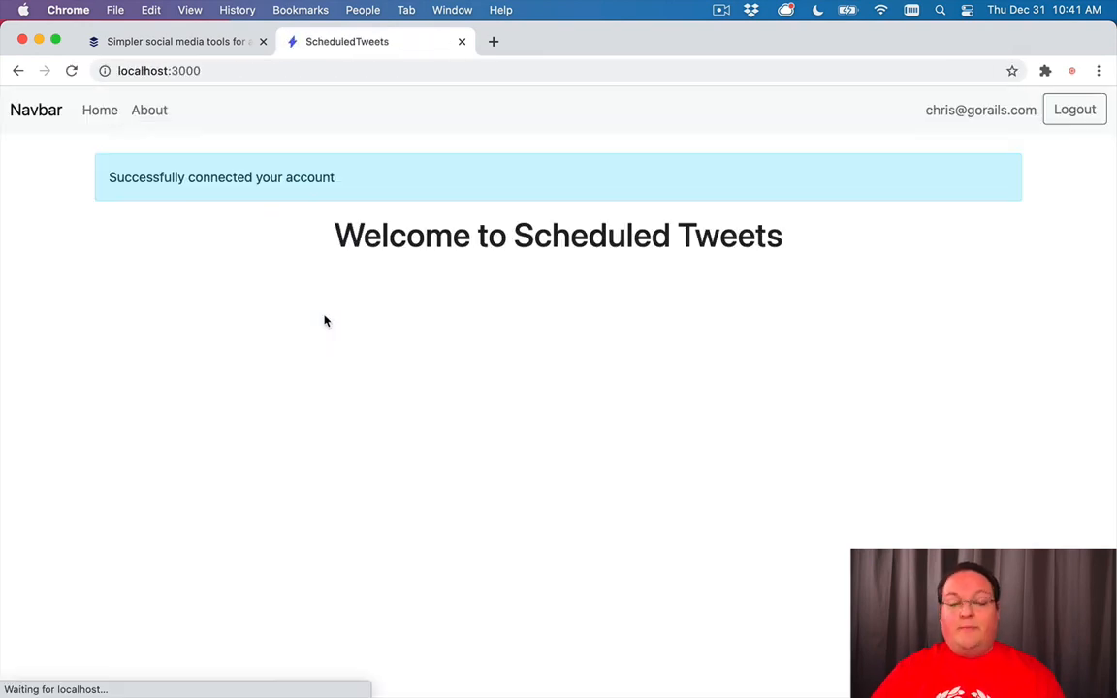
# Step: Switch applications to reconnect the Twitter account on localhost:3000
pyautogui.press('cmd+tab')
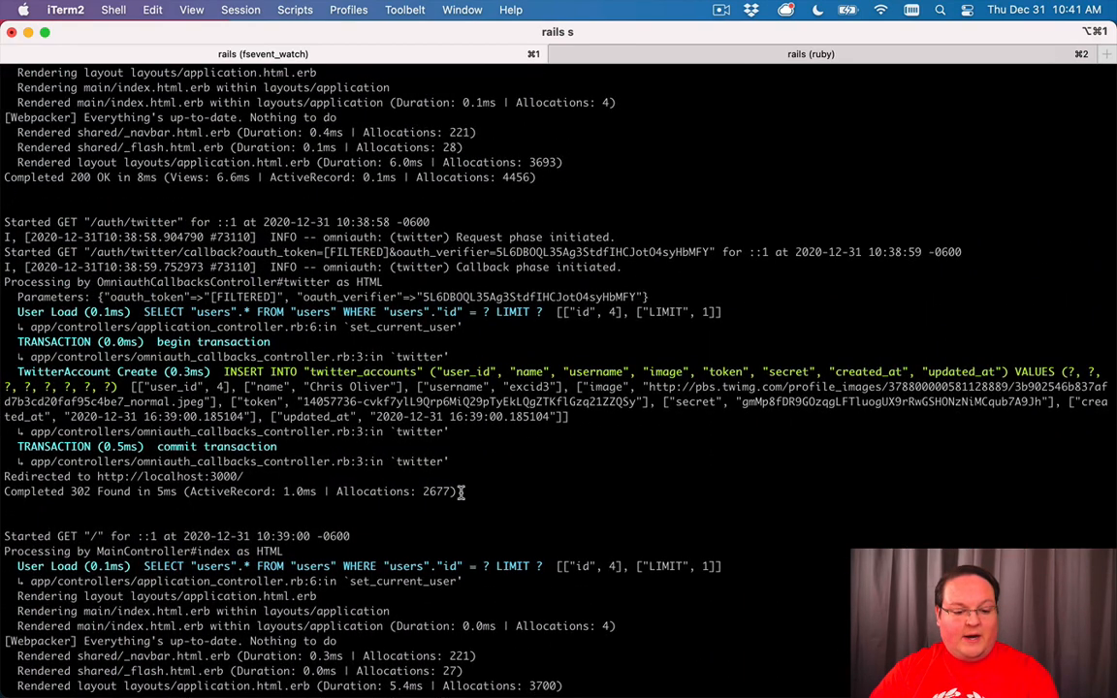
# Step: Highlight the TwitterAccount Exists? uniqueness query and its username column in the log
pyautogui.moveTo(5, 221); pyautogui.dragTo(456, 492)
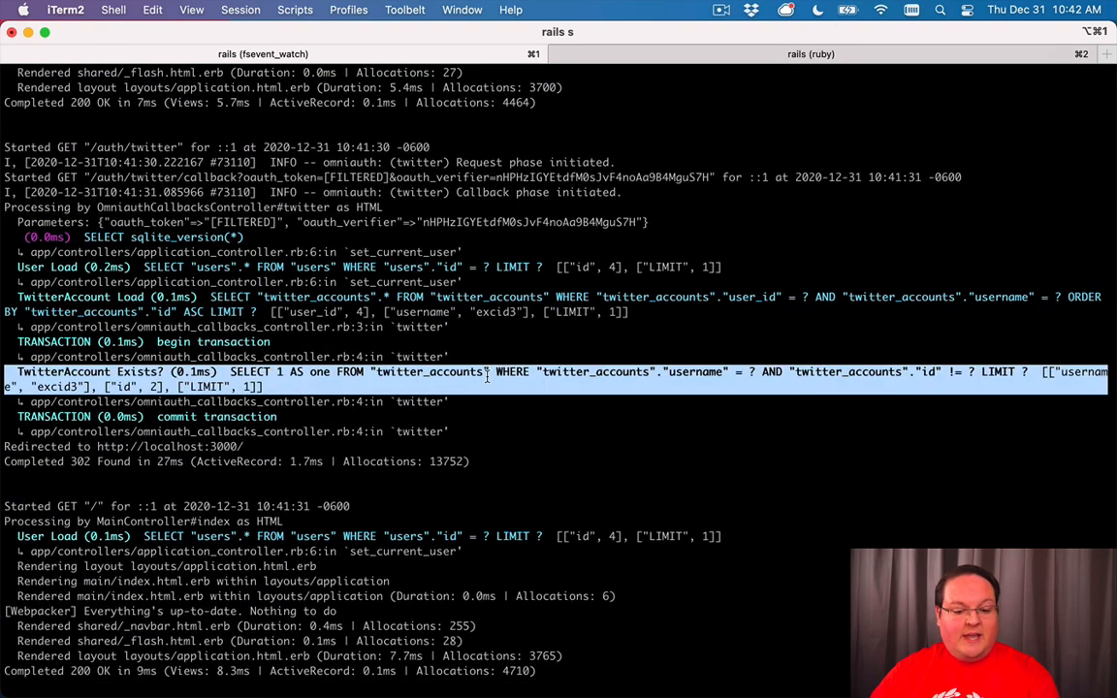
pyautogui.doubleClick(695, 372)
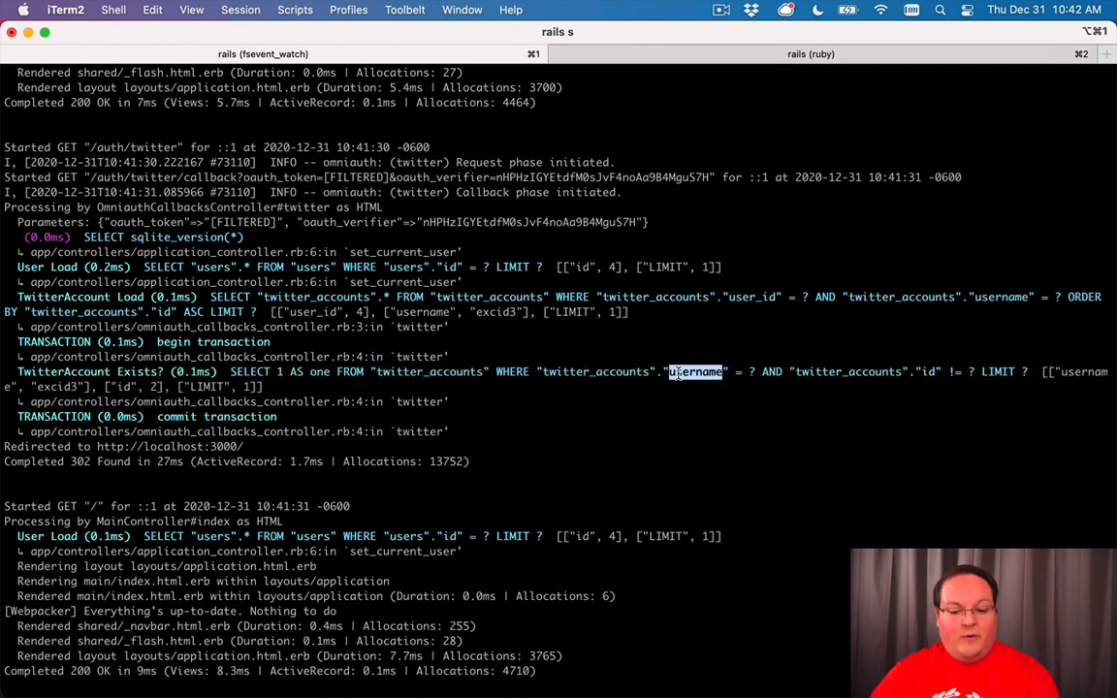